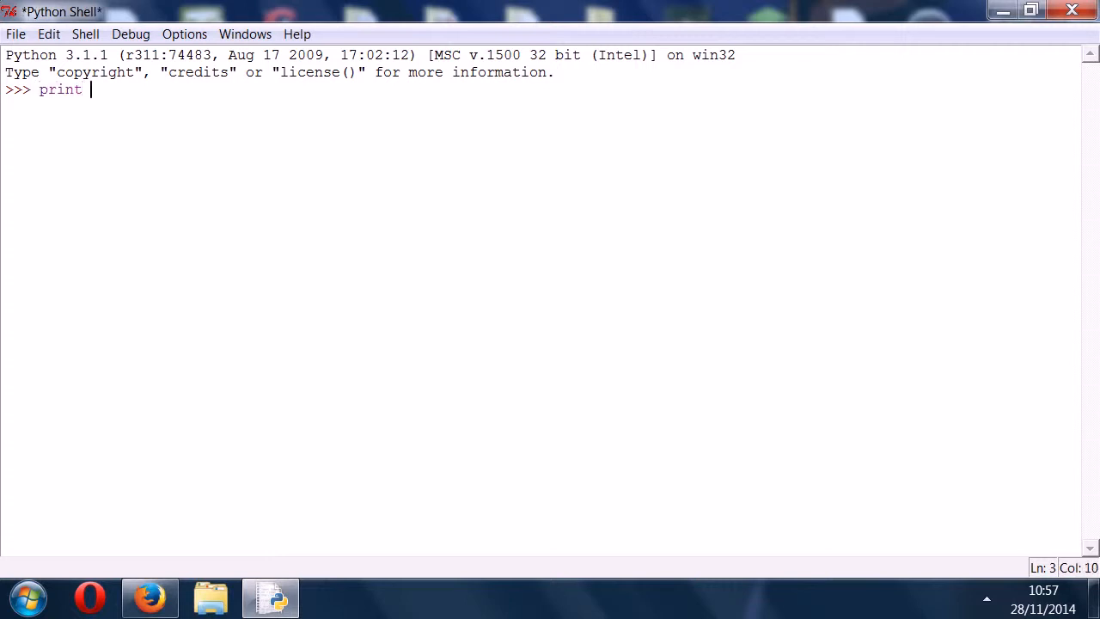
- Run print("Game Over") in the shell to output Game Over
key("BackSpace")
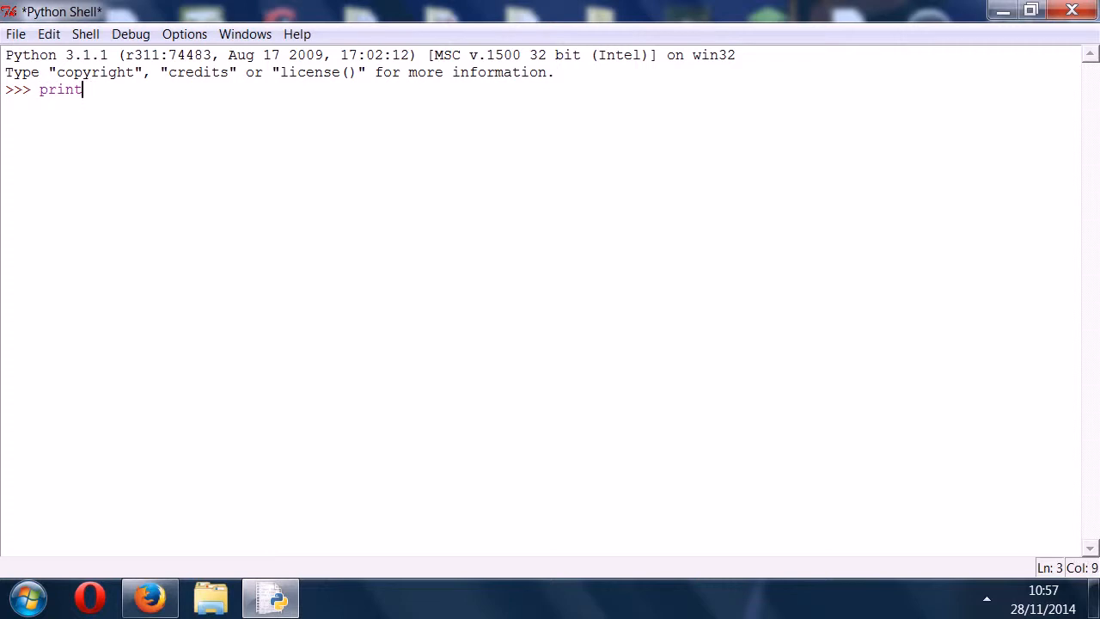
type("(")
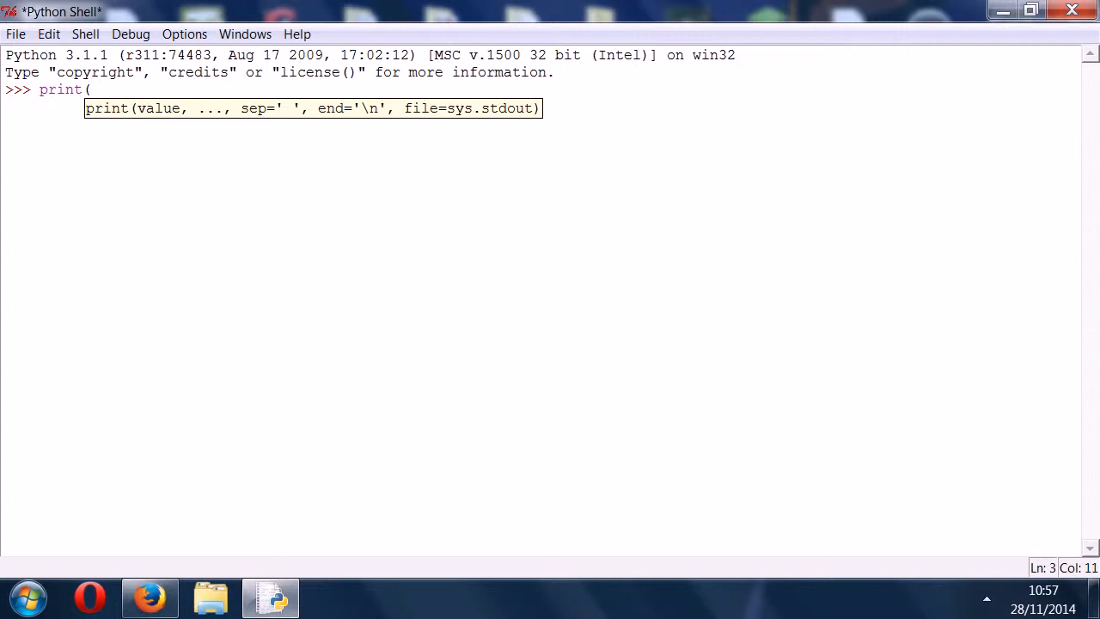
type("\"Game Ov")
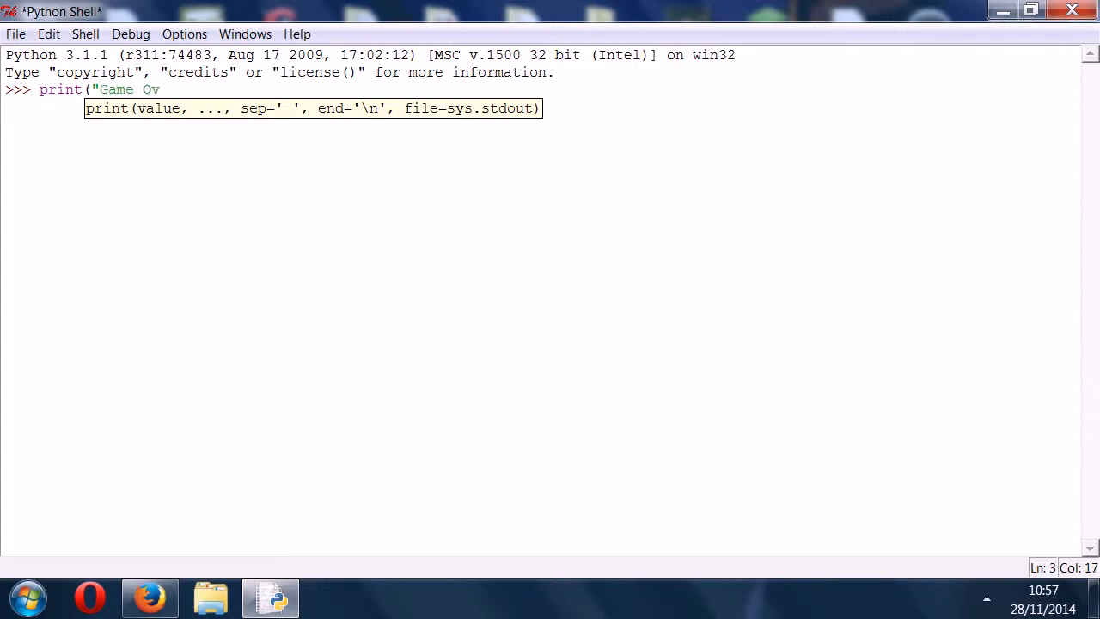
type("er\")")
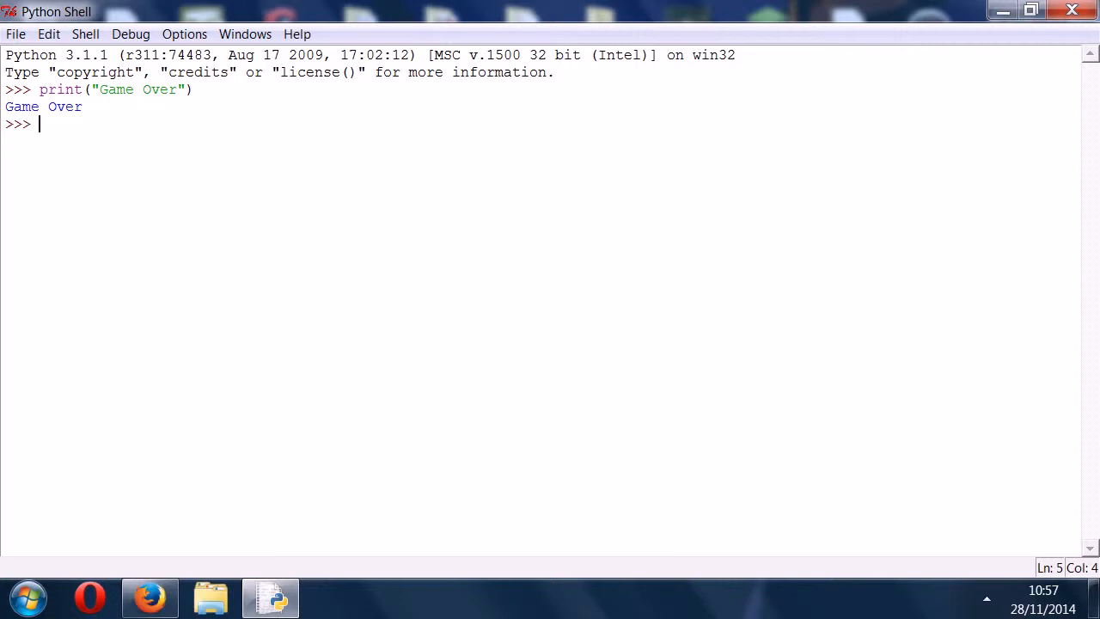
- Run print() and print("") in the shell to output two blank lines
type("print(")
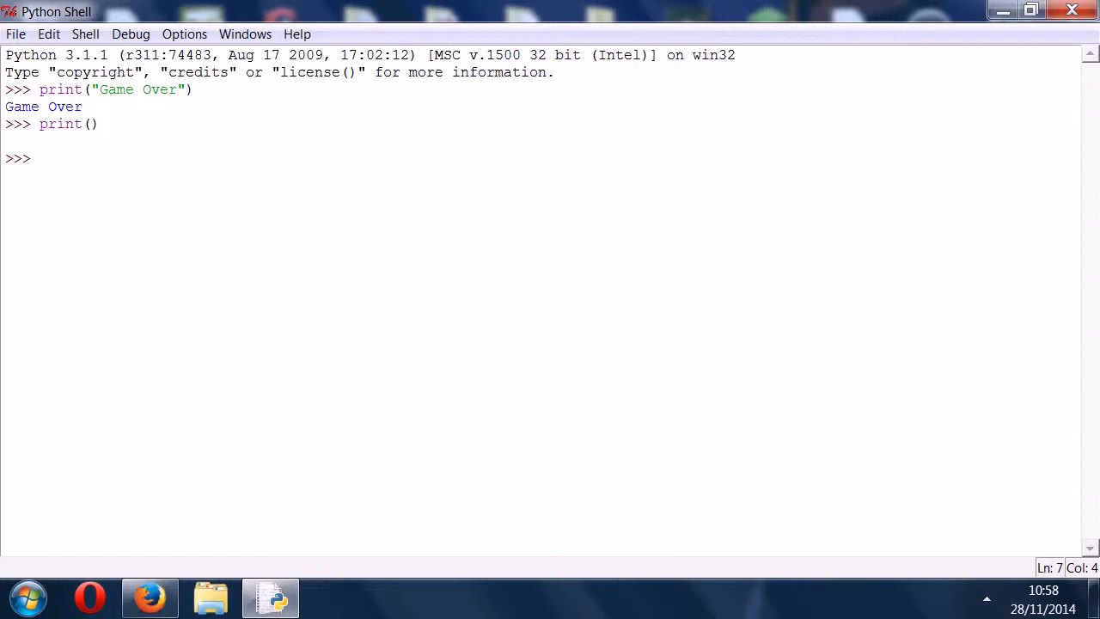
type("print(\"\"")
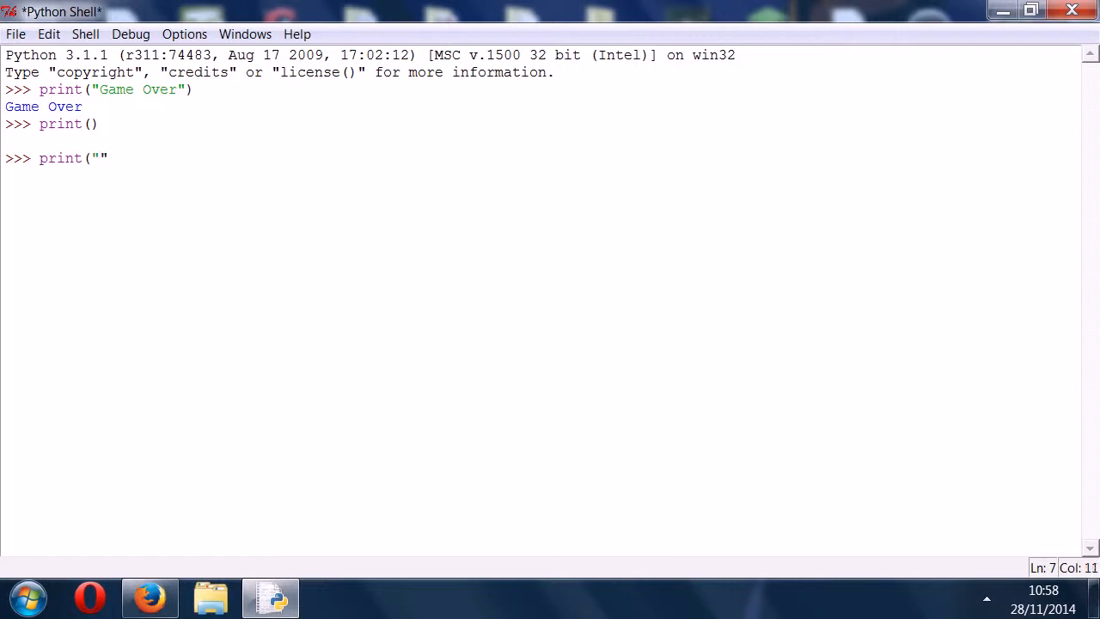
key("Return")
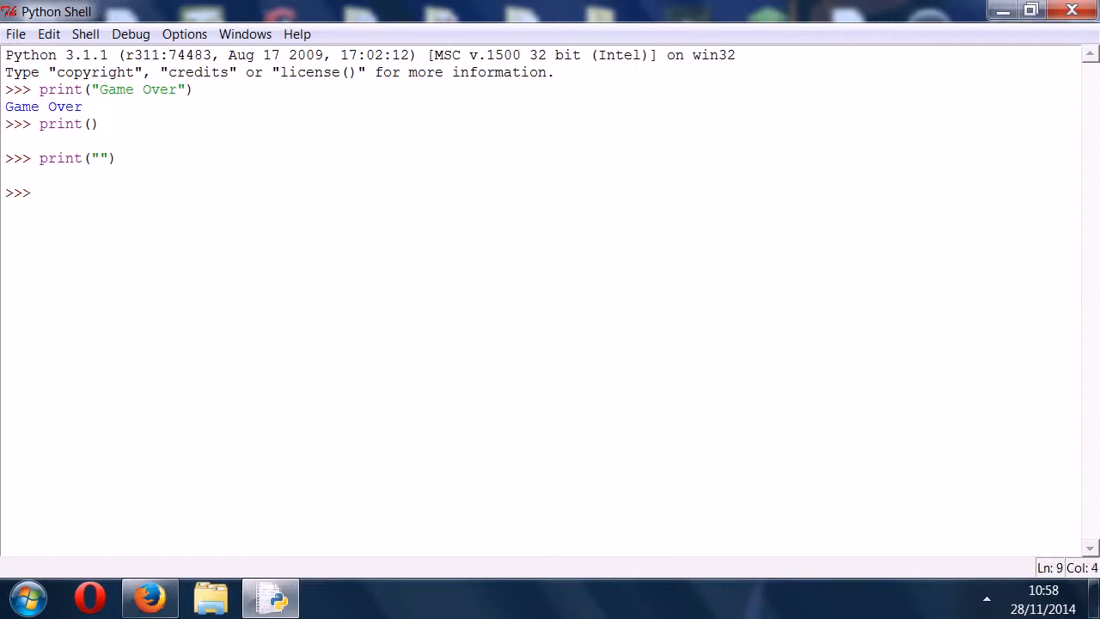
type("print(")
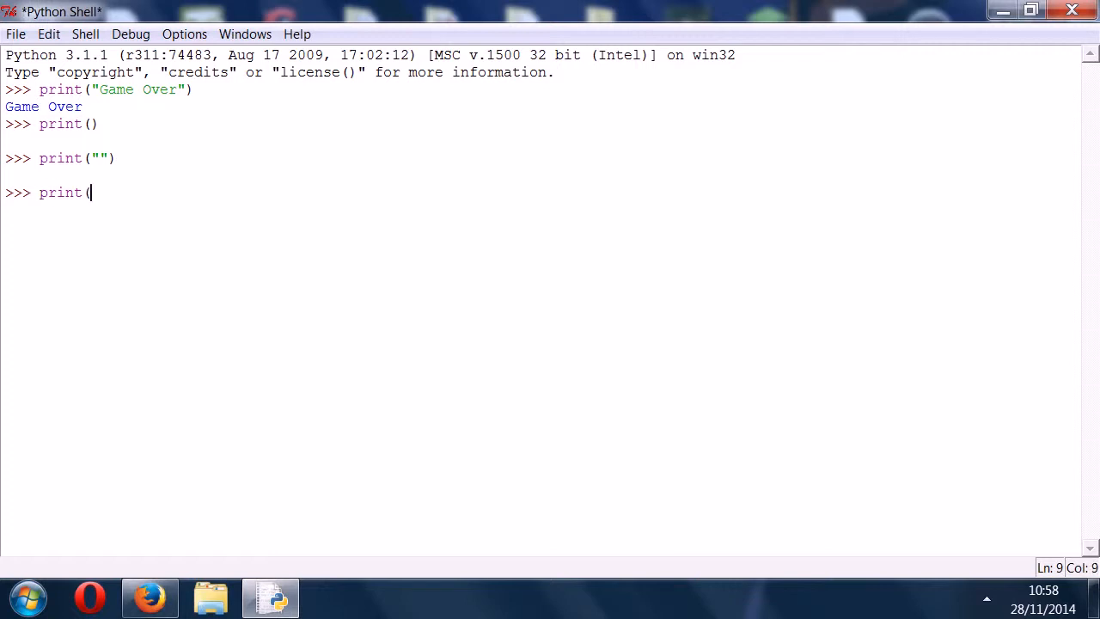
- Run print(1) and print("a") in the shell to output 1 and a
type("(")
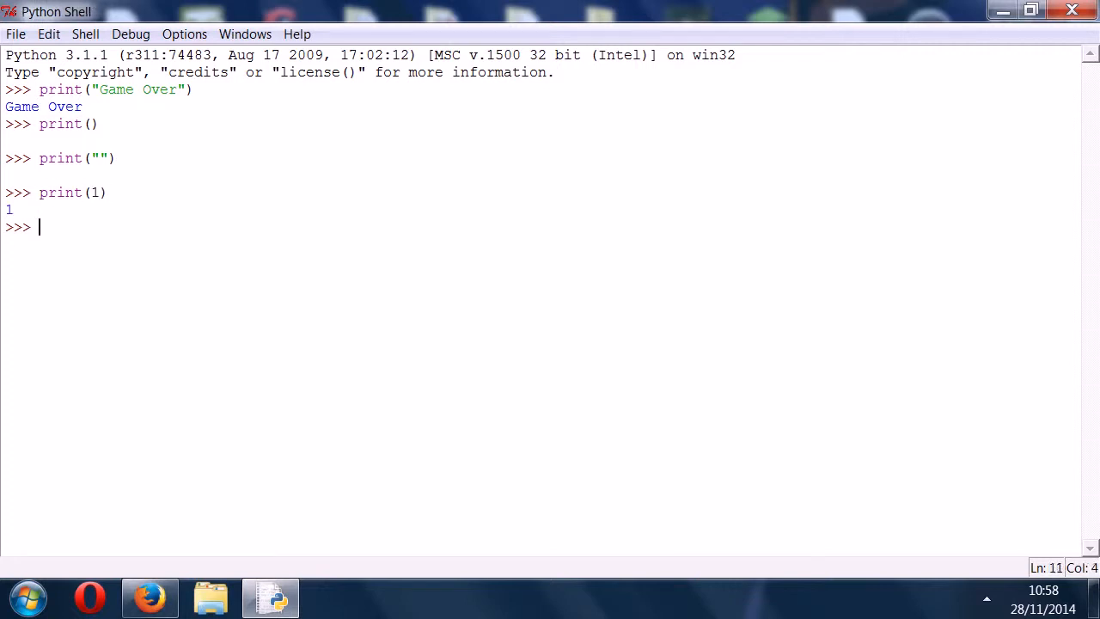
type("print")
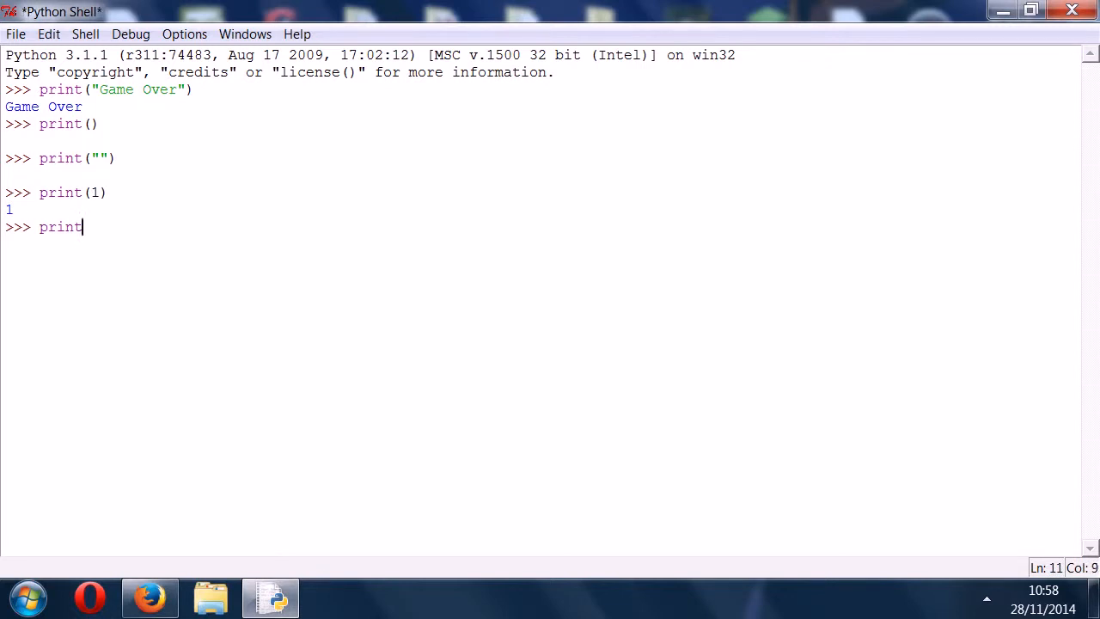
type("(\"a")
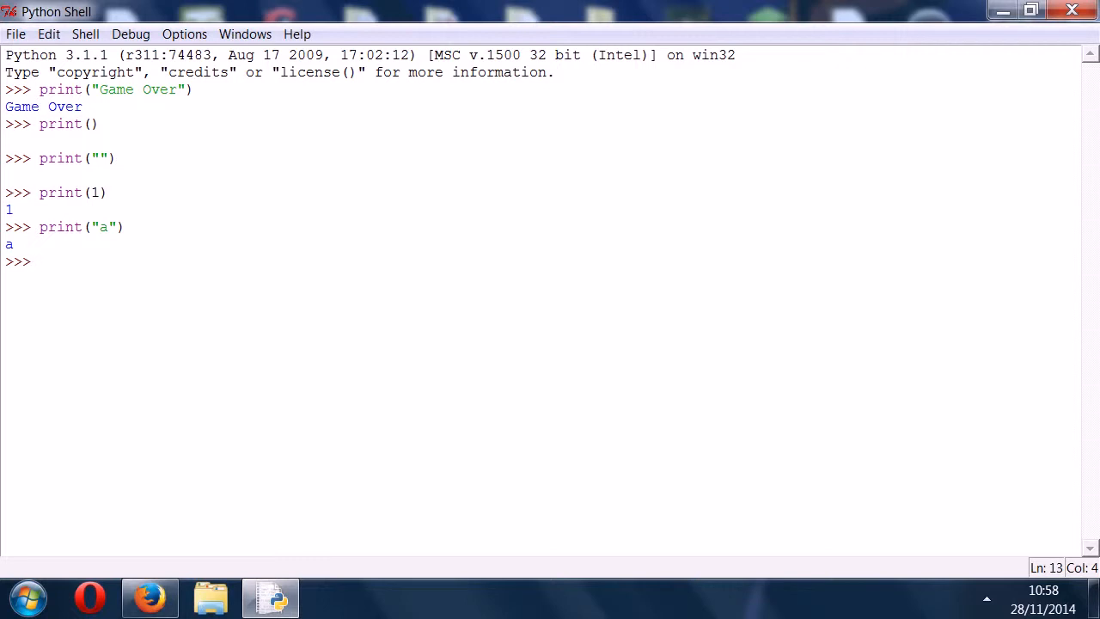
left_click(38, 261)
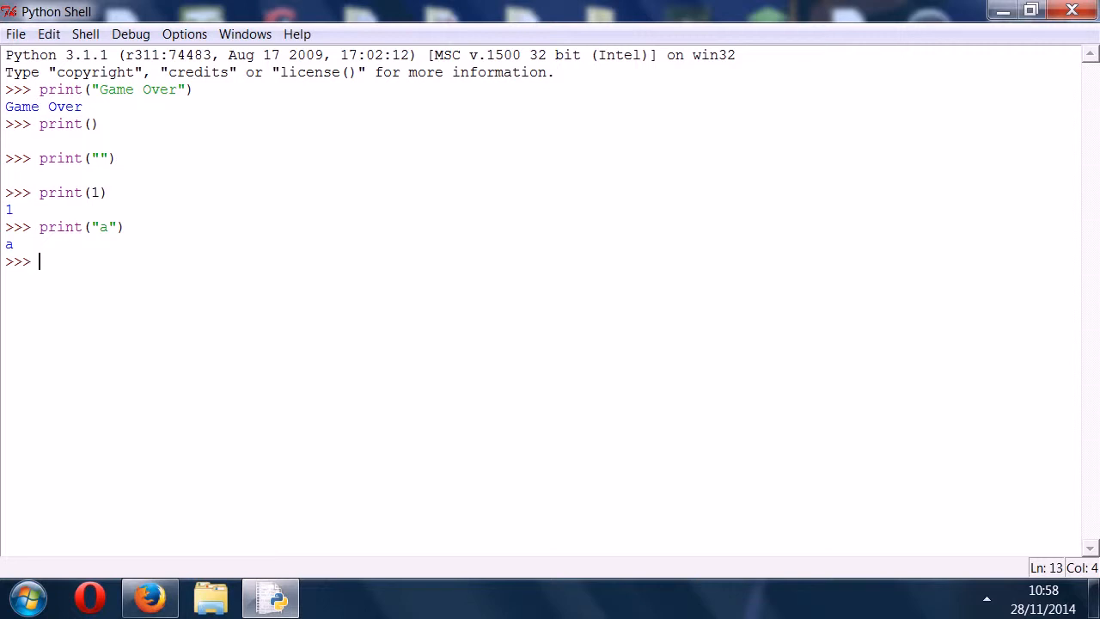
- Run print("String Literal") in the shell to output String Literal
type("print(\"Str")
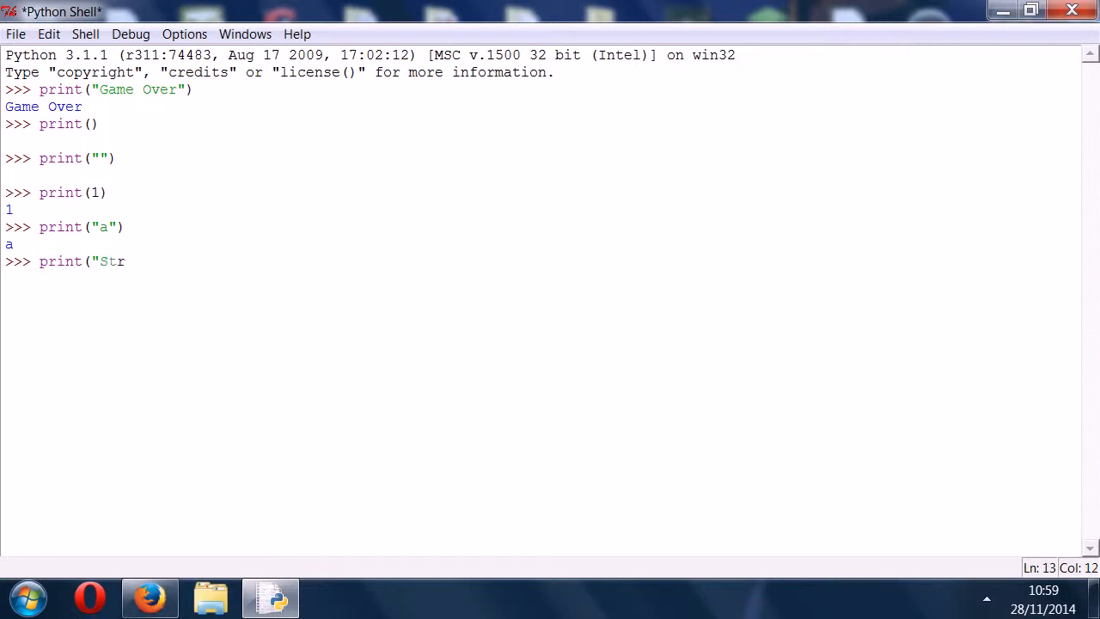
type("ing Literal\")")
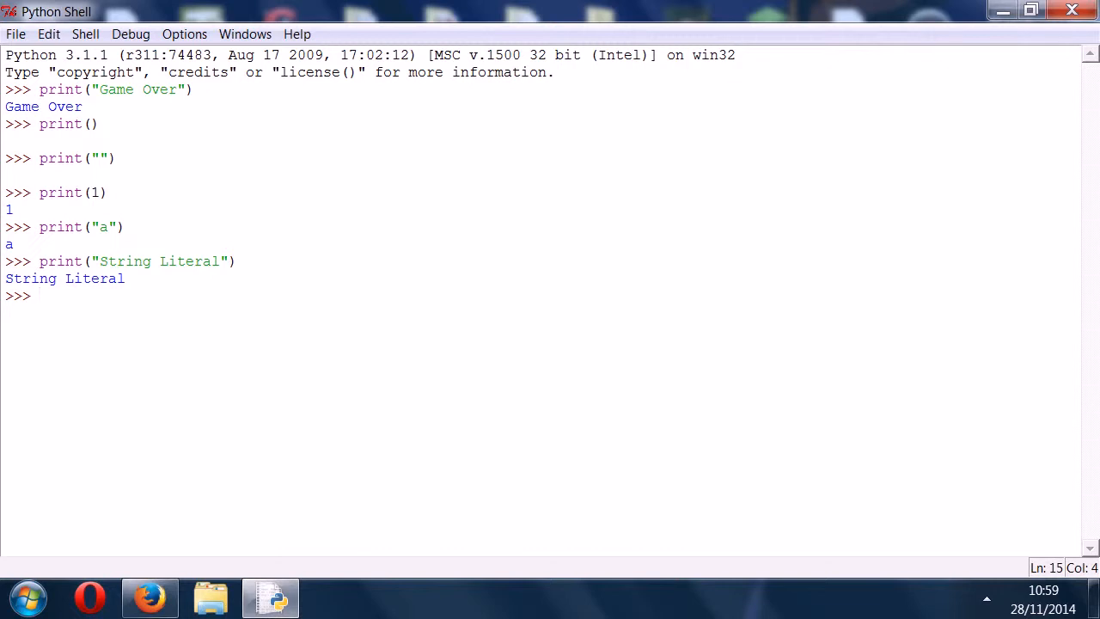
type("print")
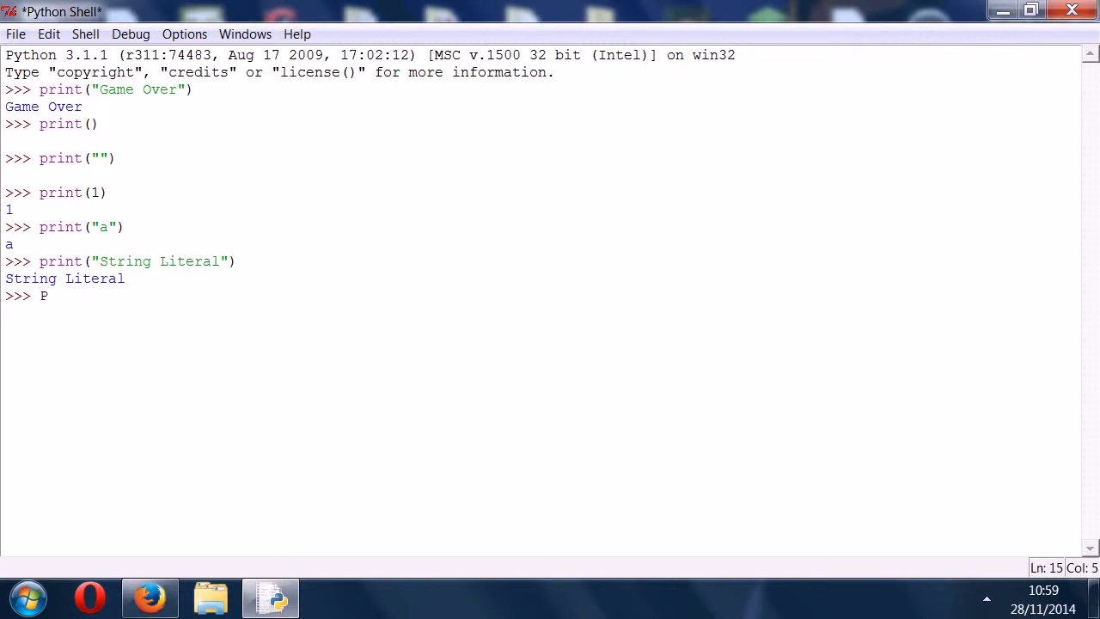
- Enter PRINT("String Literal") in the shell, raising a NameError
type("RINT(\"")
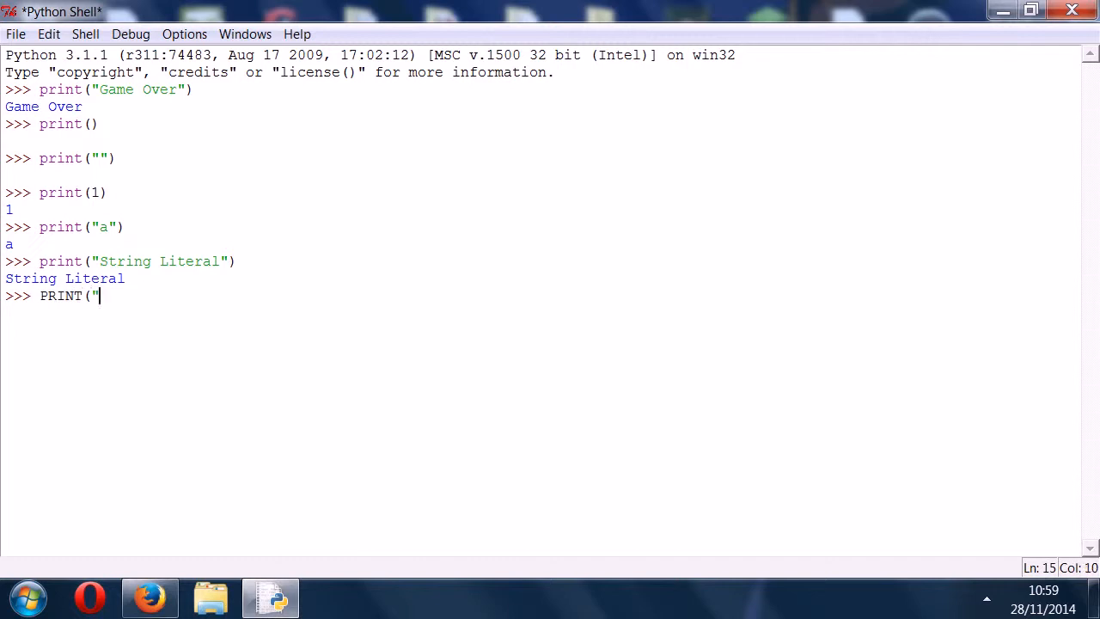
type("String")
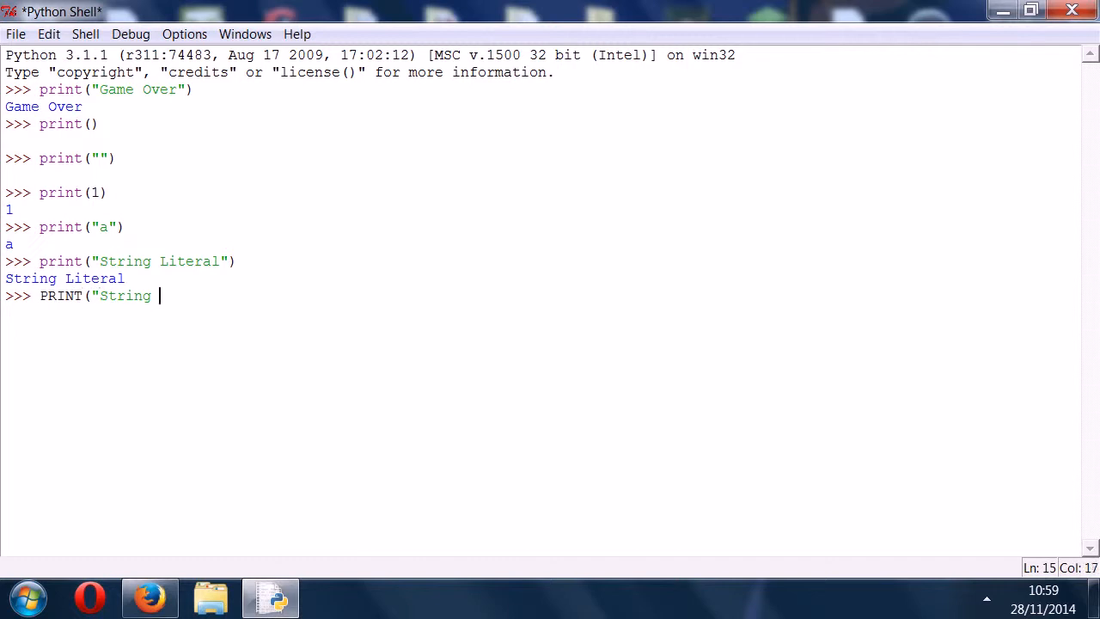
type("Literal\")")
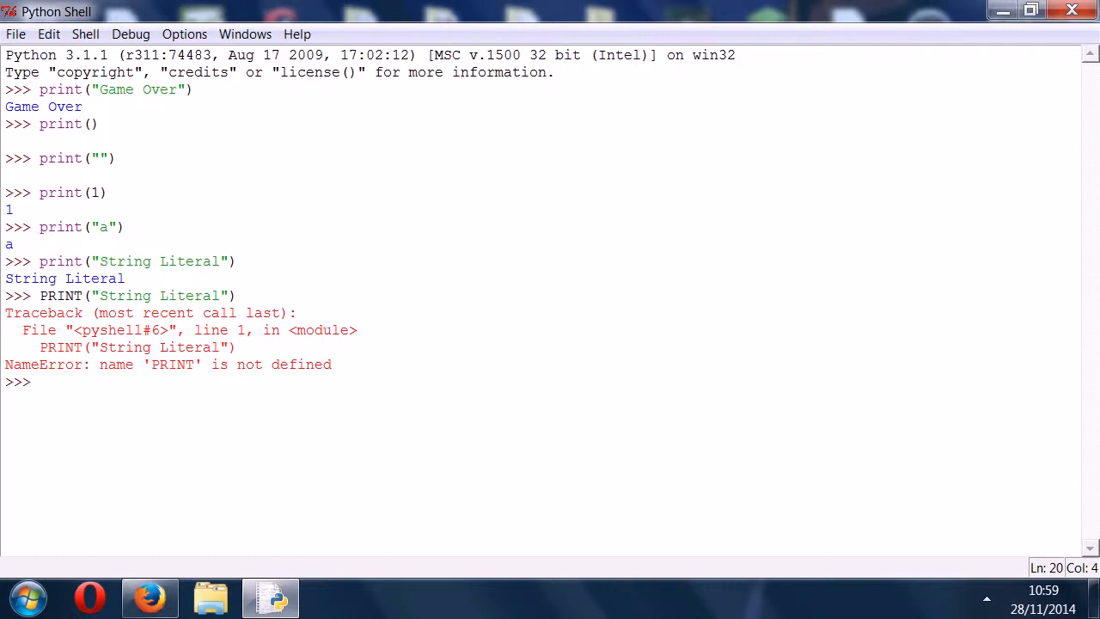
- Enter Print("String Literal") in the shell, raising another NameError
type("Print")
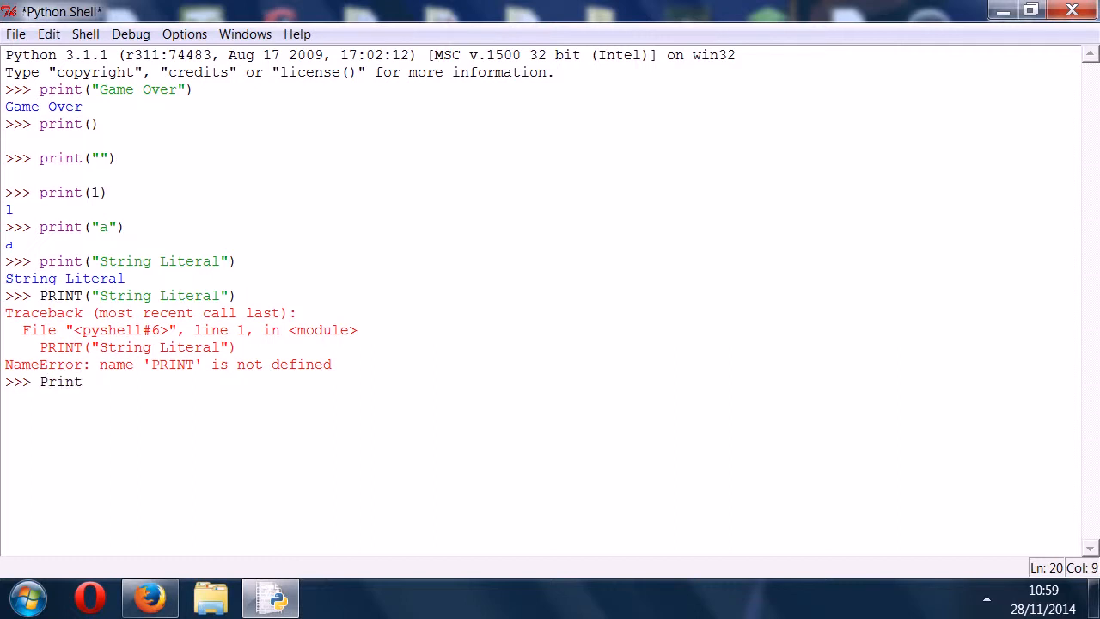
type("(\"")
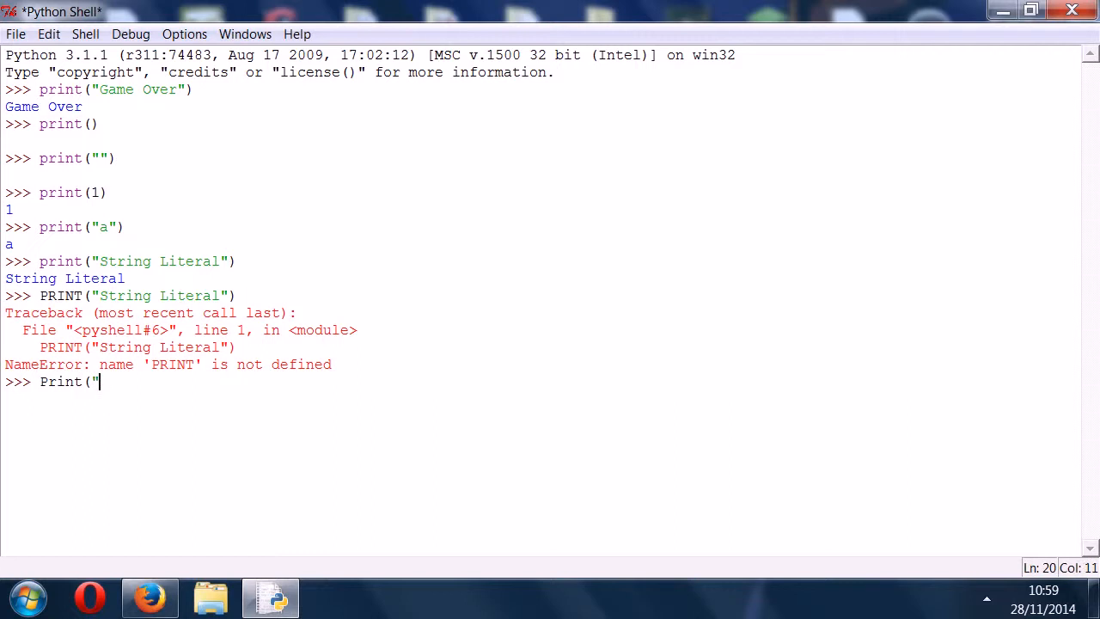
type("String Litera")
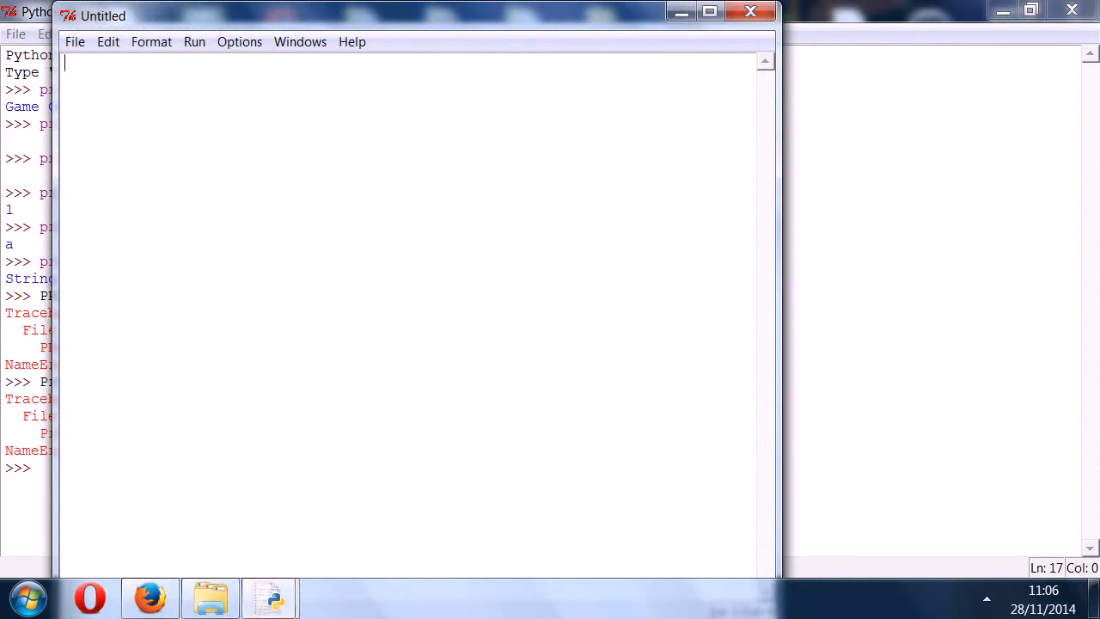
- Write a print("String Literal") line in the new script window
type("print")
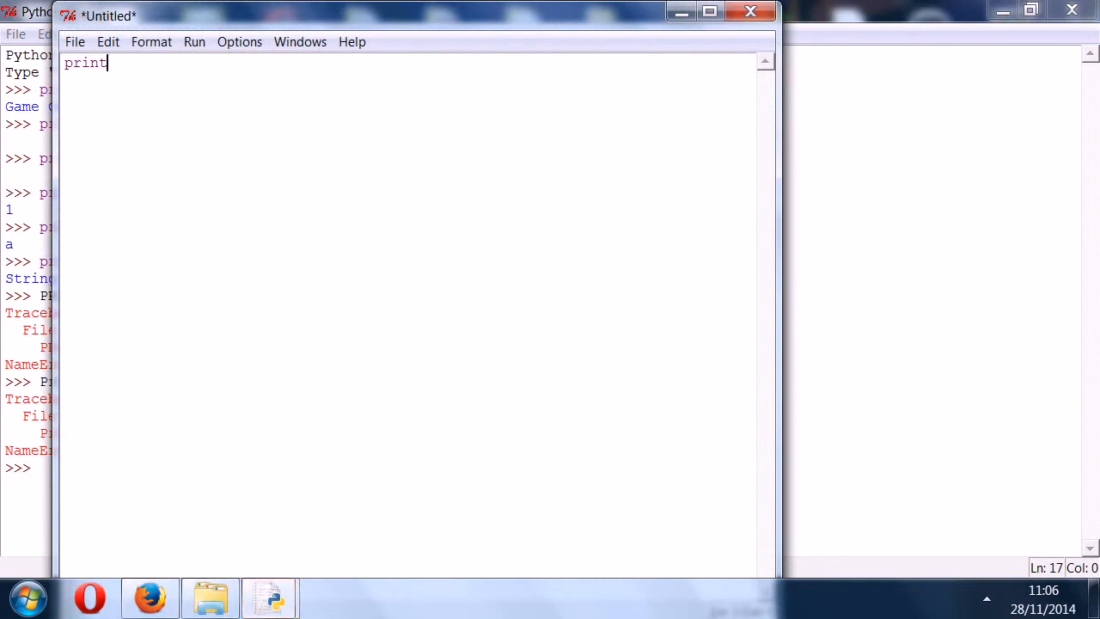
type("(\"")
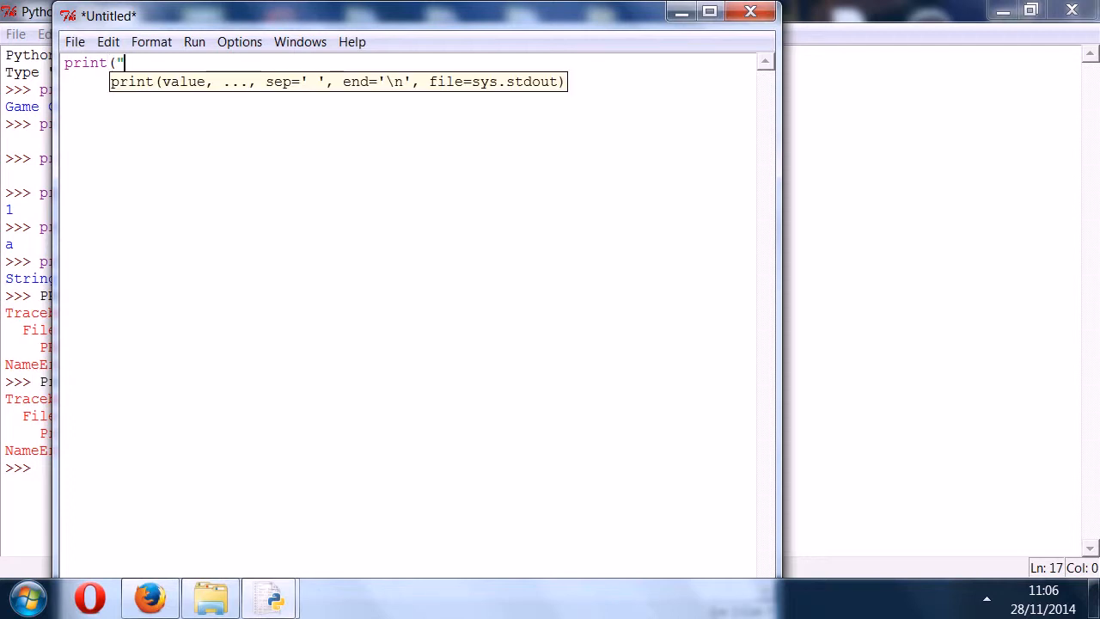
type("String1")
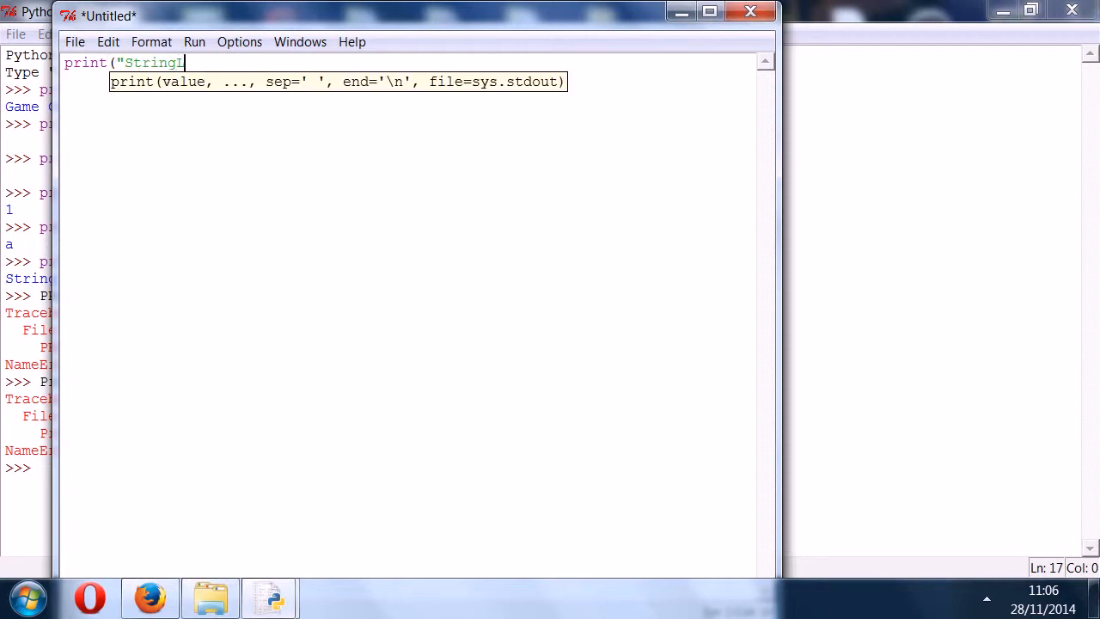
type("iteraa")
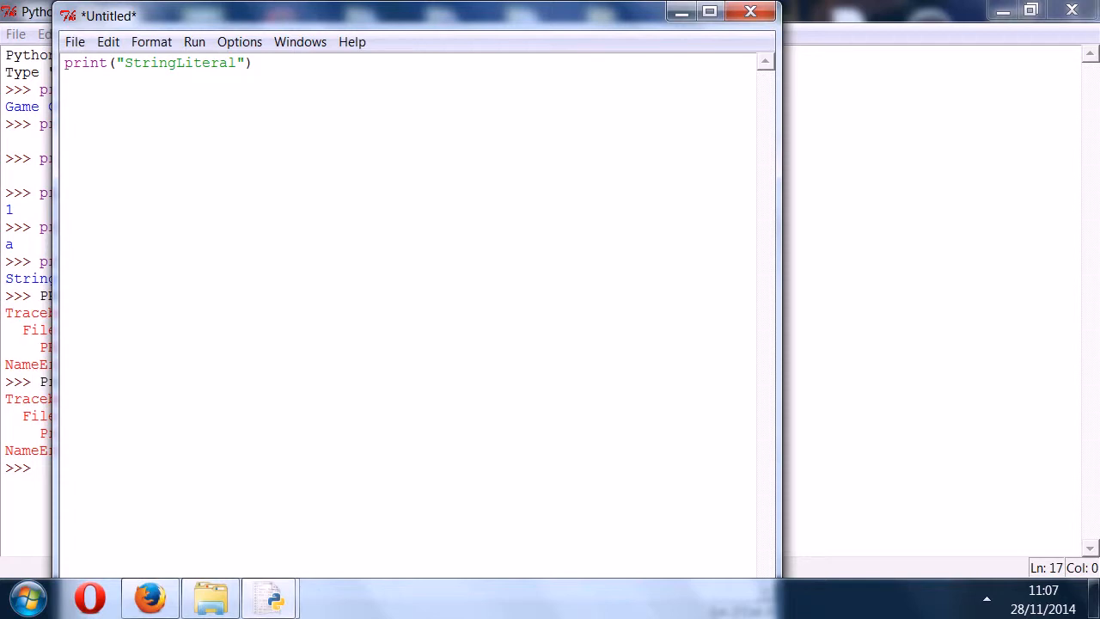
- In Save As, create a folder named youtube inside Python31 and enter it
left_click(75, 41)
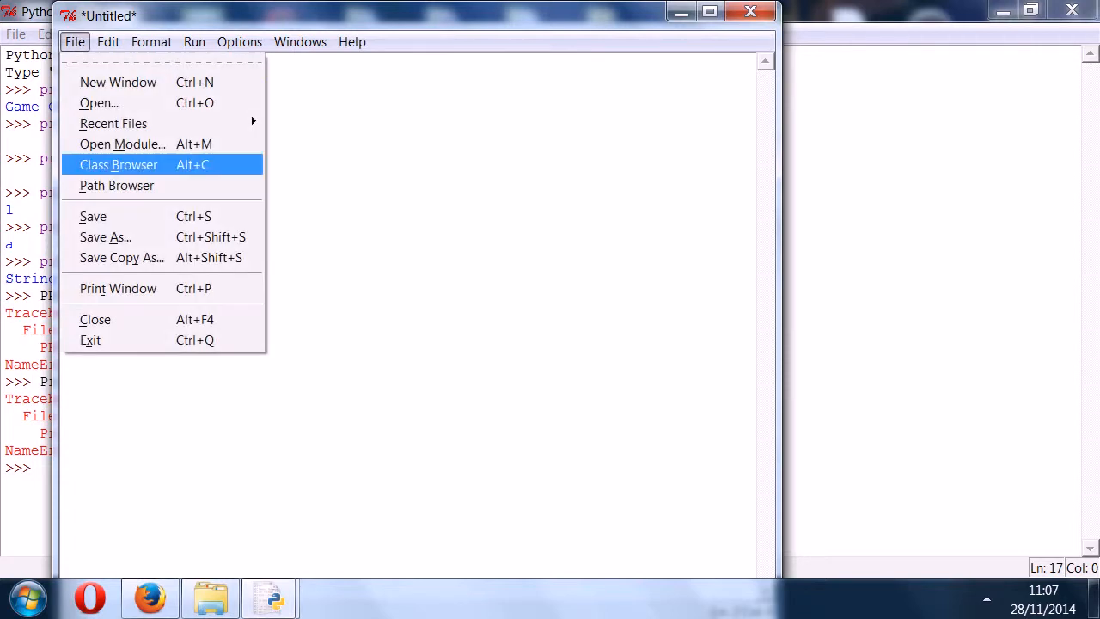
mouse_move(104, 237)
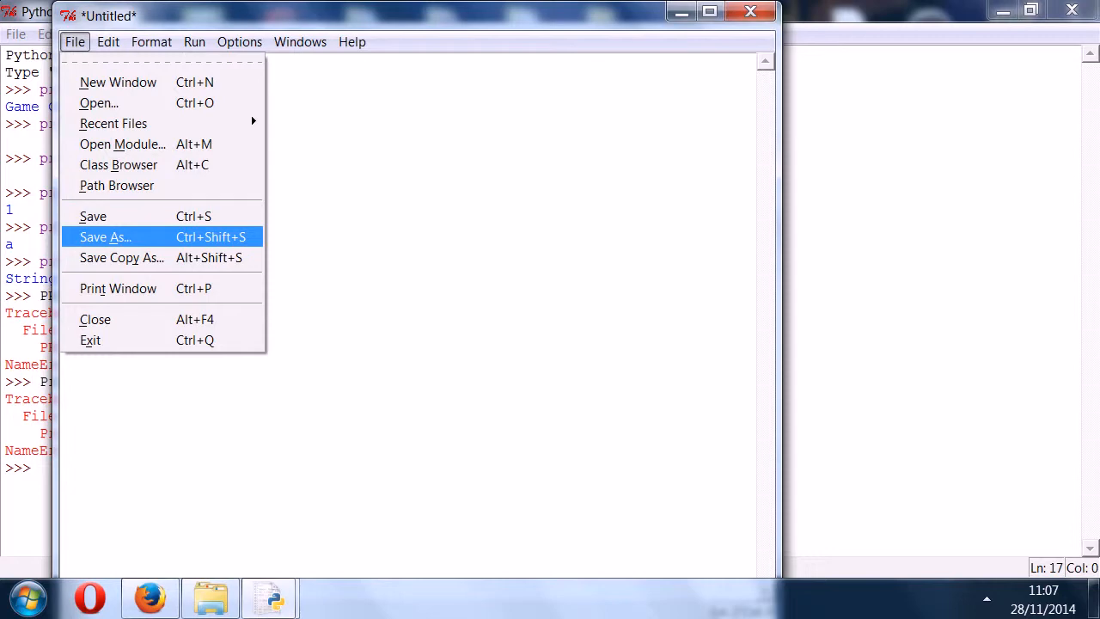
left_click(103, 237)
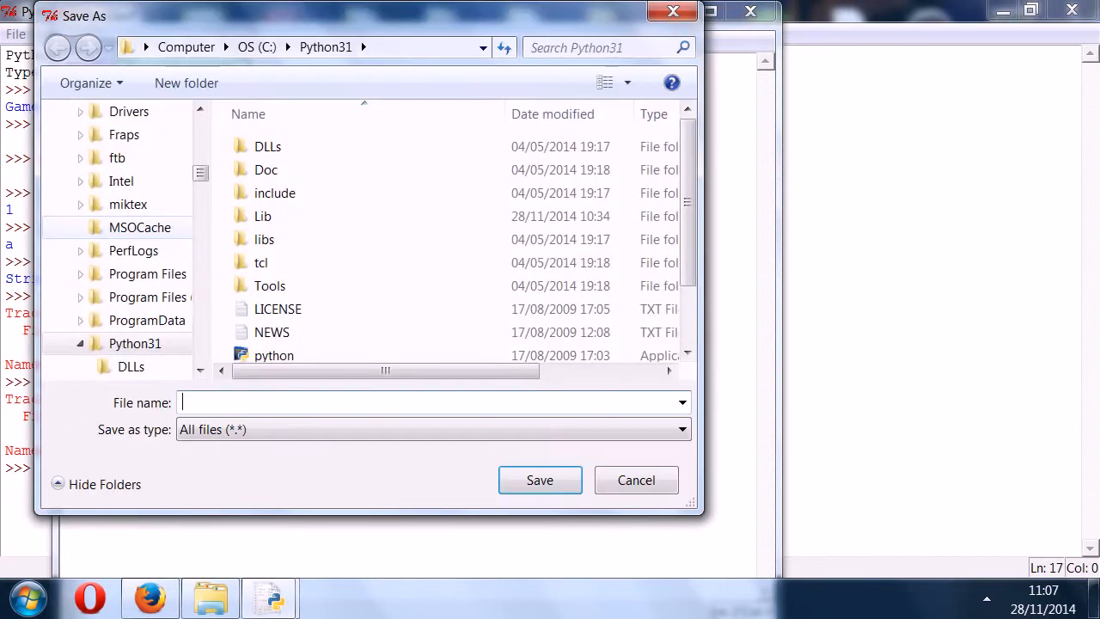
left_click(261, 261)
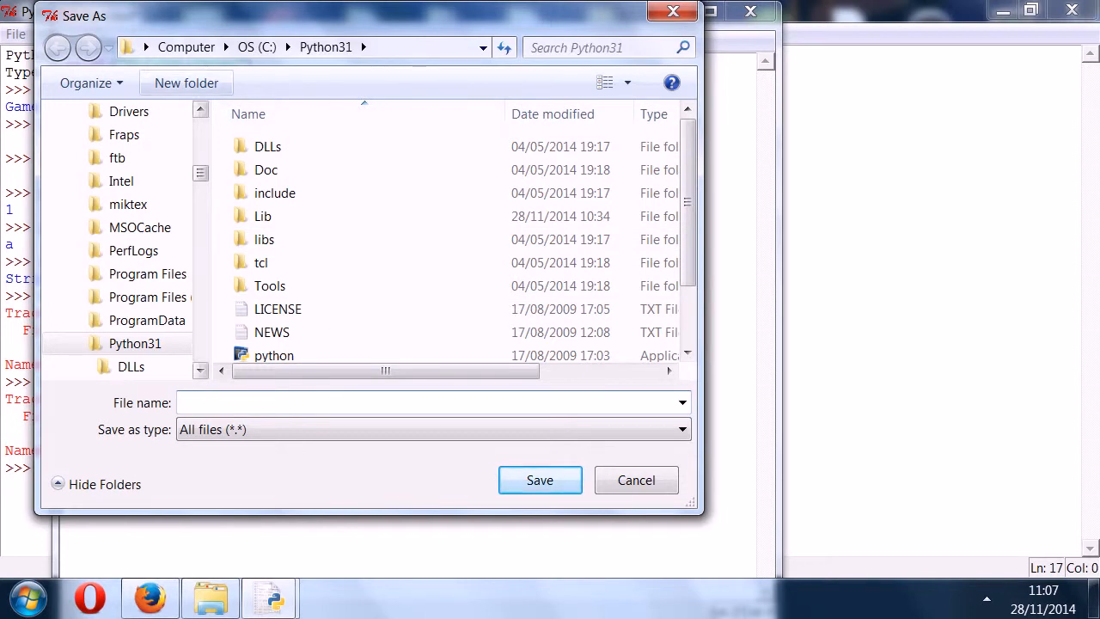
left_click(185, 82)
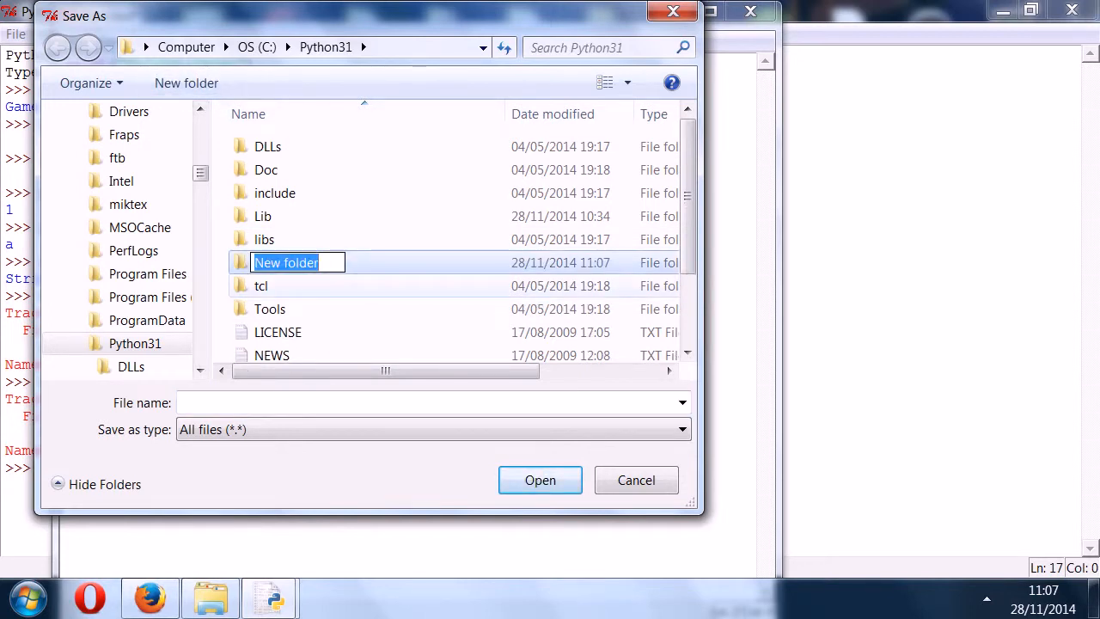
type("youtuv")
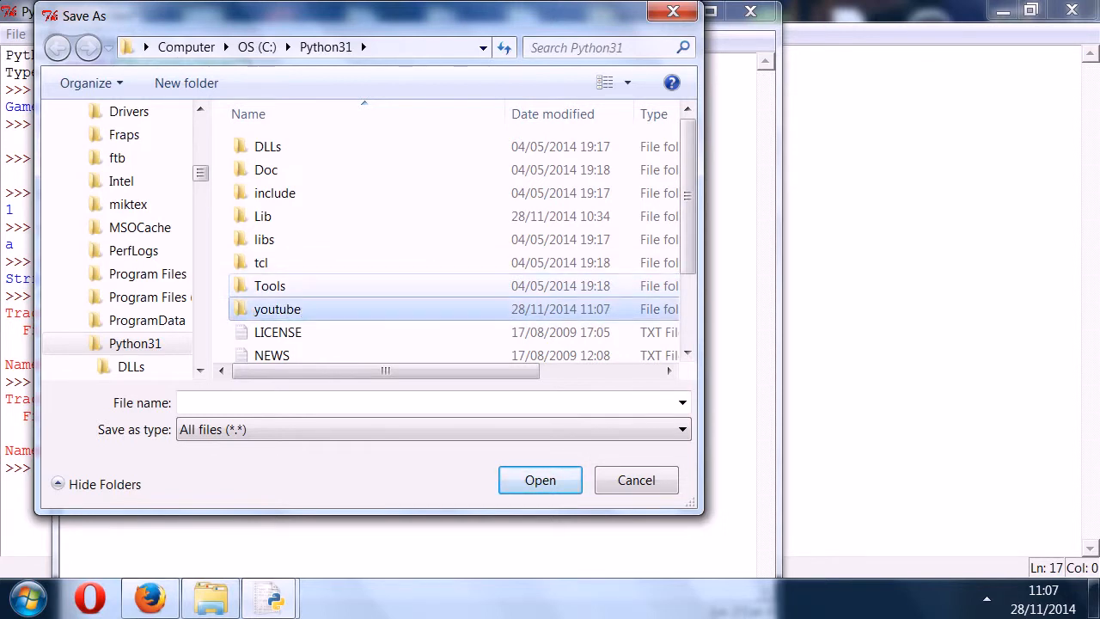
double_click(277, 310)
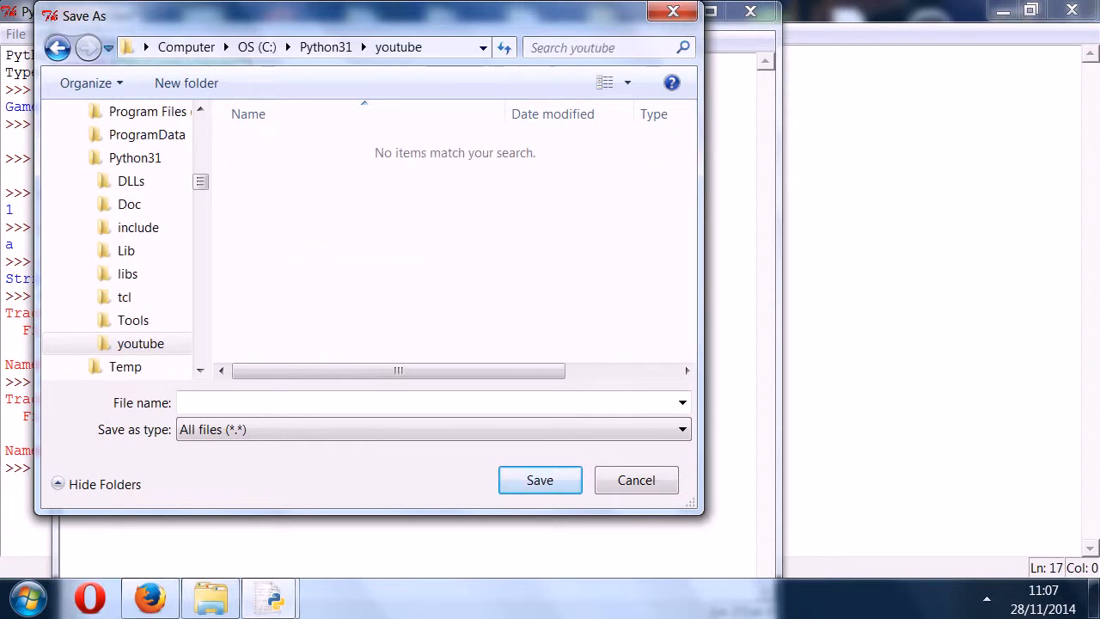
- Save the script as stringLiteral.py in the youtube folder
left_click(429, 402)
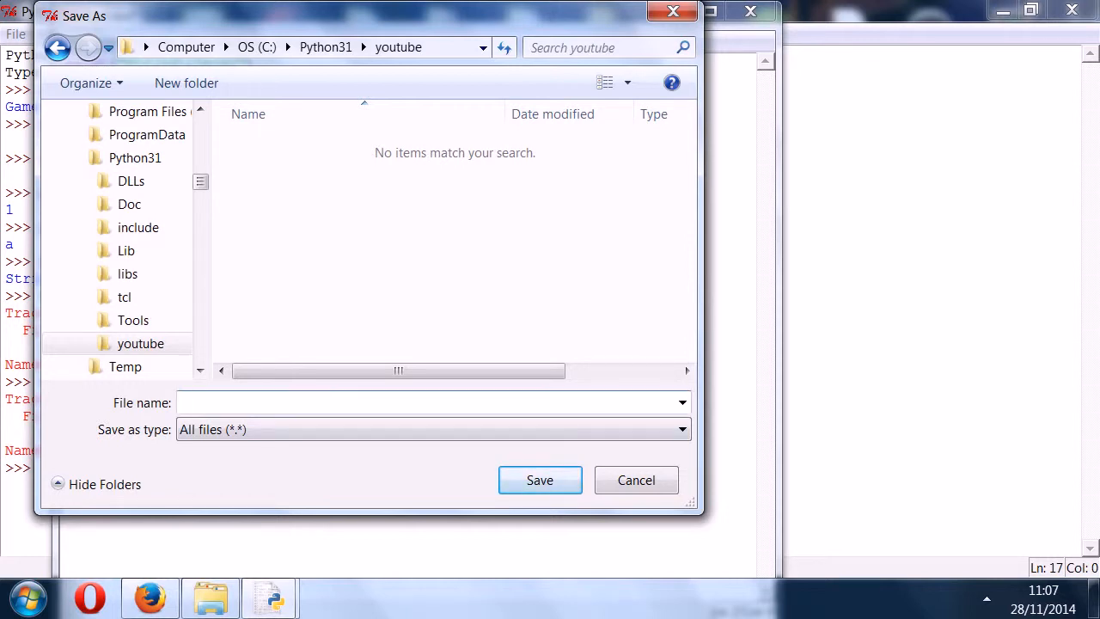
type("stringL")
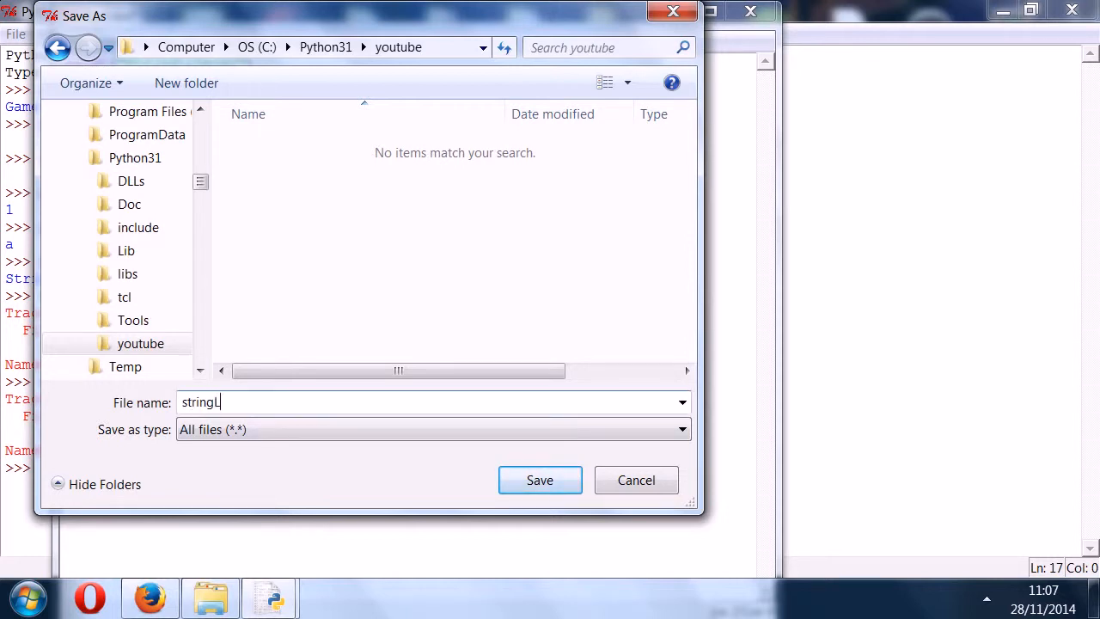
type("iteral.p")
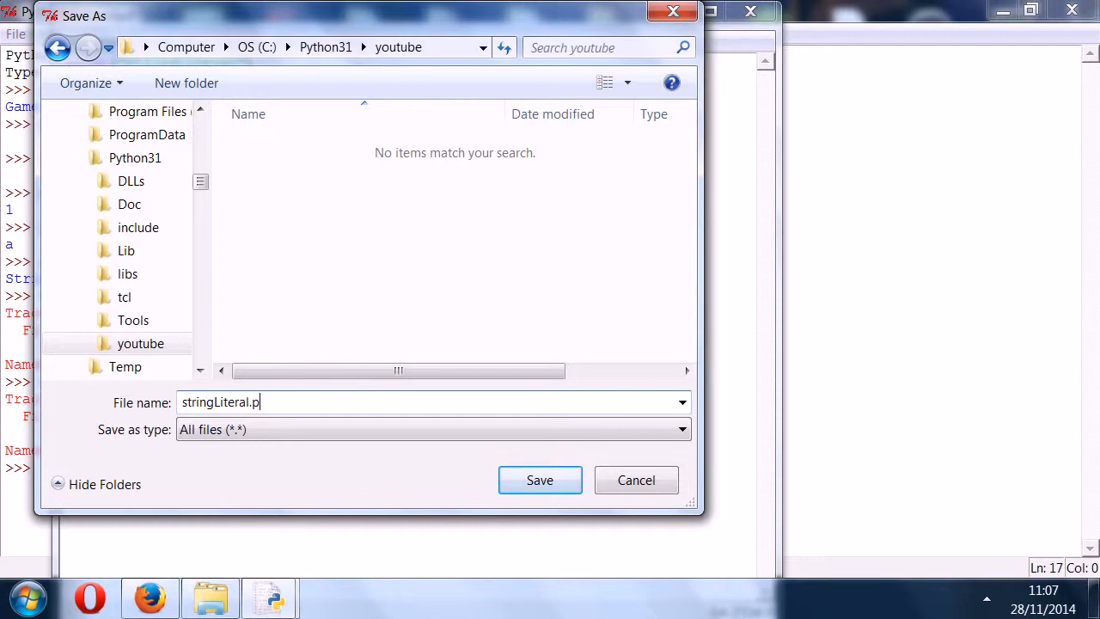
type("y")
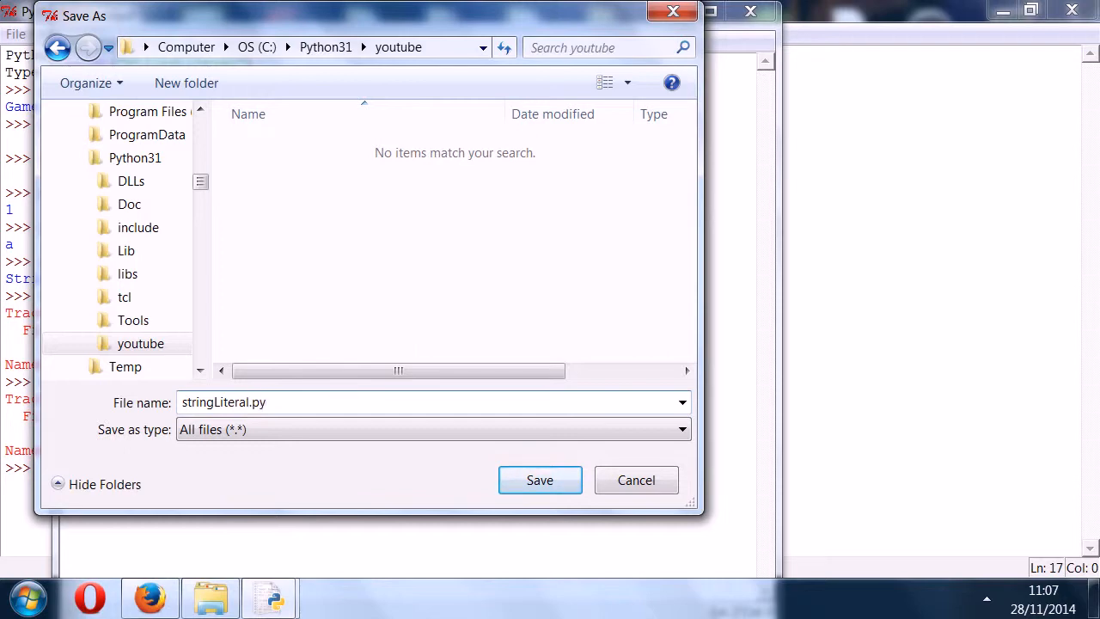
left_click(539, 480)
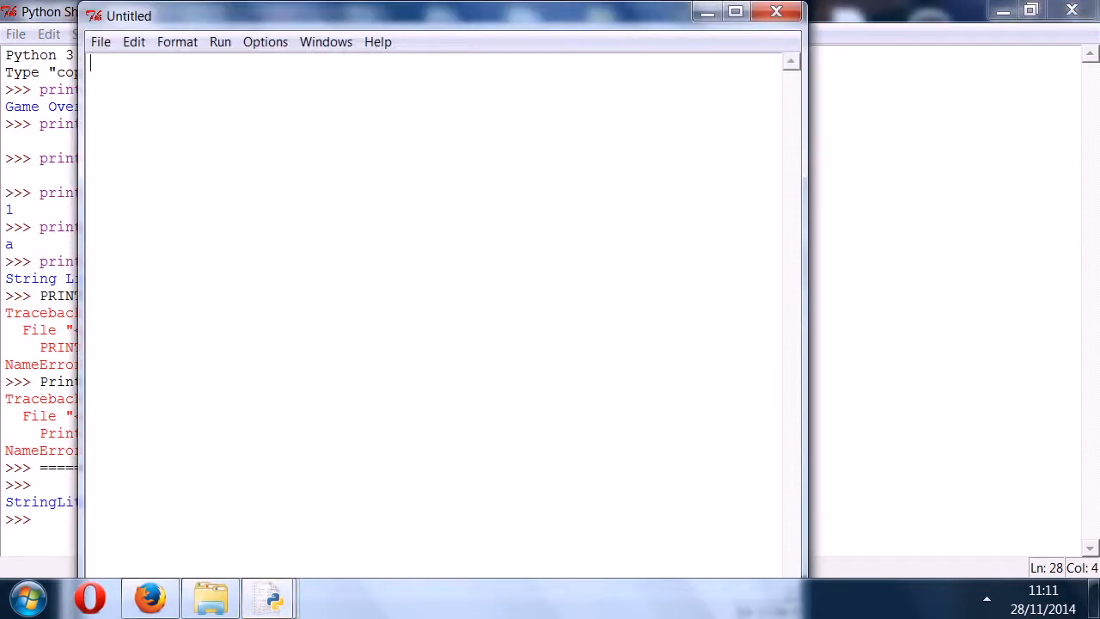
- Write the comment '# This is going to display how to force user input without shutting down the'
type("#")
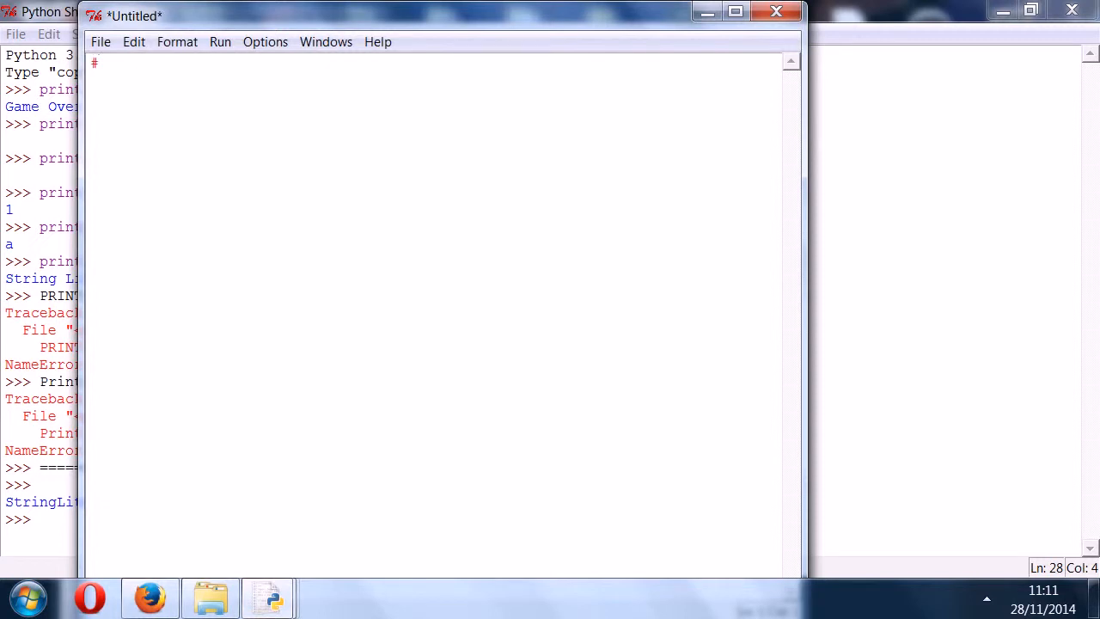
type("T")
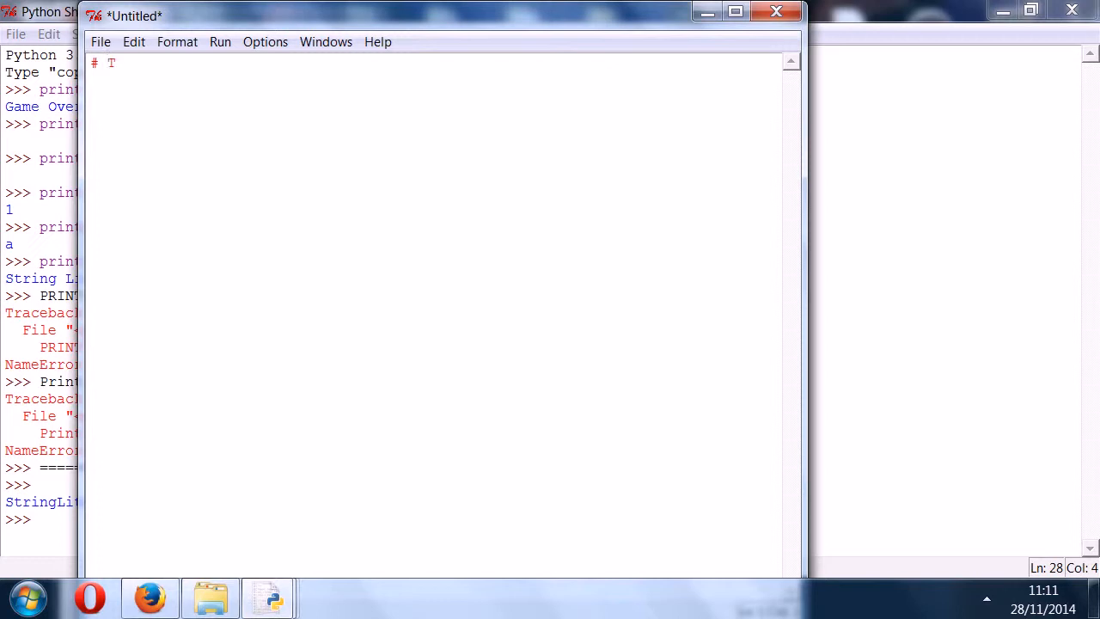
type("This is going")
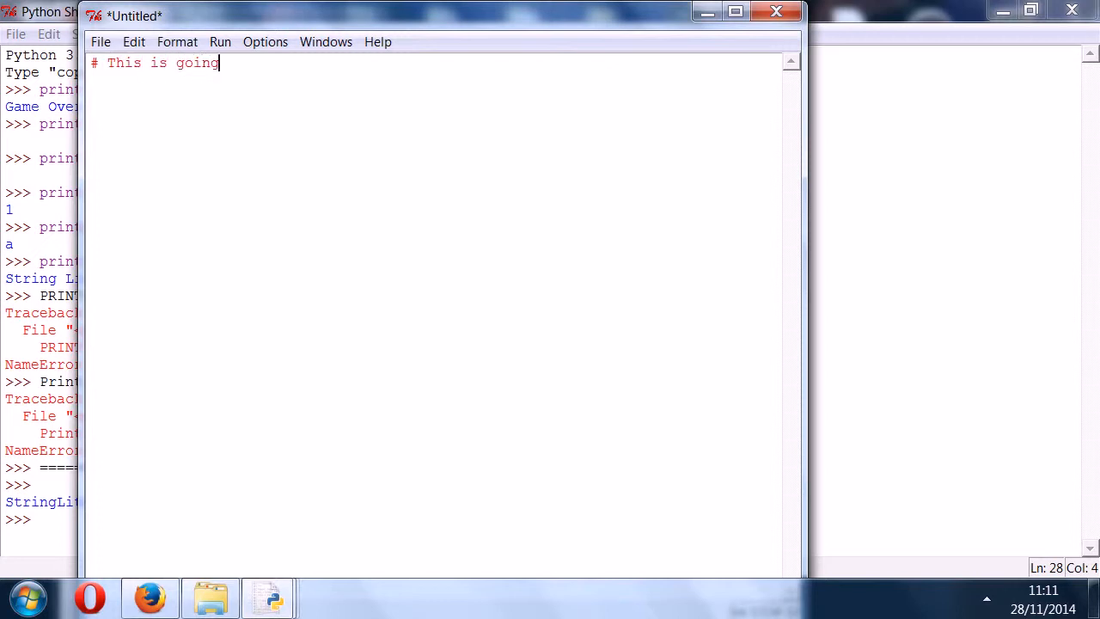
type("ff")
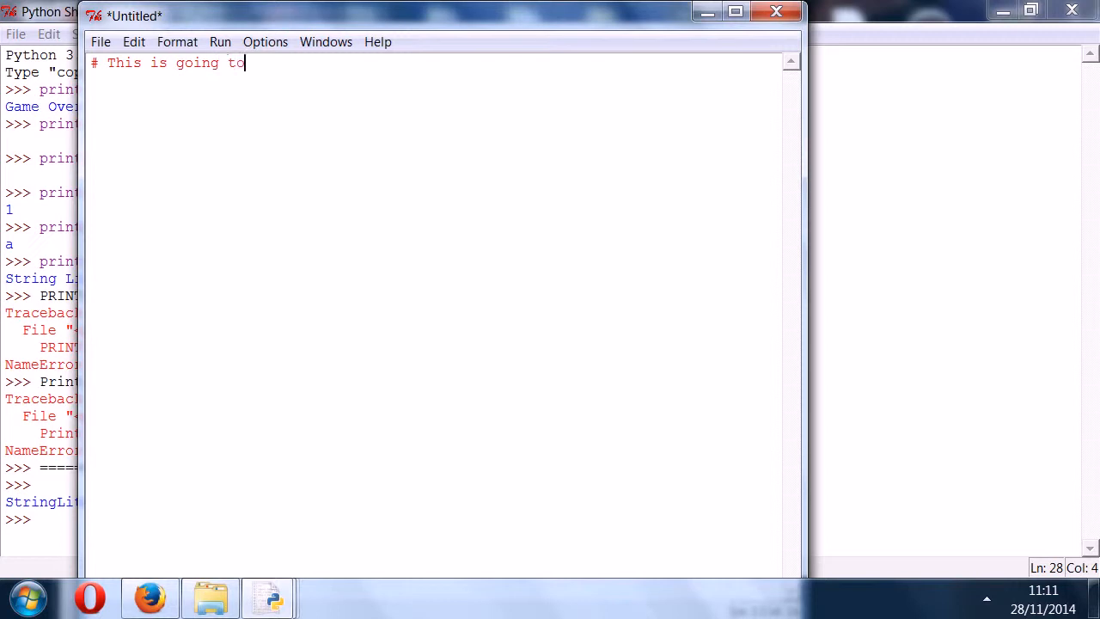
type("display how to")
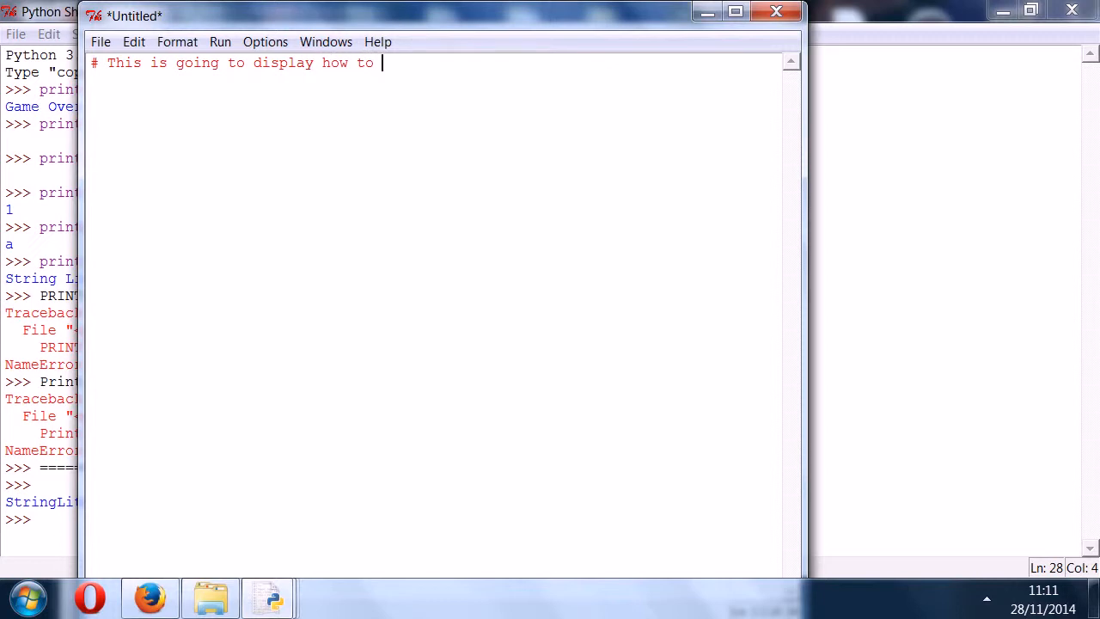
type("force user")
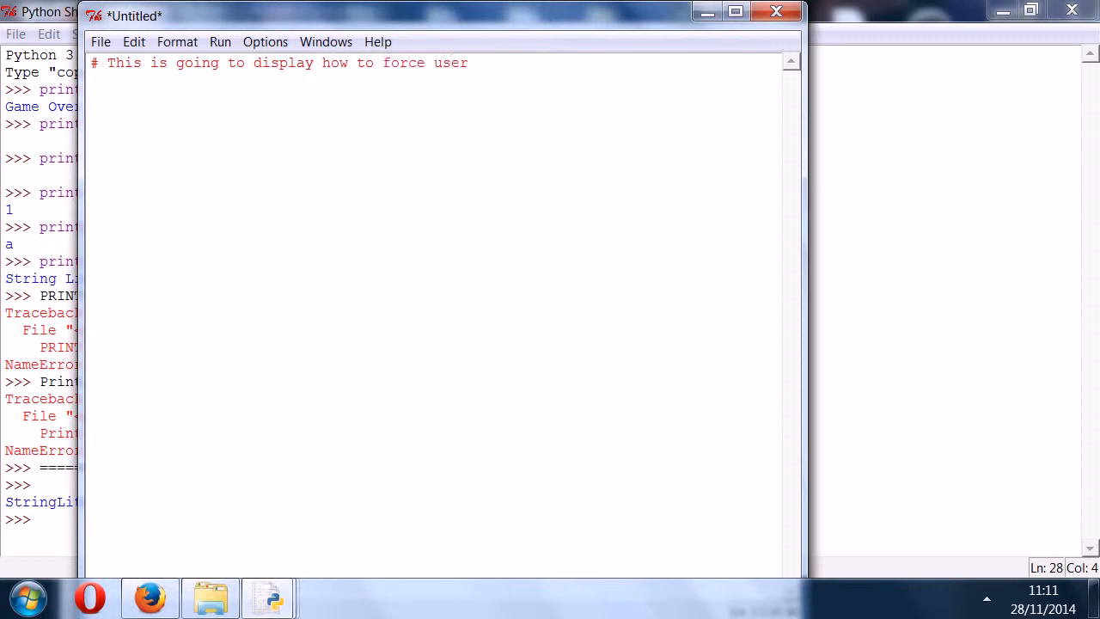
type("input")
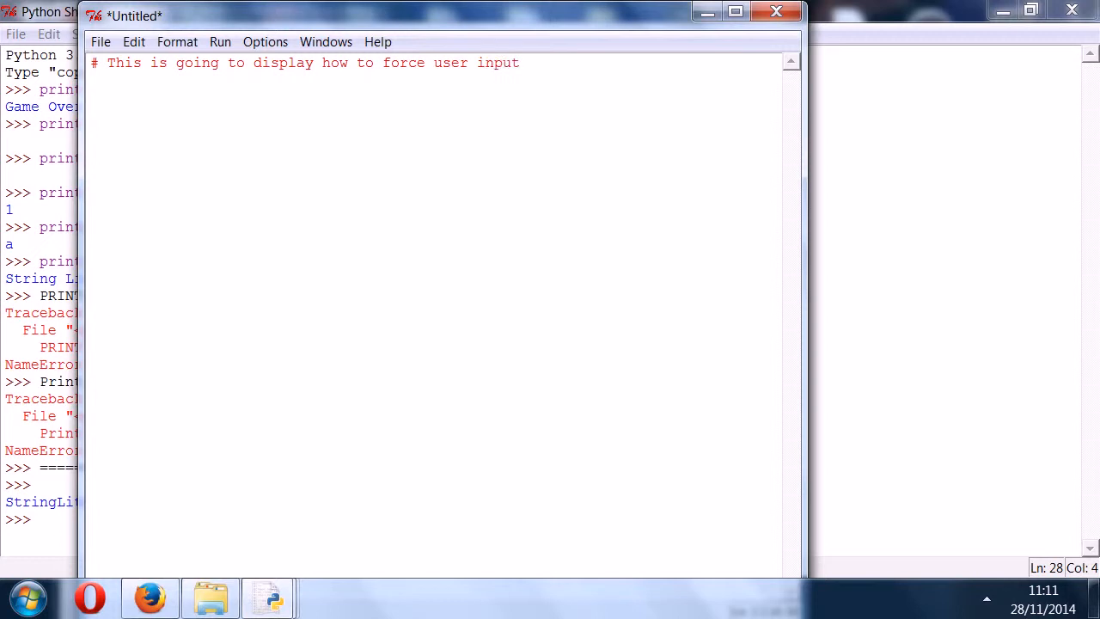
type("without shutting")
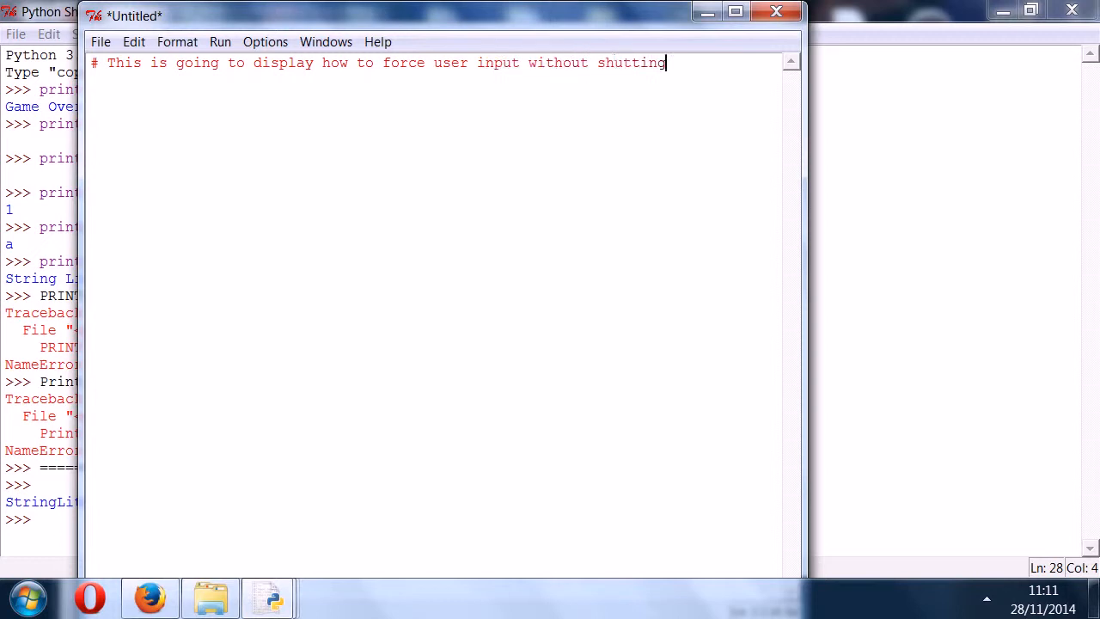
type("don")
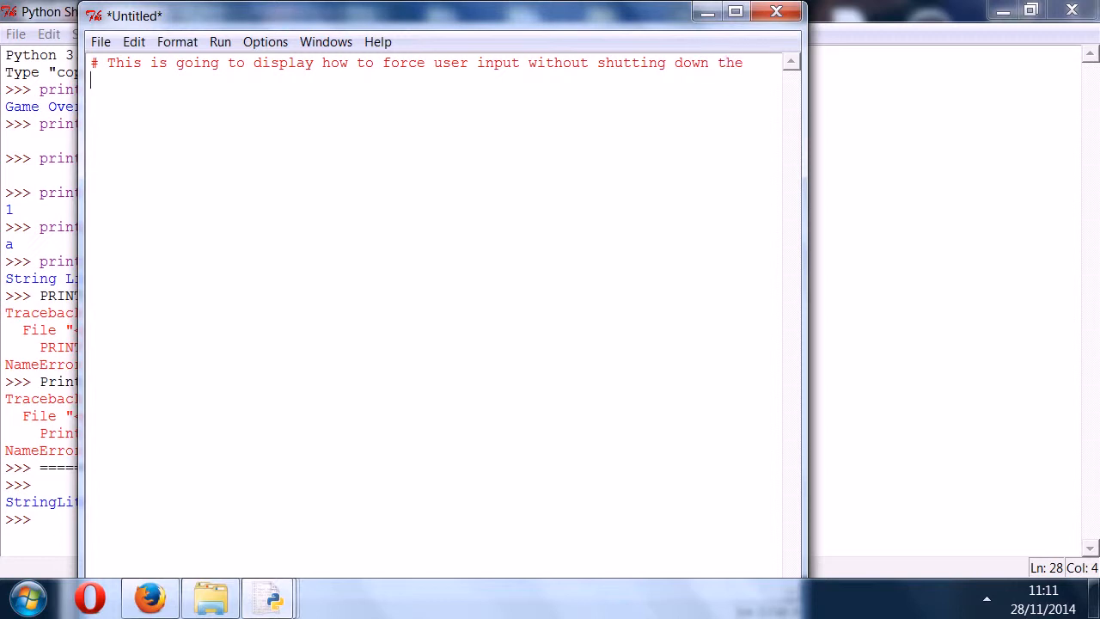
- Continue the comment on a second line with '# terminal window.'
type("#t")
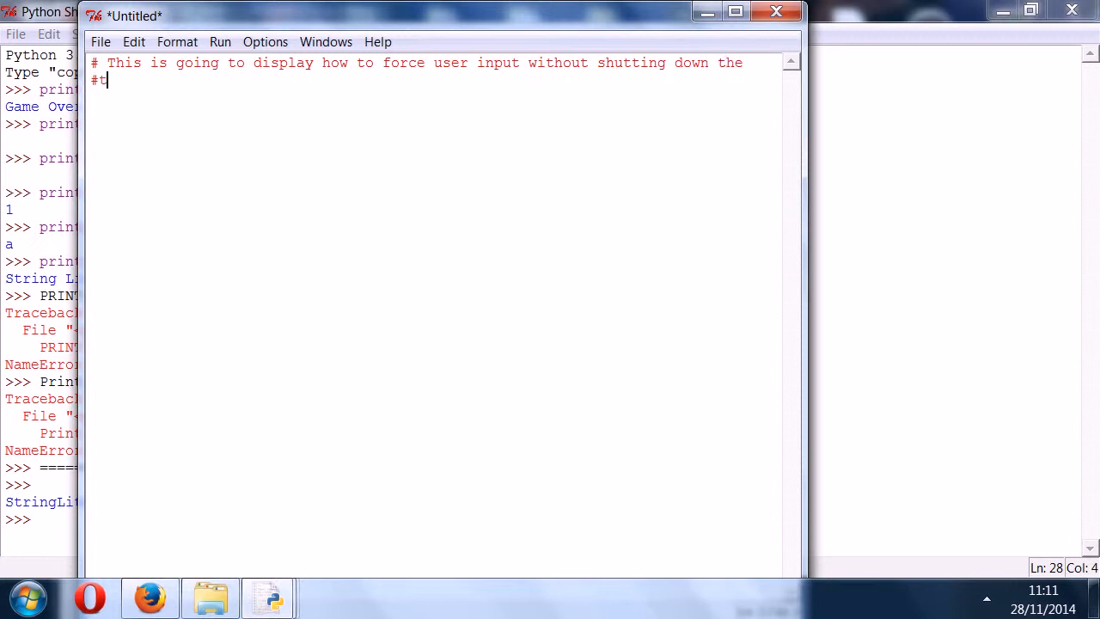
type("erminal")
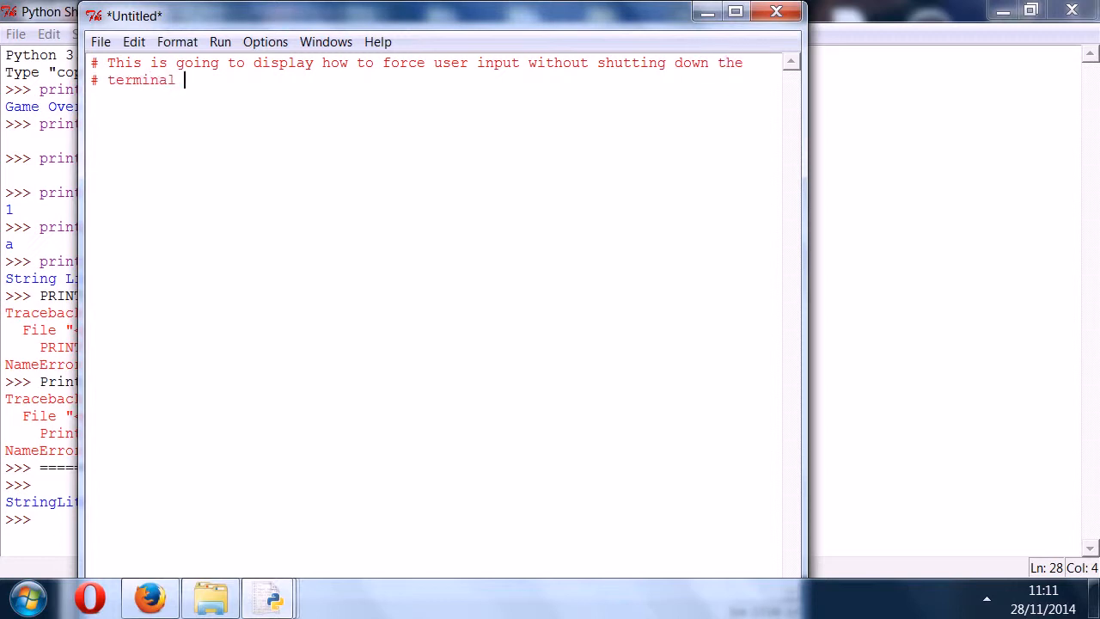
type("window.")
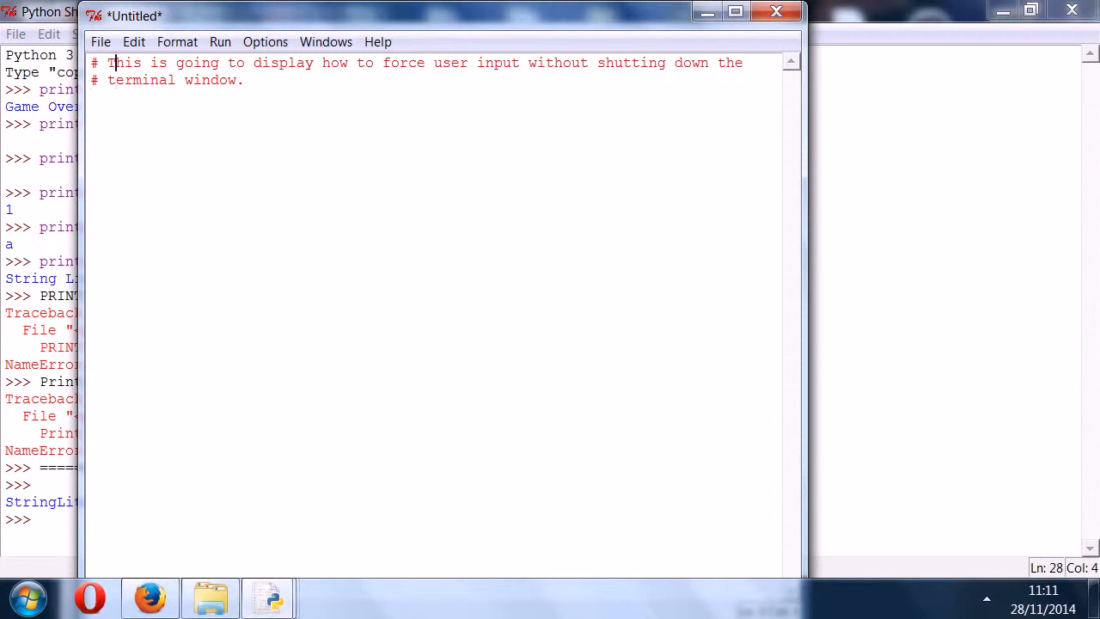
- Temporarily add ("String Literal") into the comment before restoring it with a blank first line
left_click(113, 62)
type("\"")
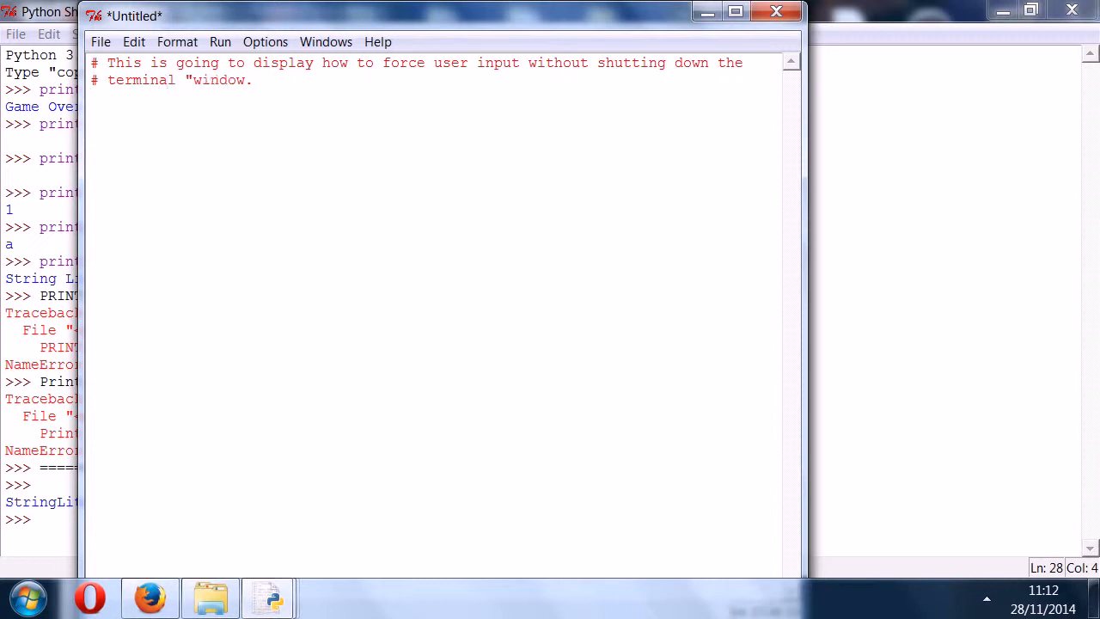
type("String")
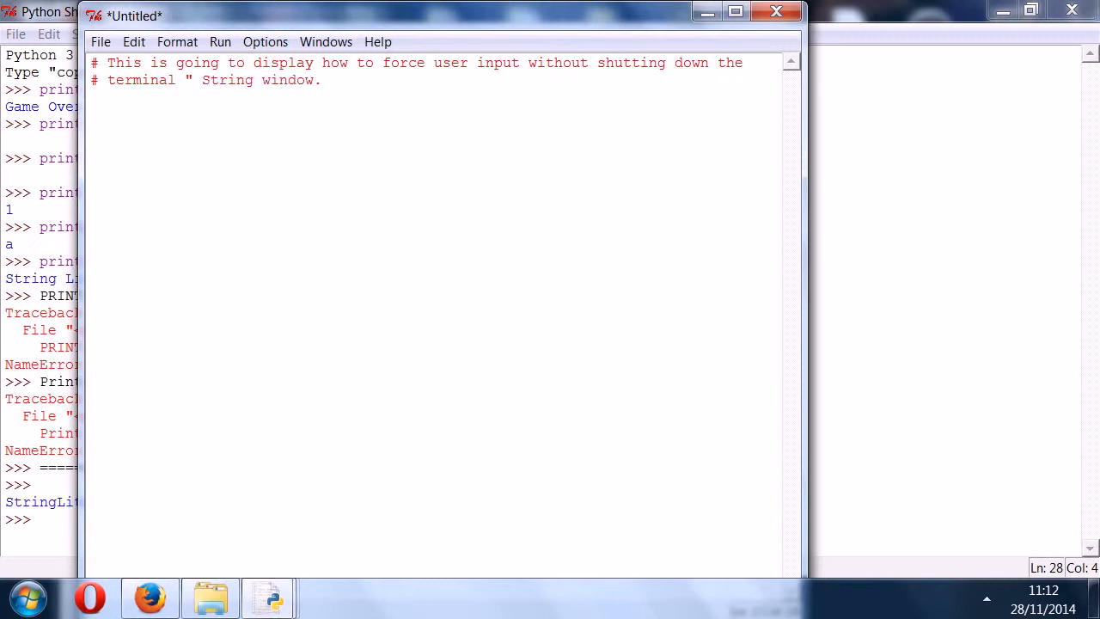
type("Literal\"")
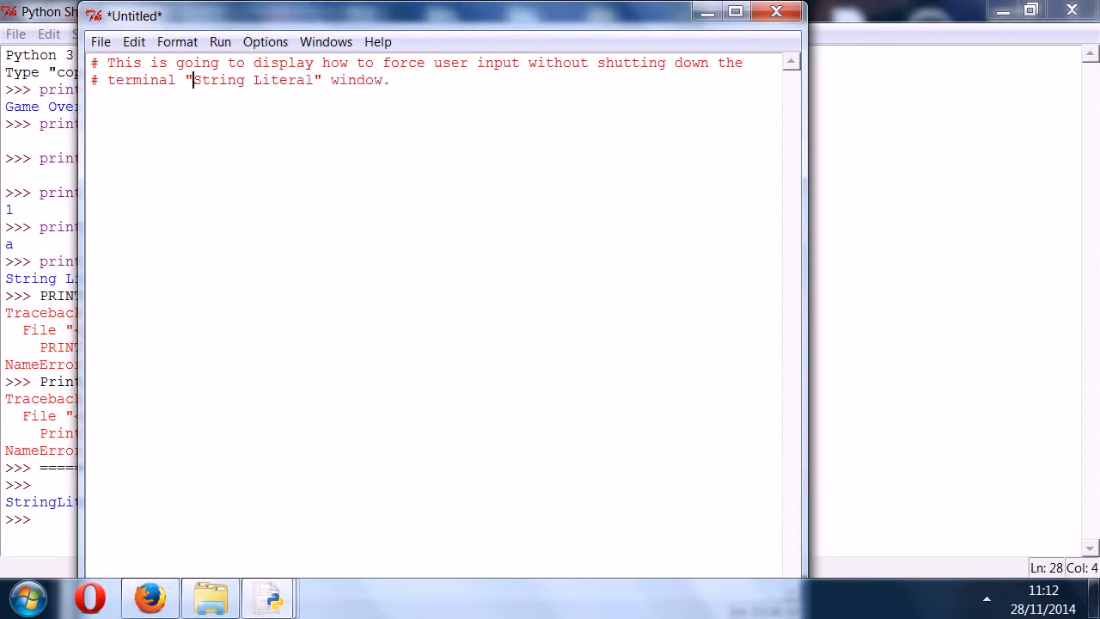
type("(")
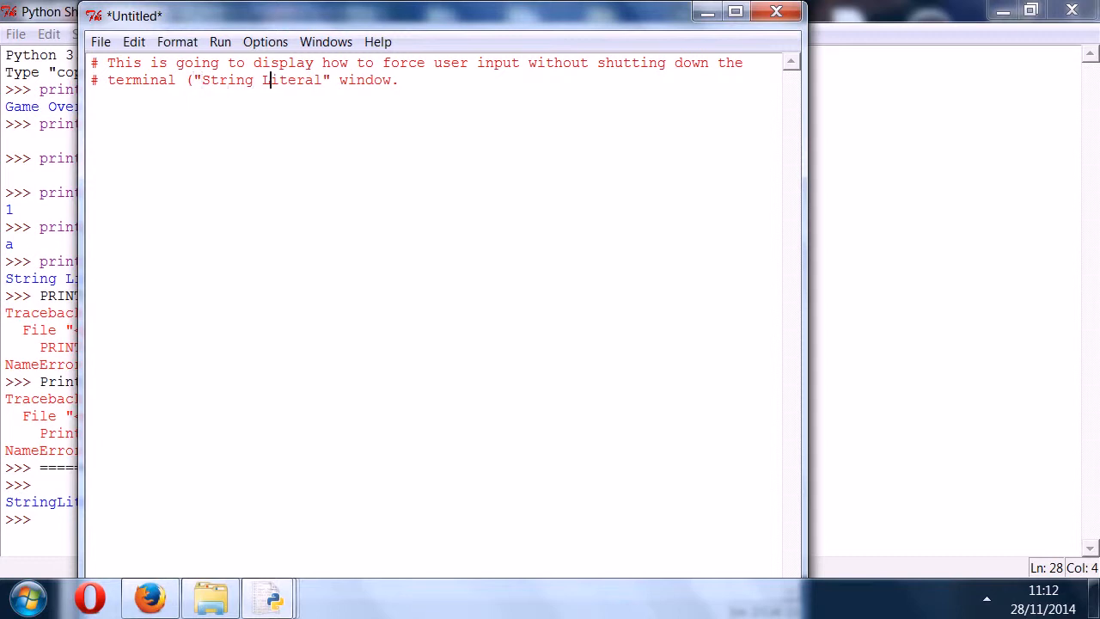
type("\")")
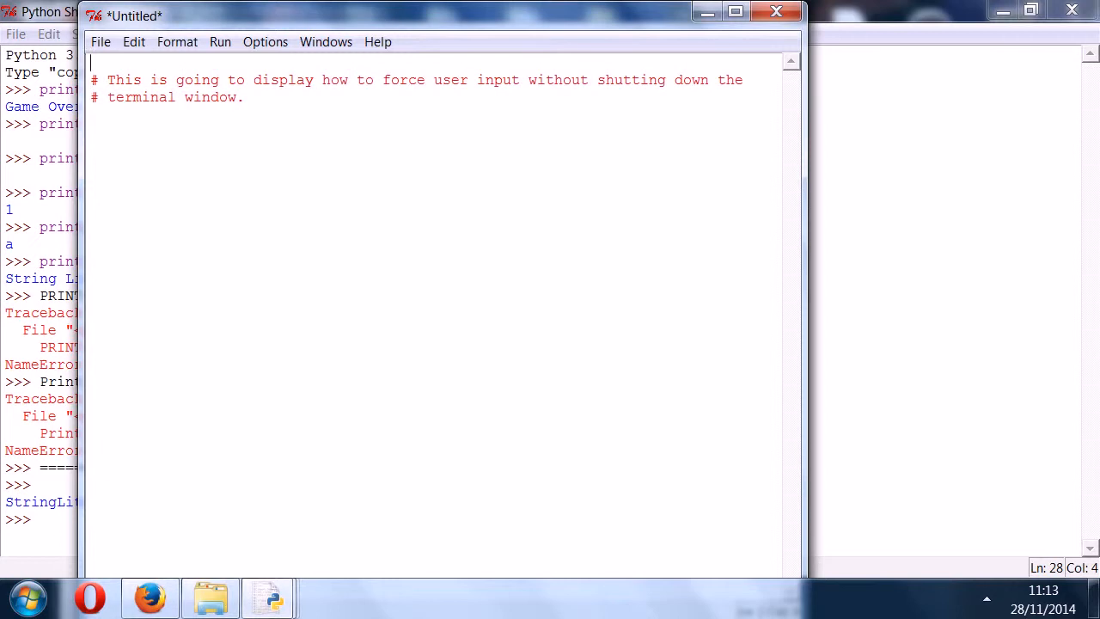
- Add a header comment with the date 28/11/13 and author wiredboy28 above the comment
type("#")
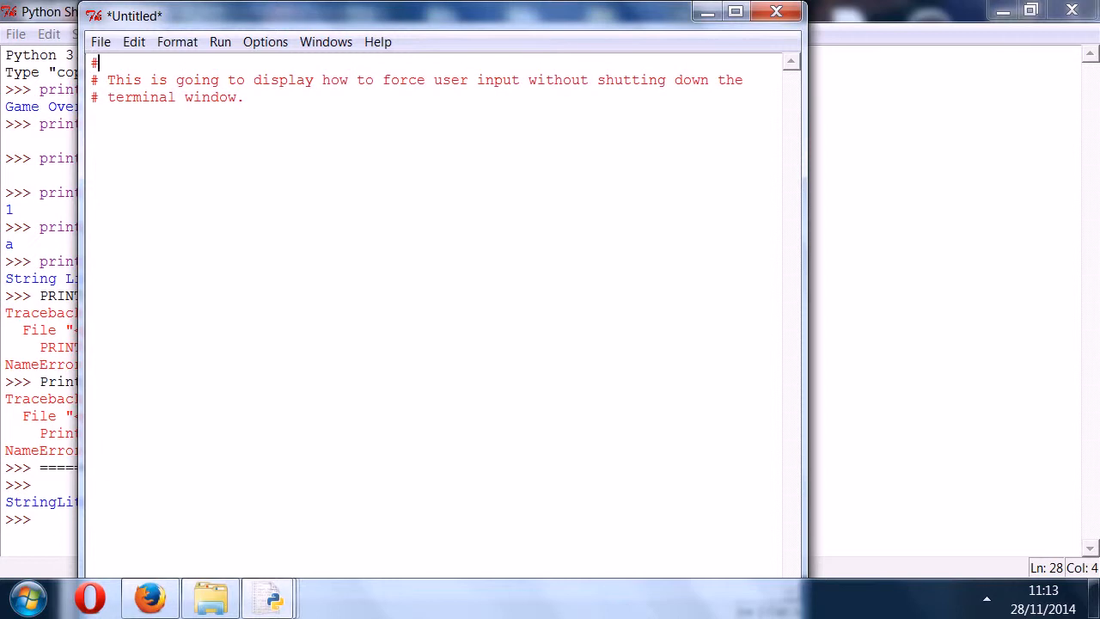
type("28/11/14 11:")
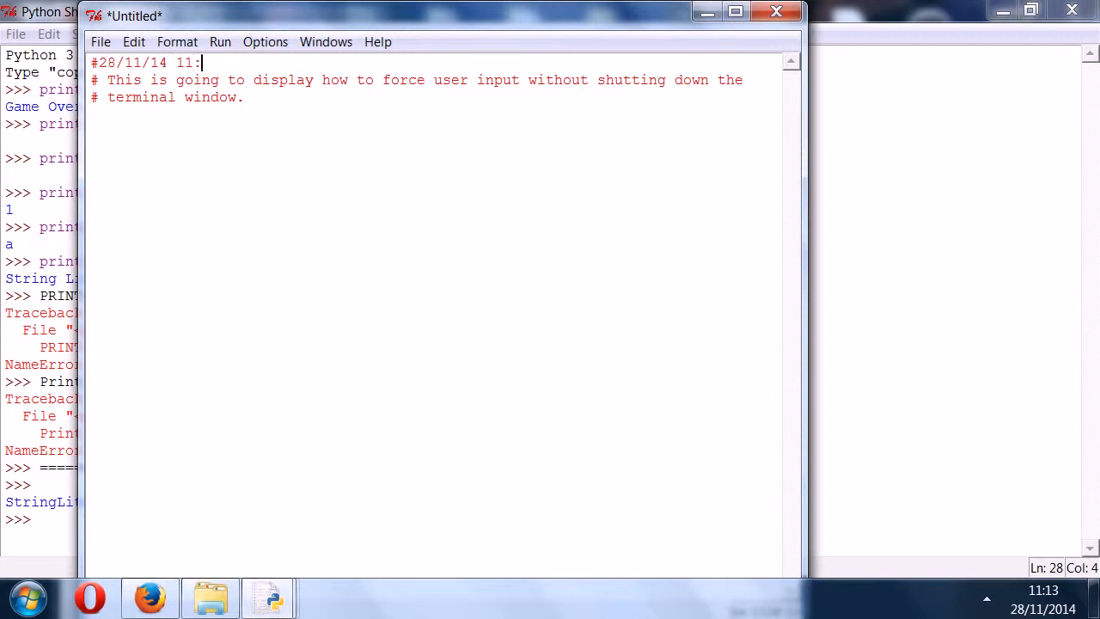
type("13")
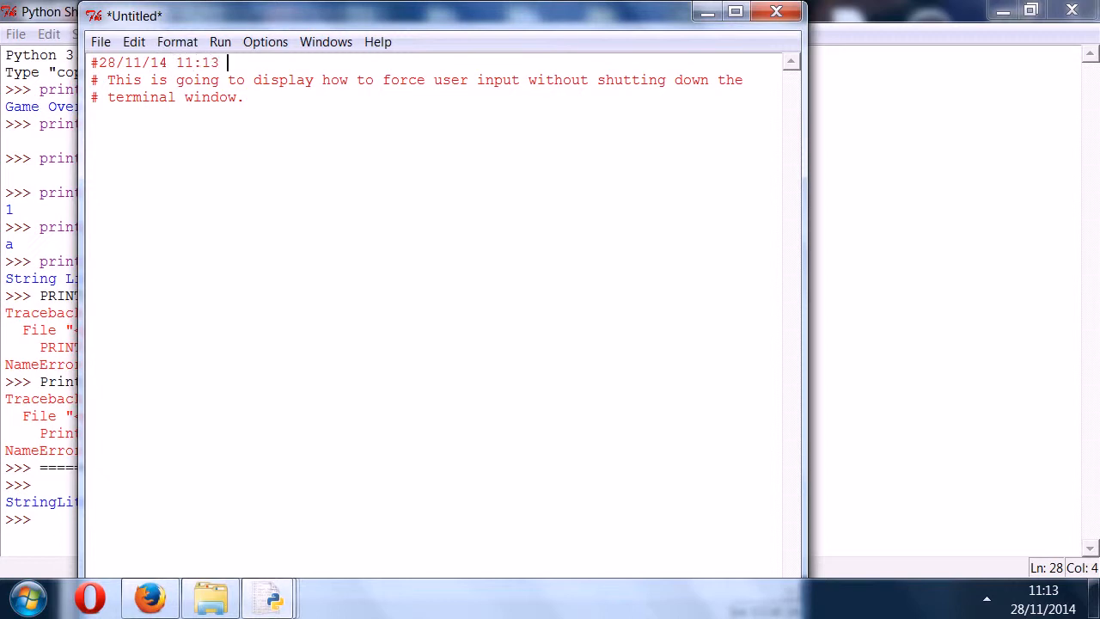
type("wiredboy28")
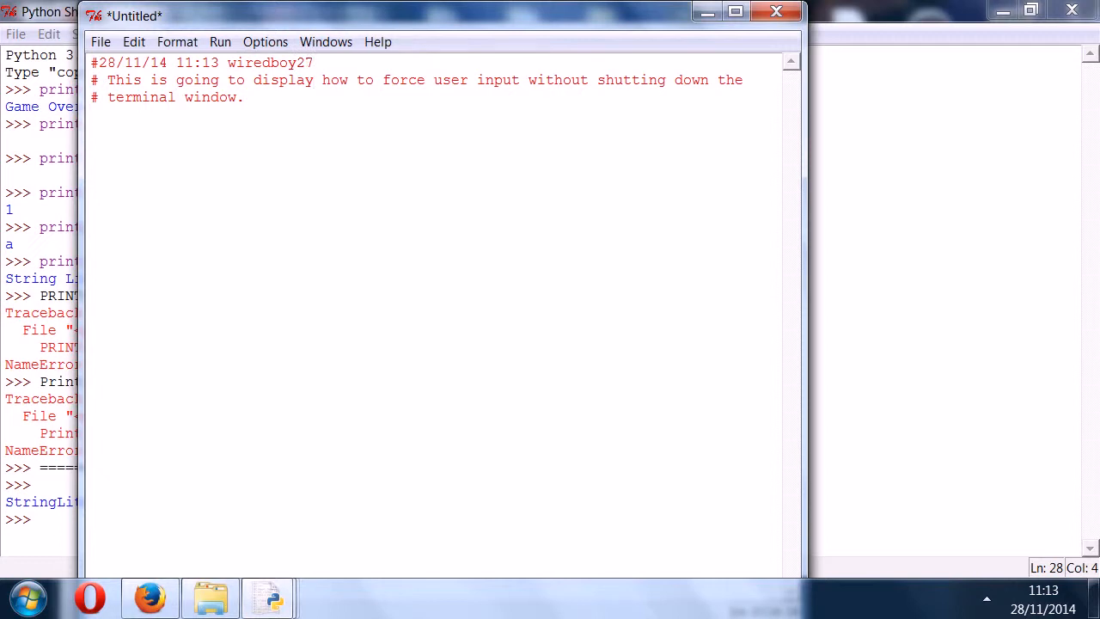
left_click(305, 62)
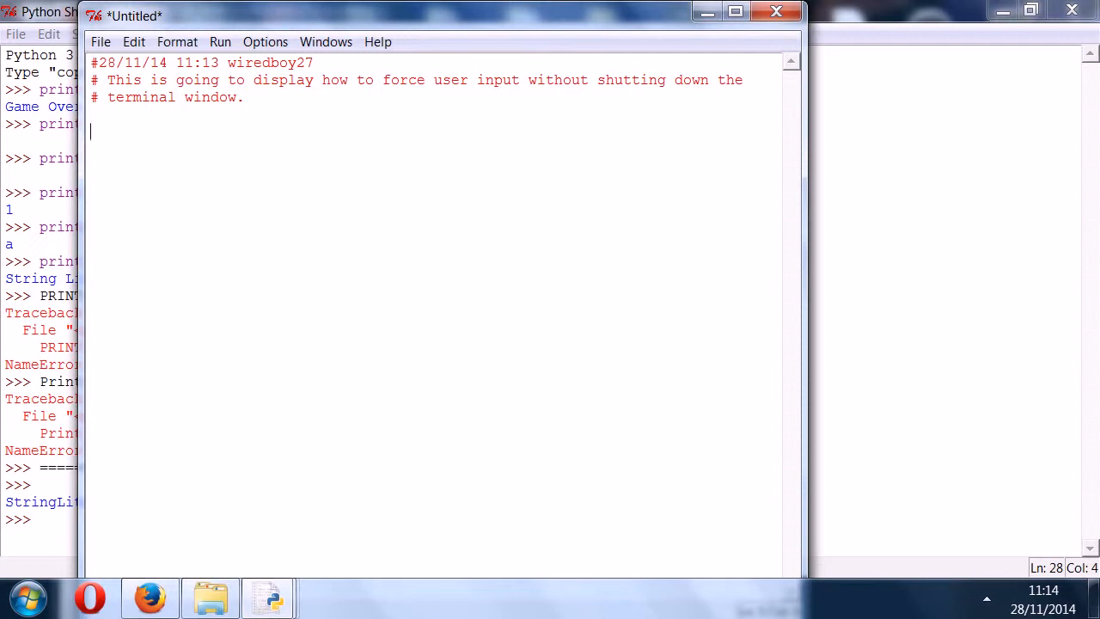
- Add a print("String Literal") line below the header comments
type("pri")
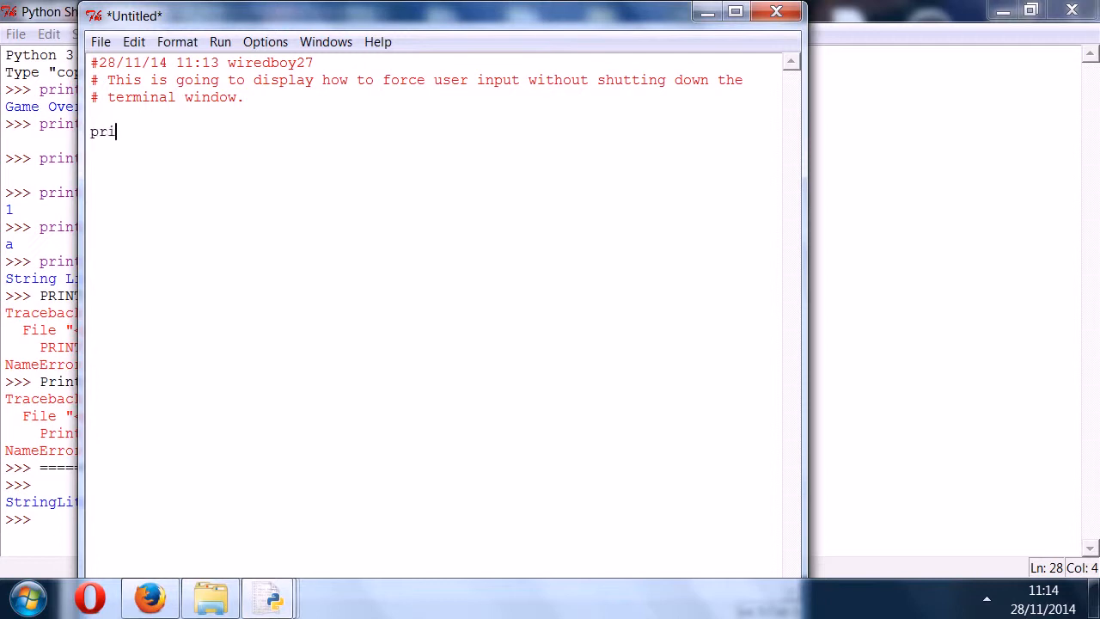
type("nt\"")
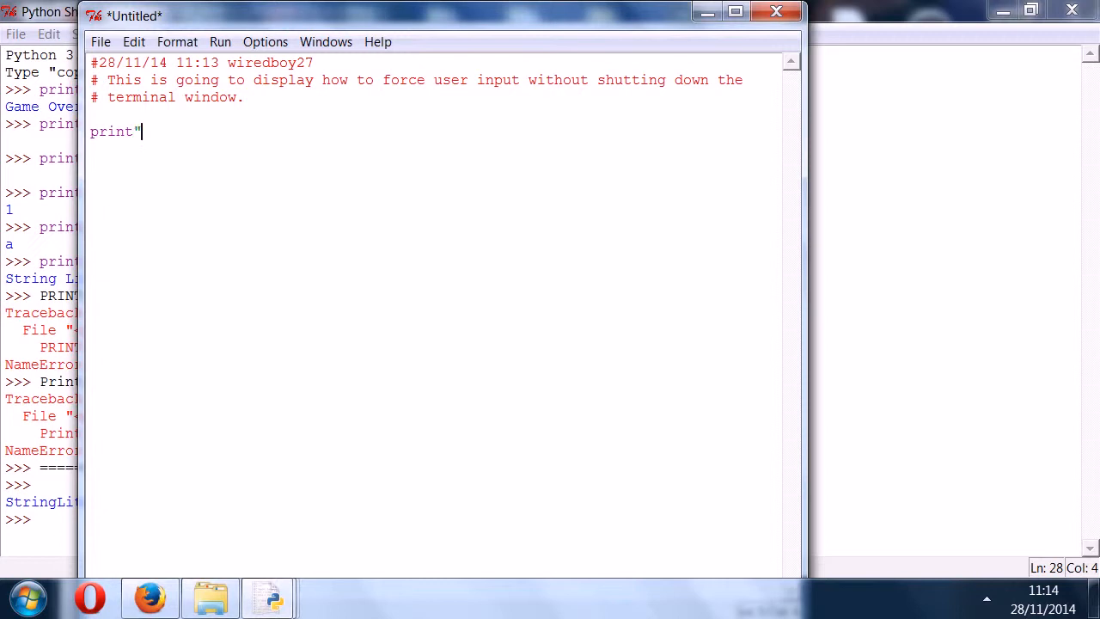
type("(")
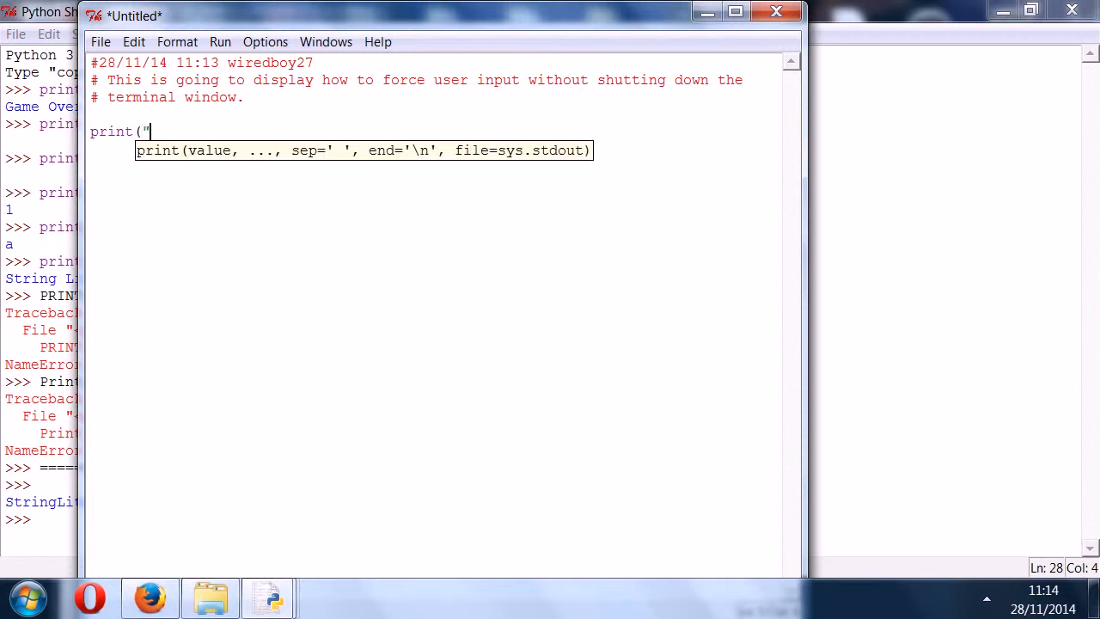
type("String Literal")
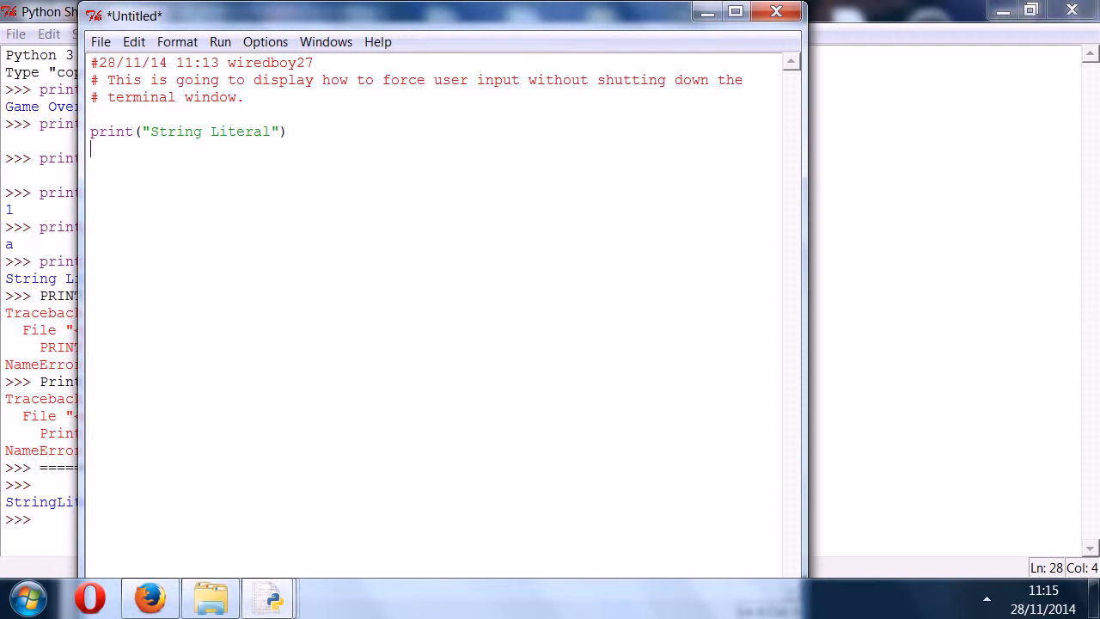
- Add input("\n\nPress the enter key to exit") as the script's final line
type("inpit")
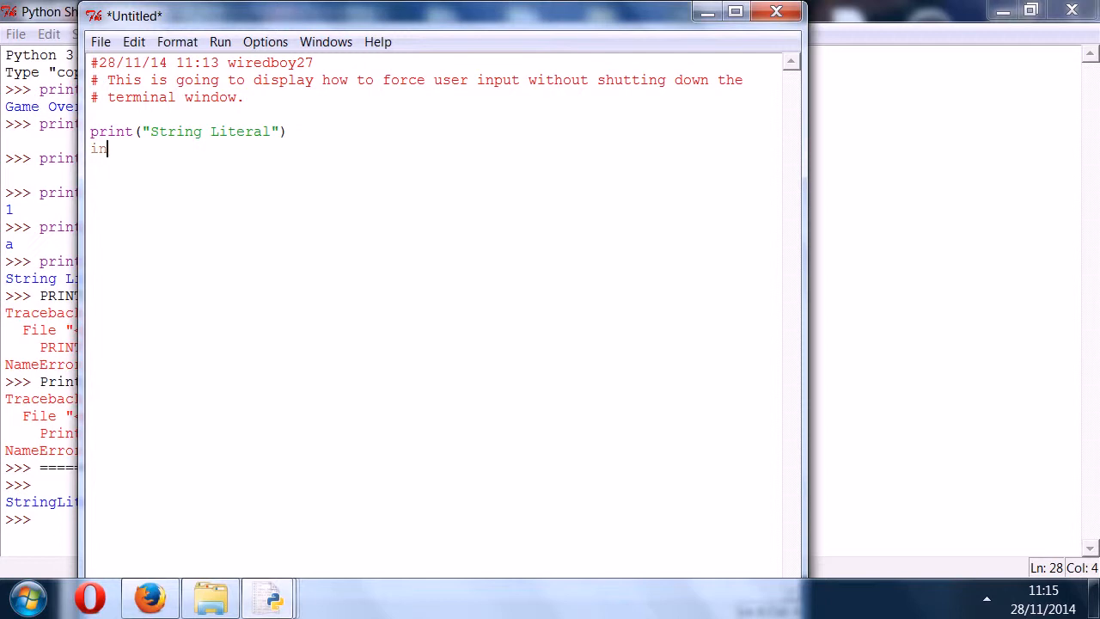
type("put")
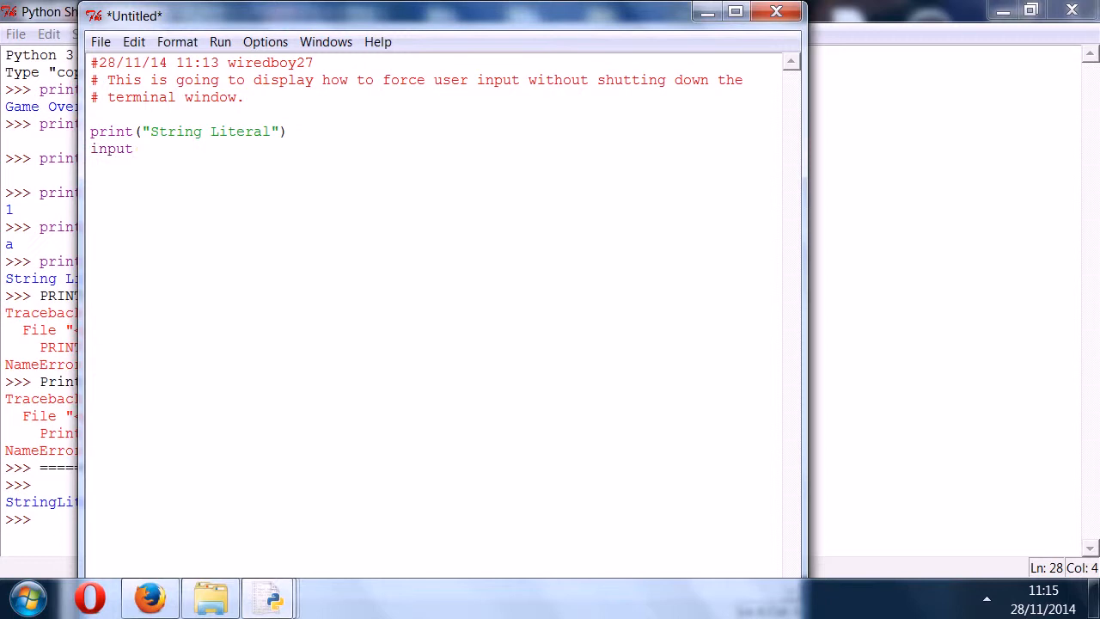
type("(\"")
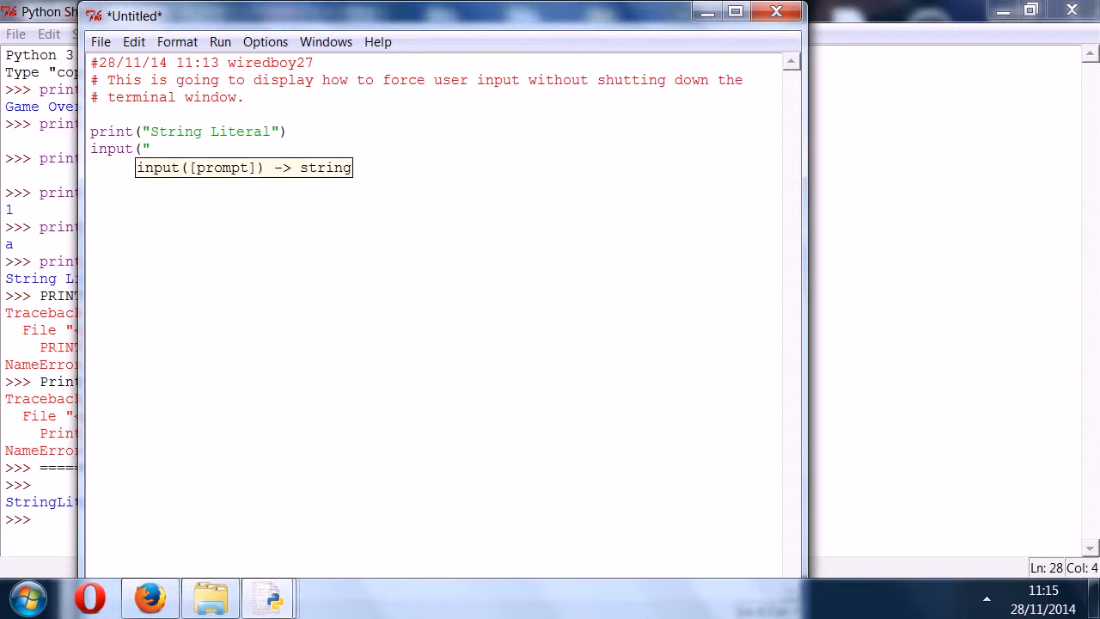
type("\\n")
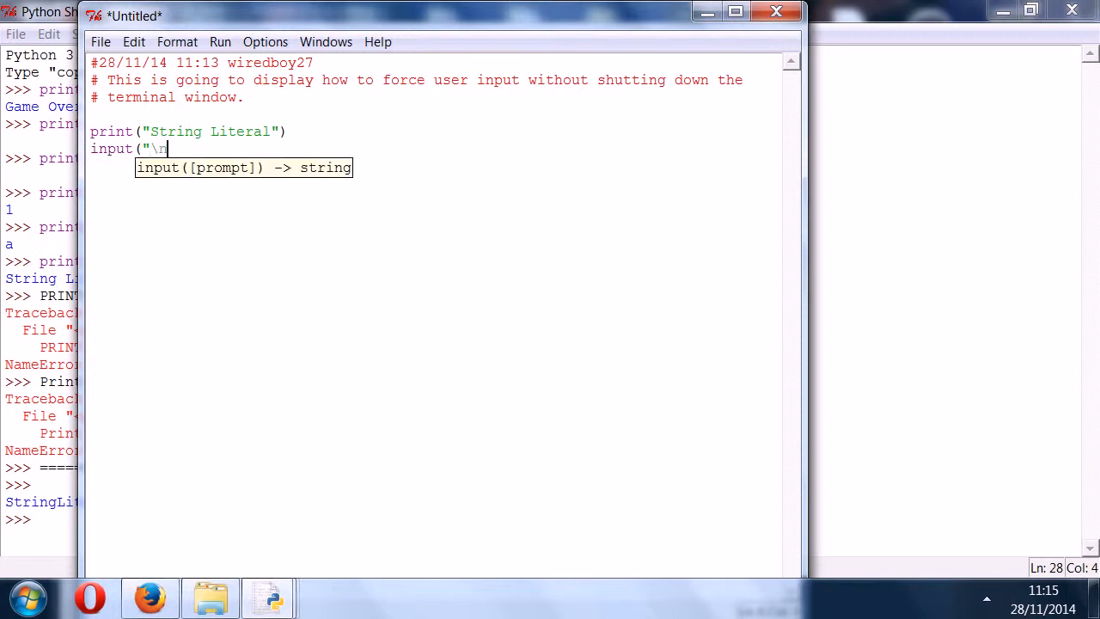
type("\\n")
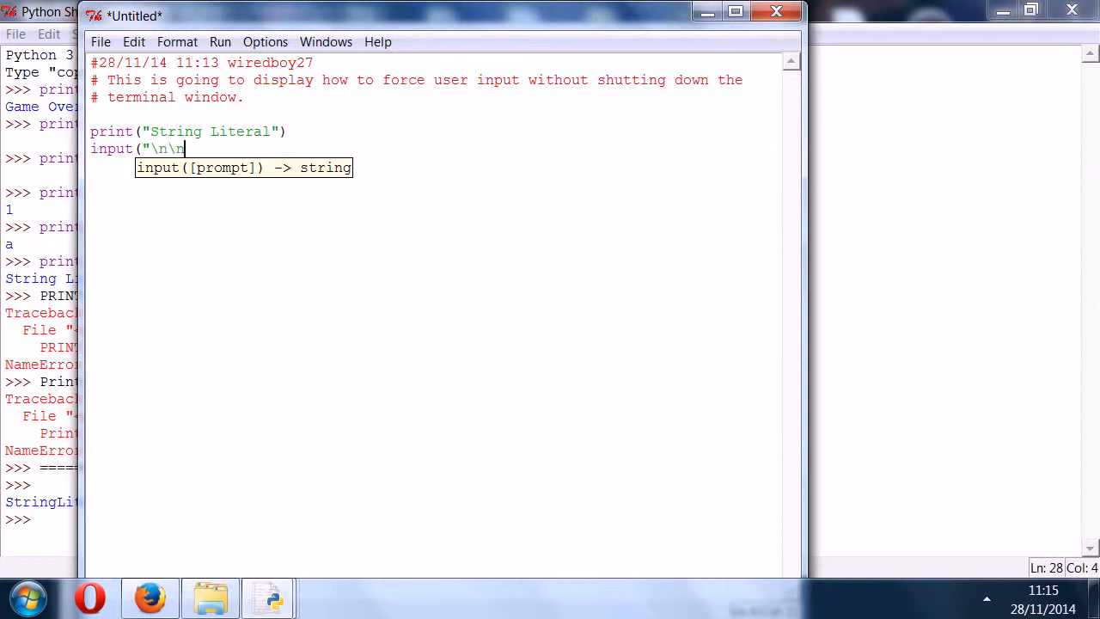
type("E")
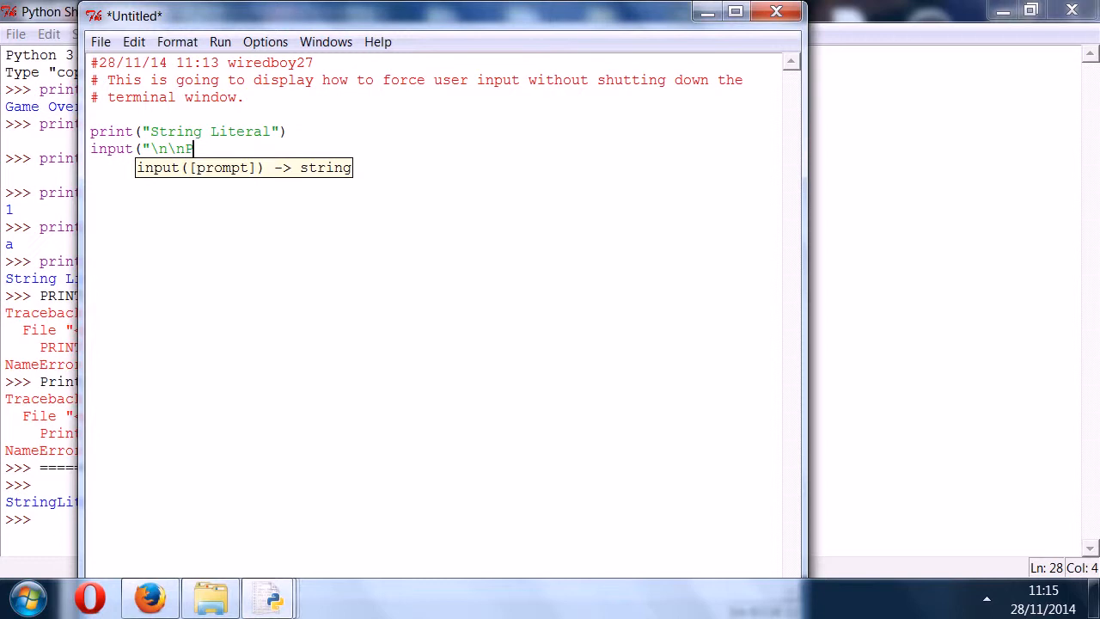
type("Press the ene")
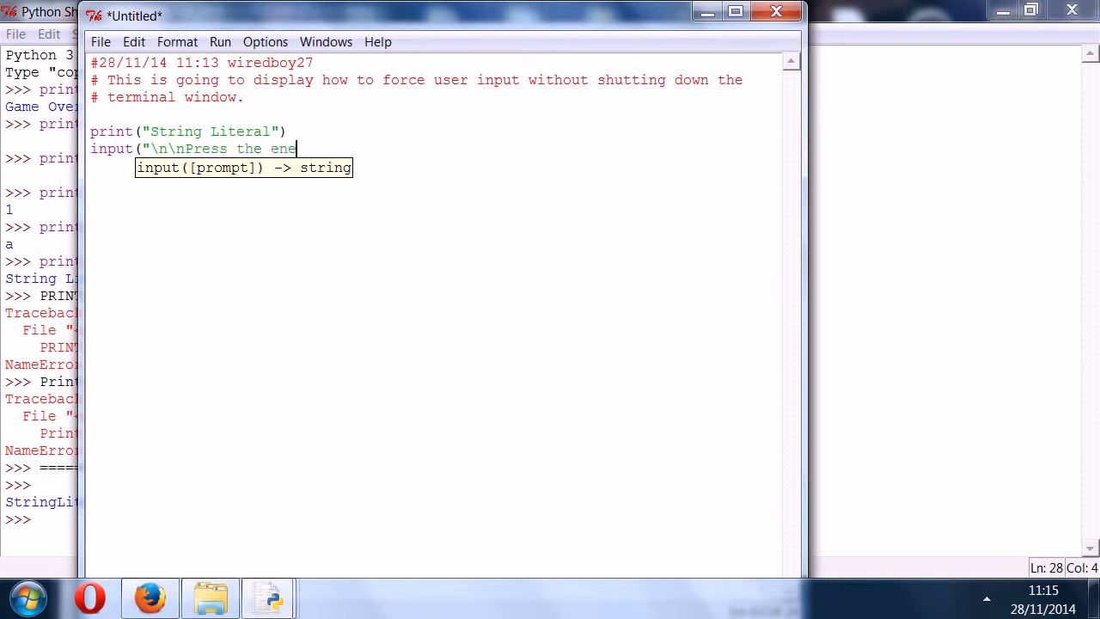
type("ter")
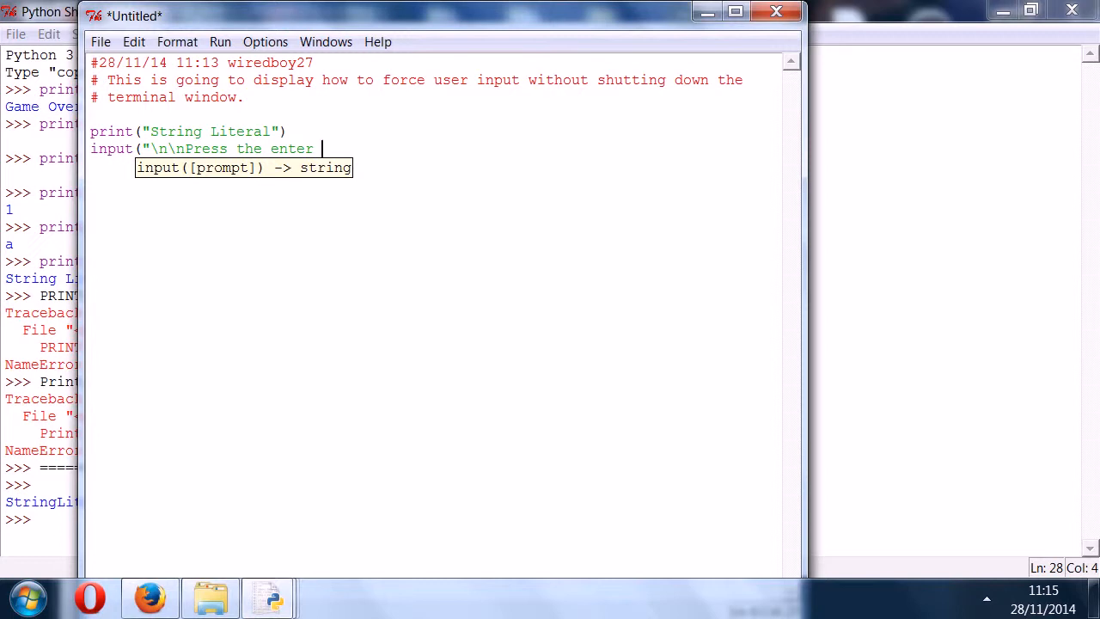
type("key to ex")
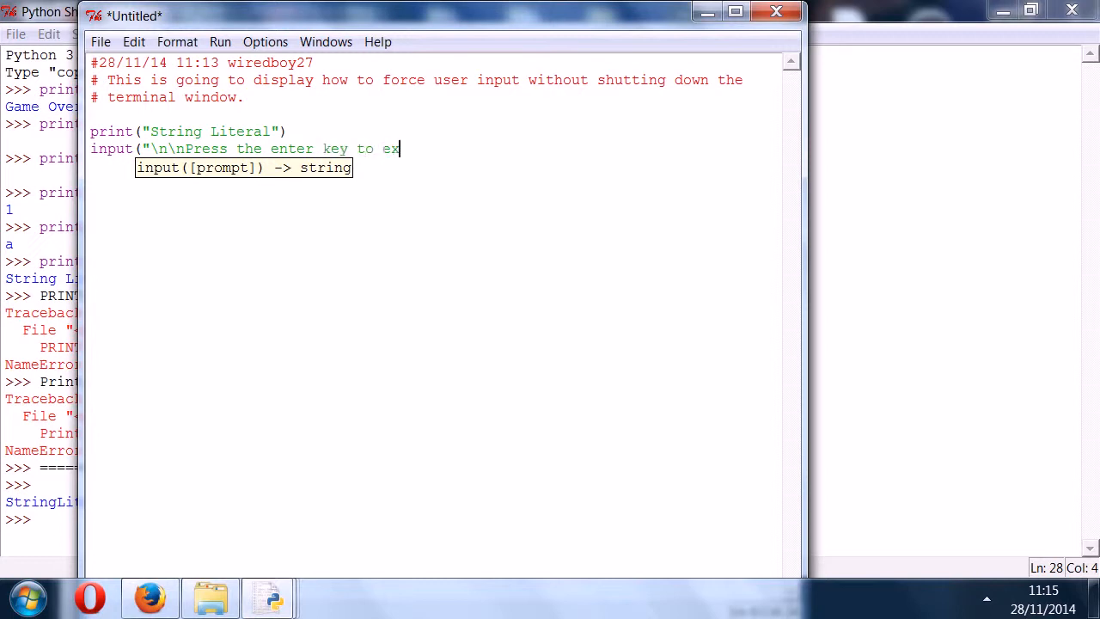
type("it")
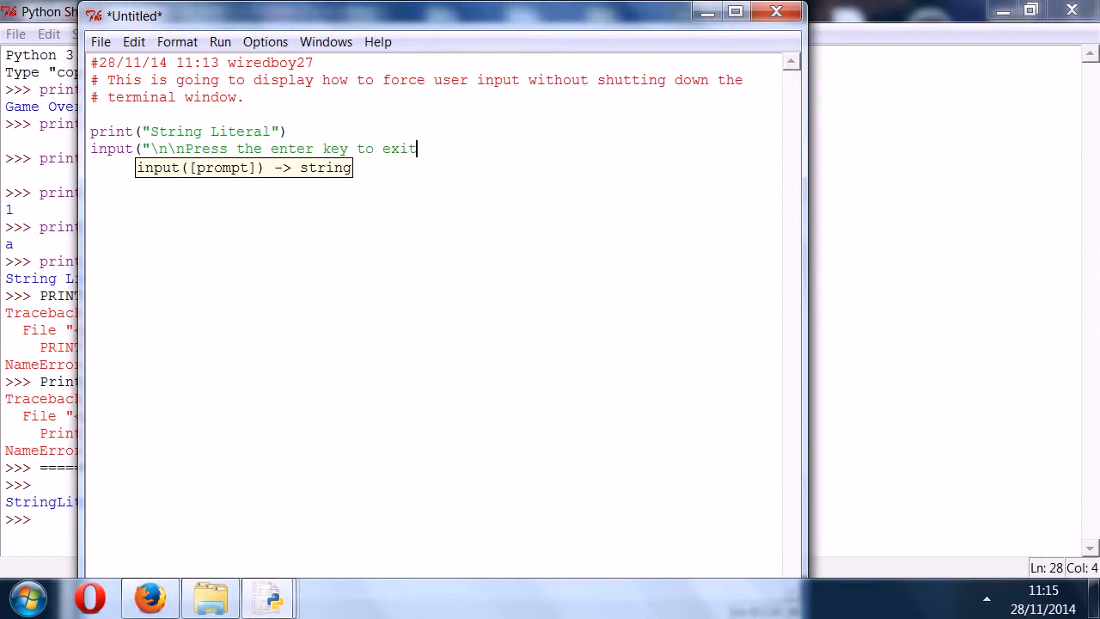
type("\")")
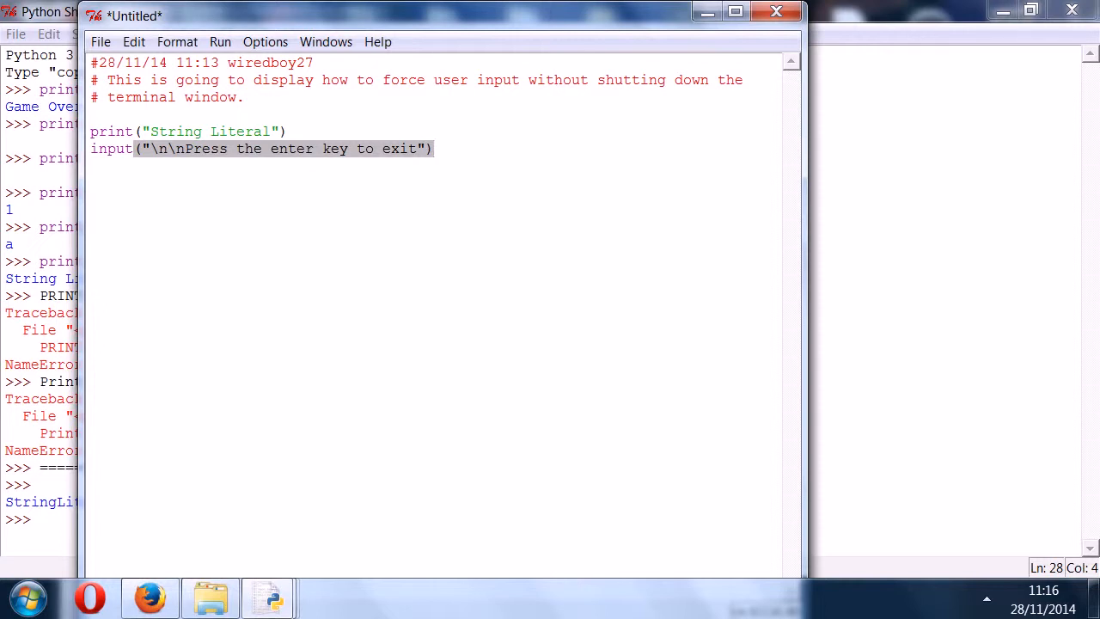
left_click(433, 147)
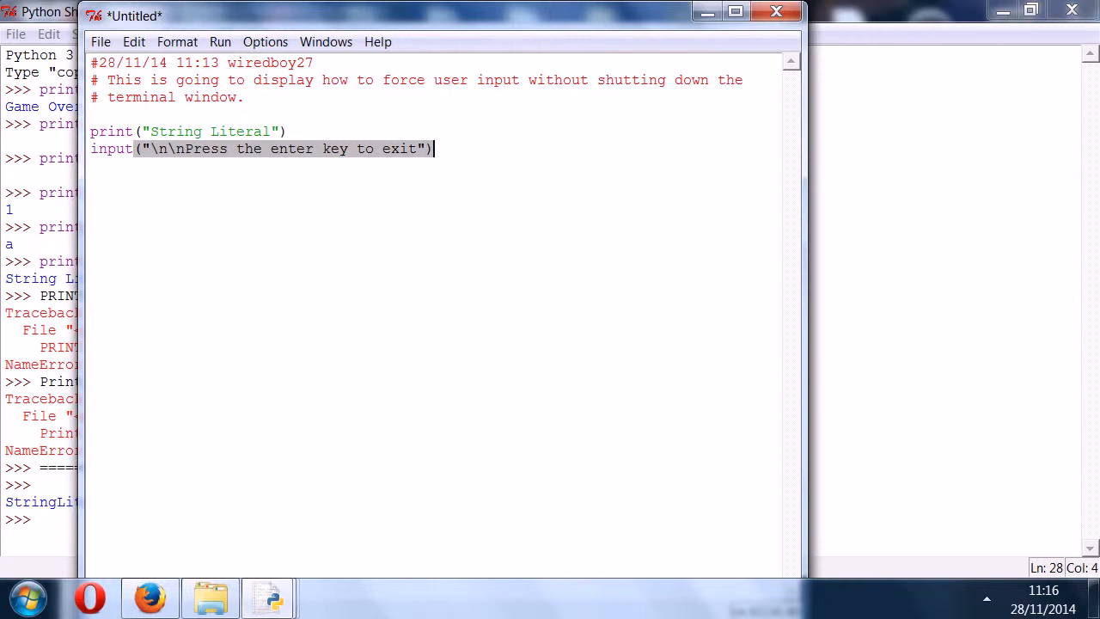
- Save the script as newLine in the youtube folder inside Python31
left_click(99, 42)
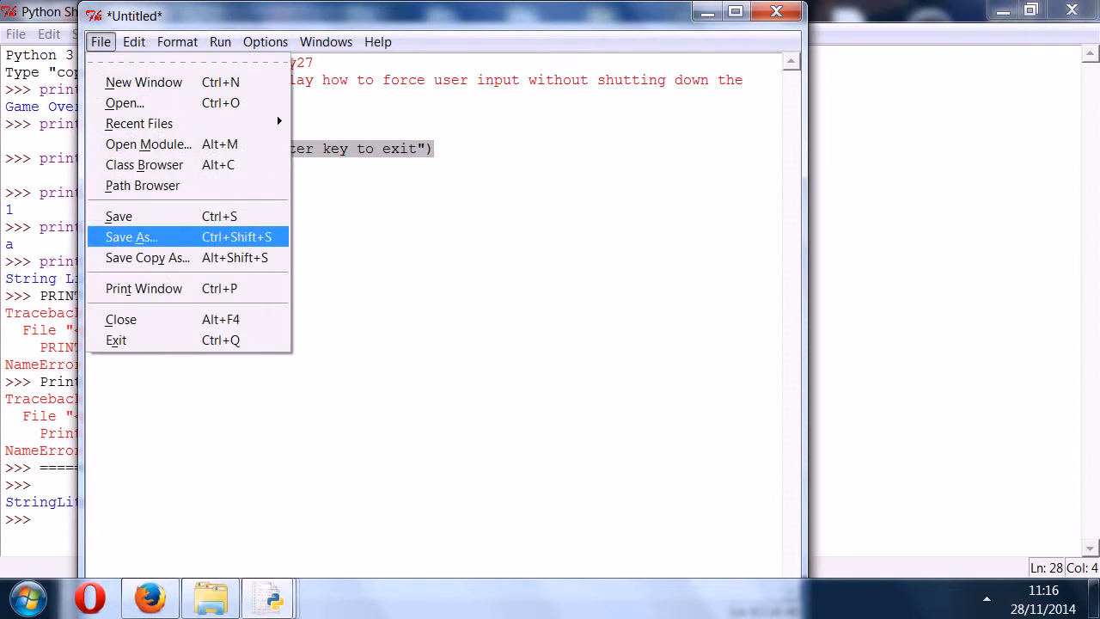
left_click(130, 237)
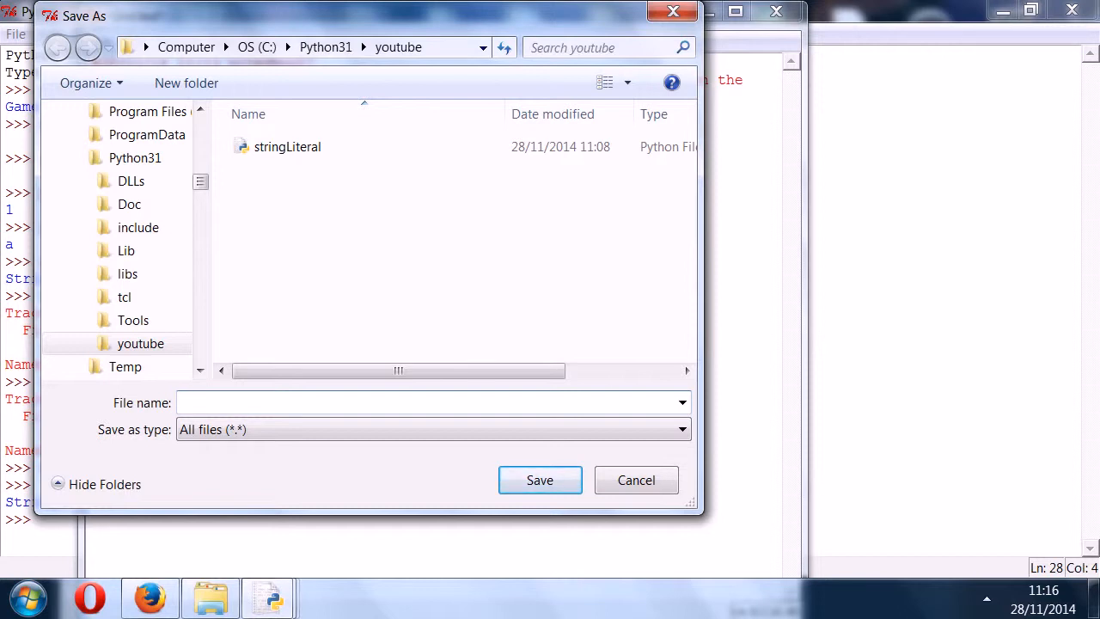
type("newLine")
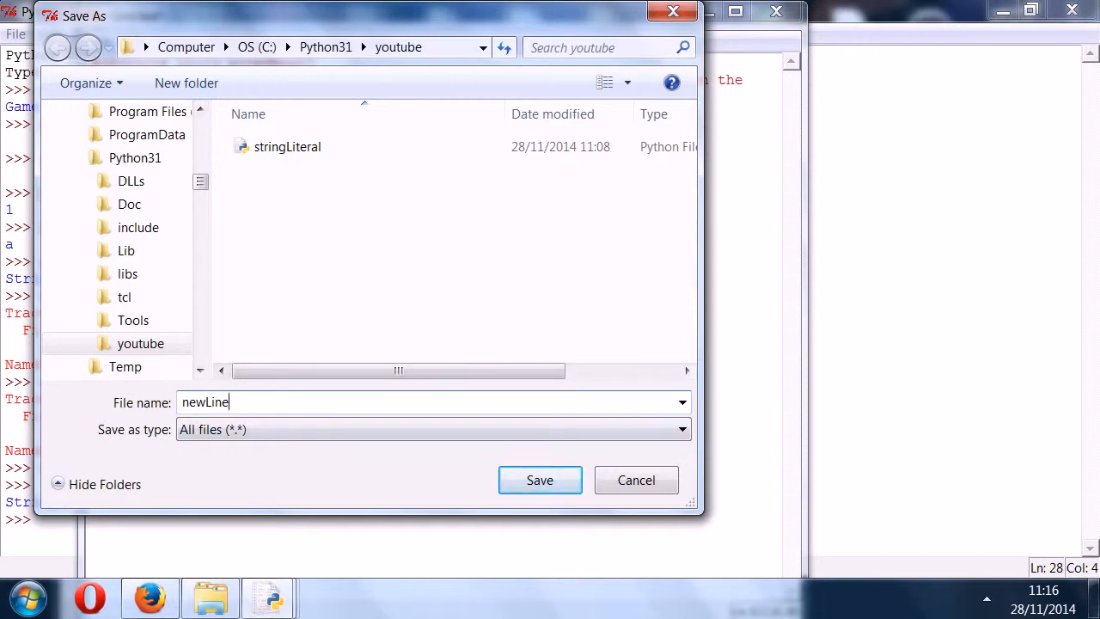
left_click(539, 479)
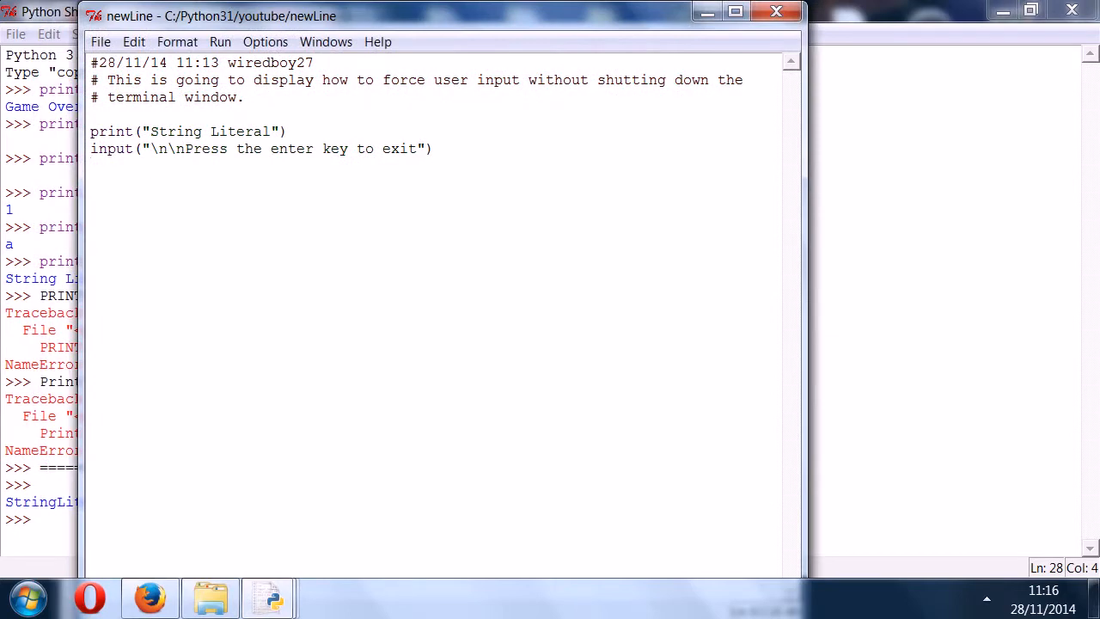
- Save the script again as newLine.py with the .py extension added
left_click(99, 41)
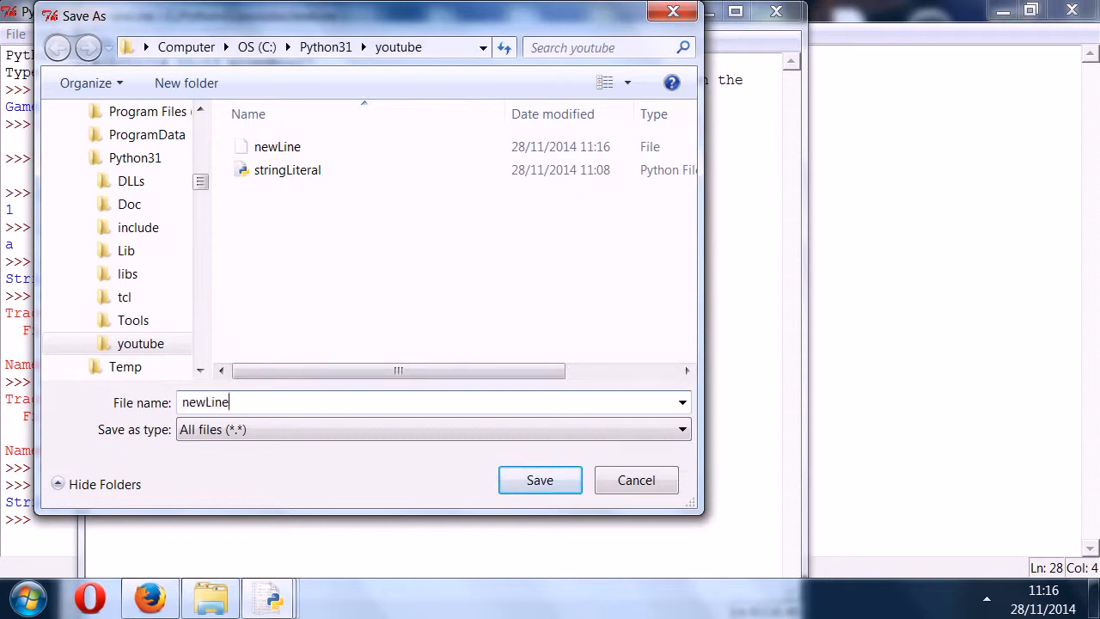
type(".py")
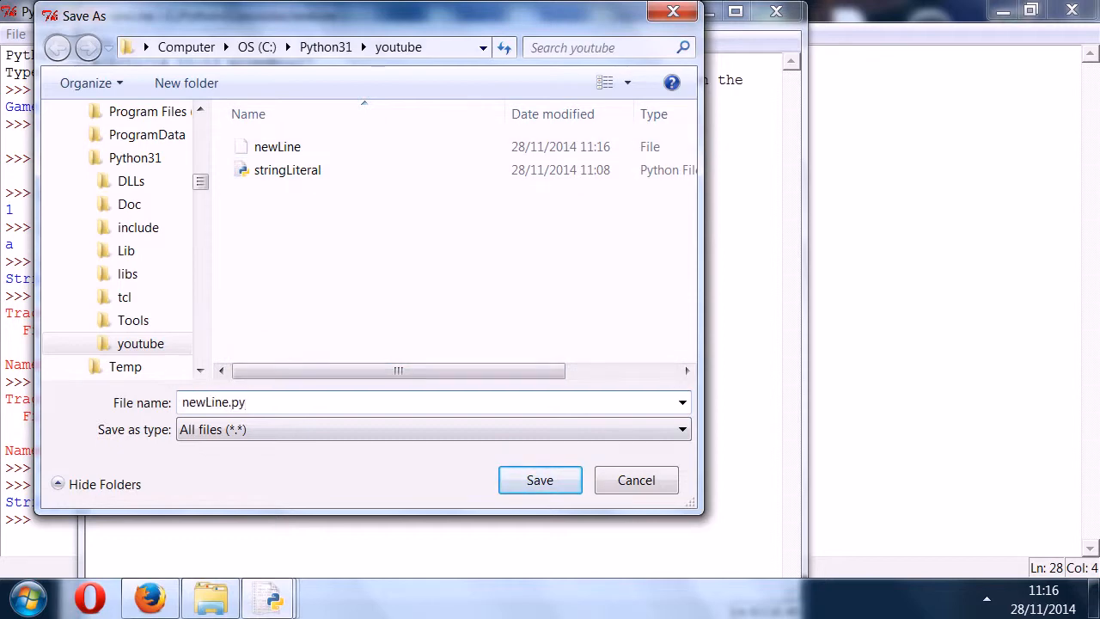
left_click(539, 480)
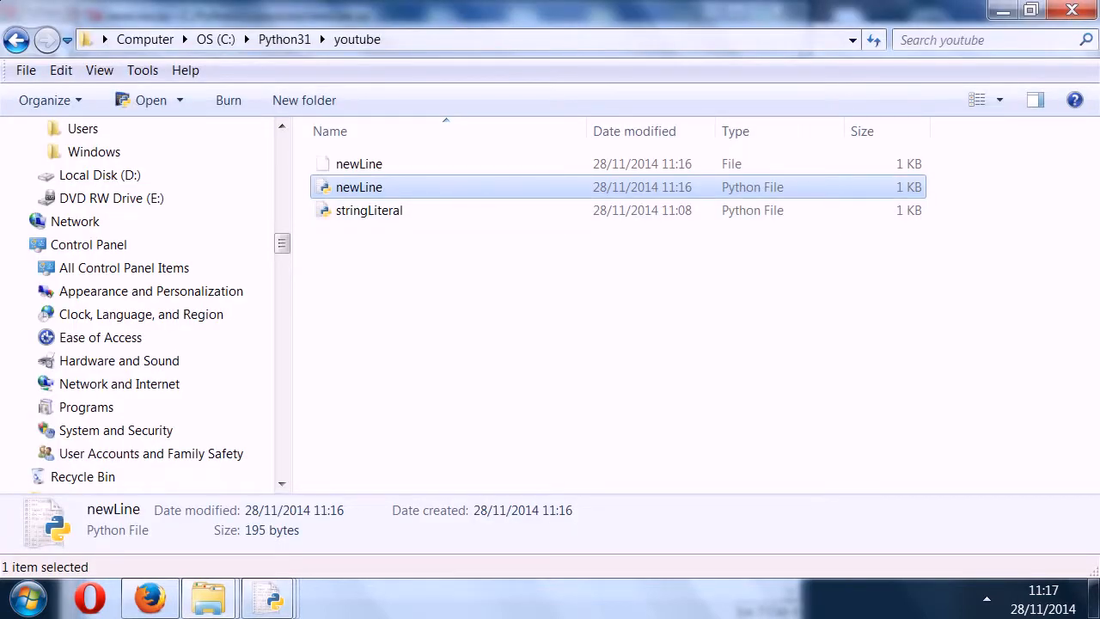
- Run newLine.py from Explorer and dismiss its console at the exit prompt
double_click(368, 210)
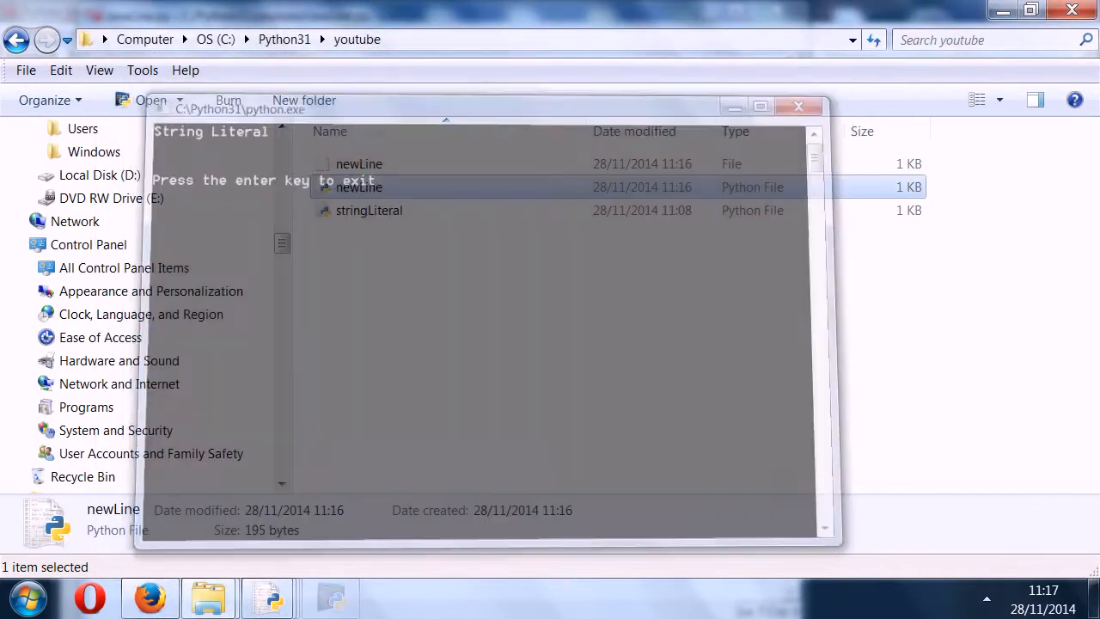
key("enter")
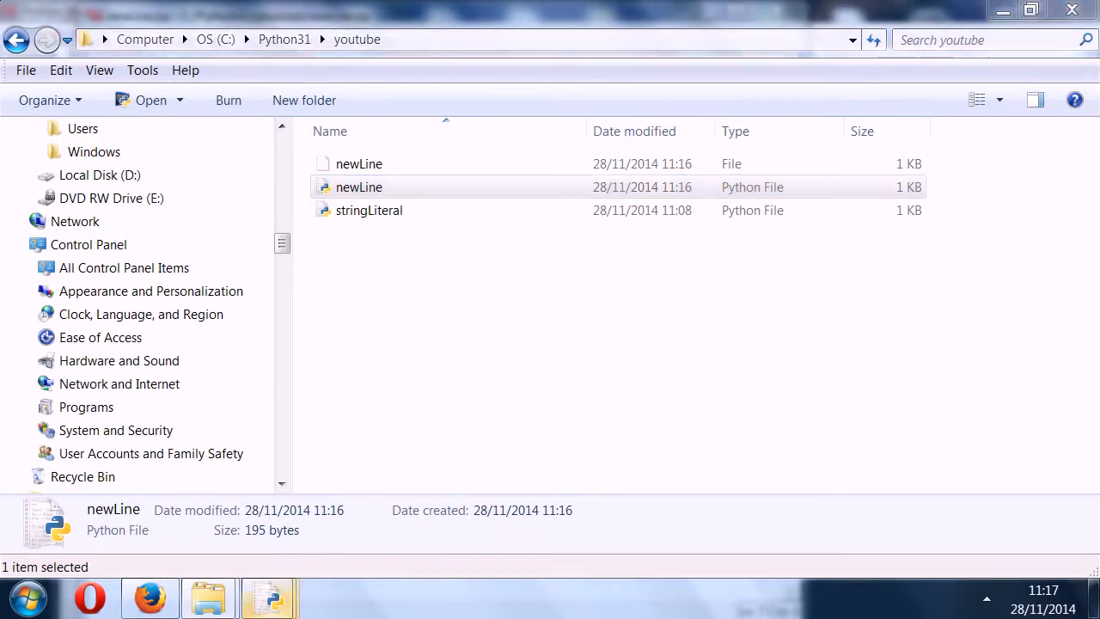
mouse_move(268, 596)
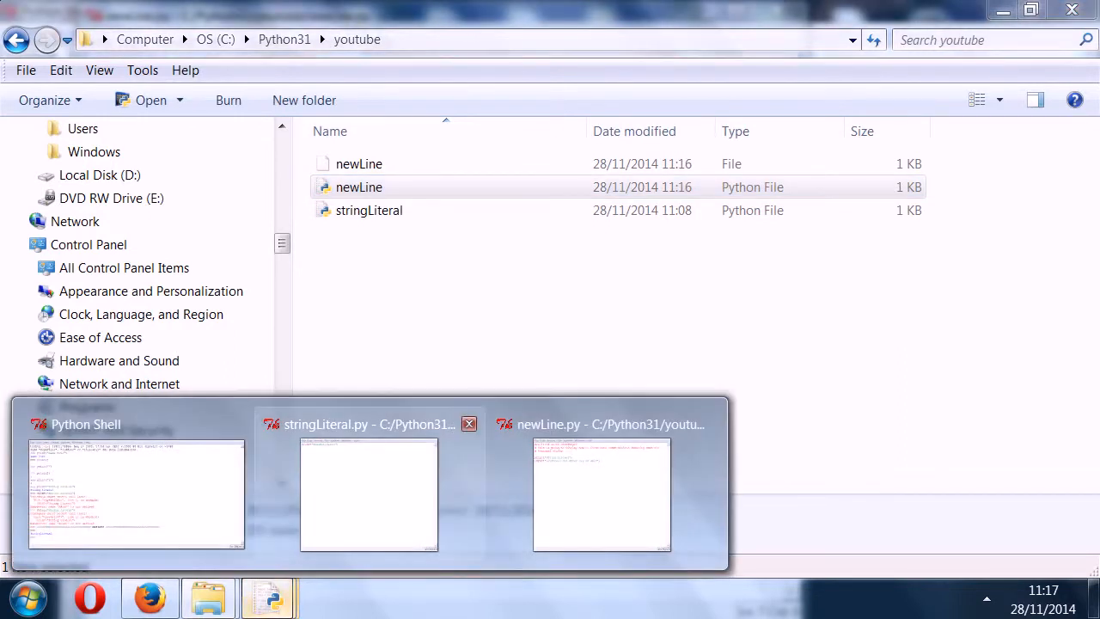
- Return to the newLine.py editor window and start a new line after the input call
left_click(136, 495)
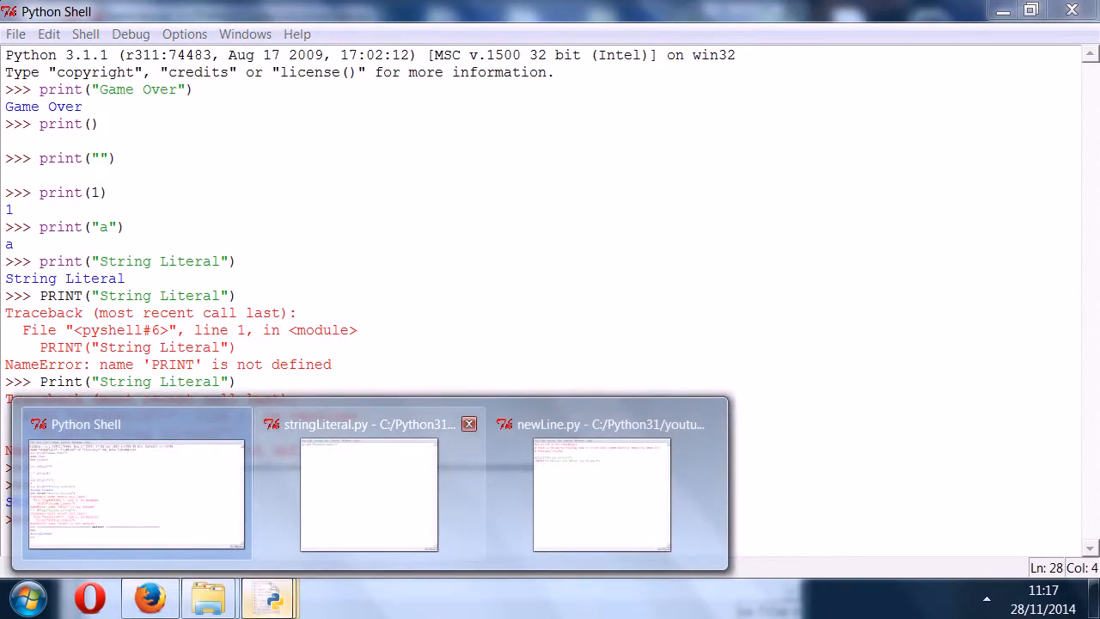
left_click(602, 495)
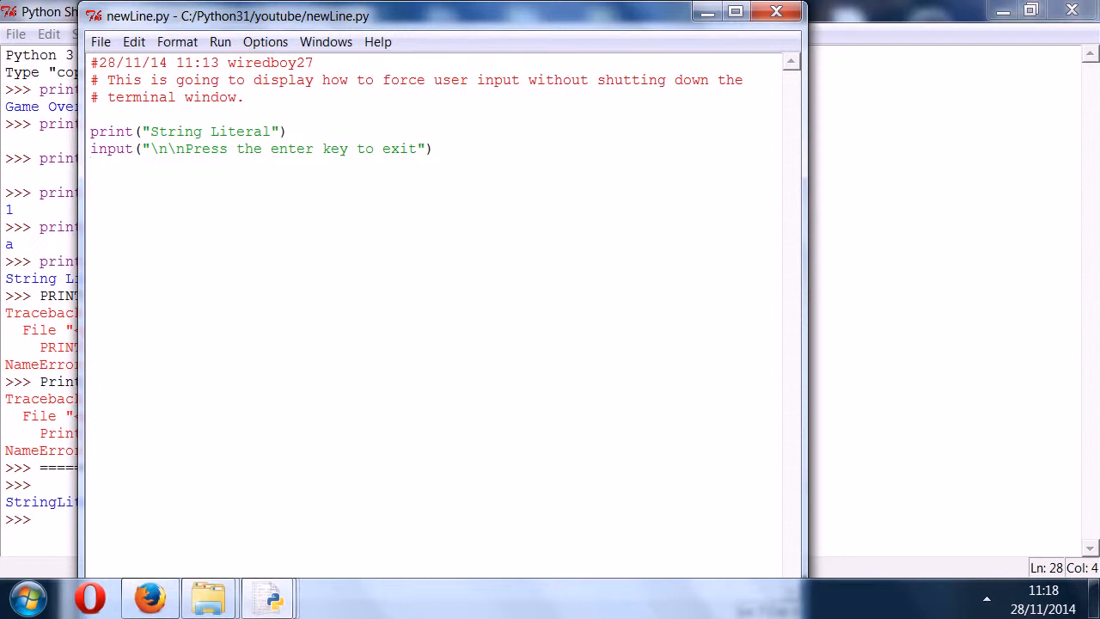
key("enter")
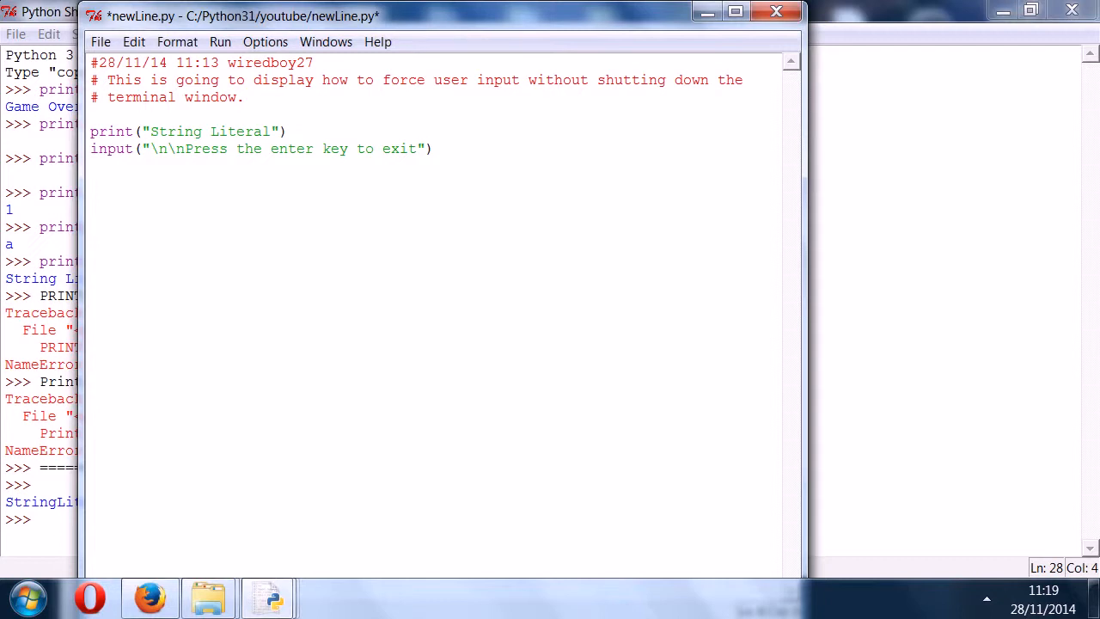
type("ygt")
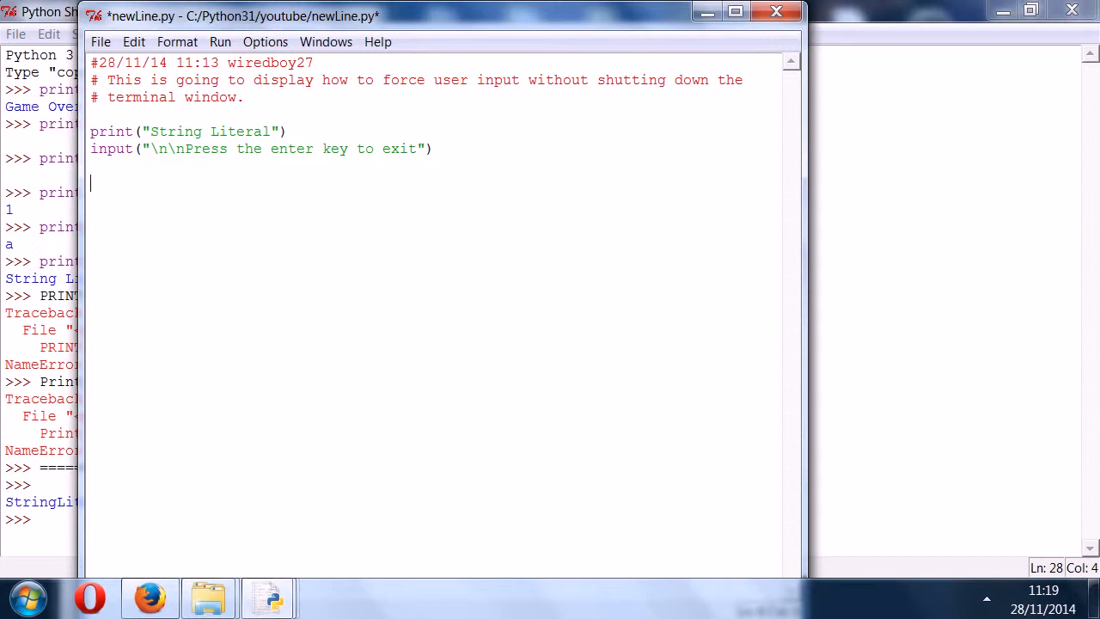
- Close newLine.py without saving and start a new empty script from the shell
left_click(775, 11)
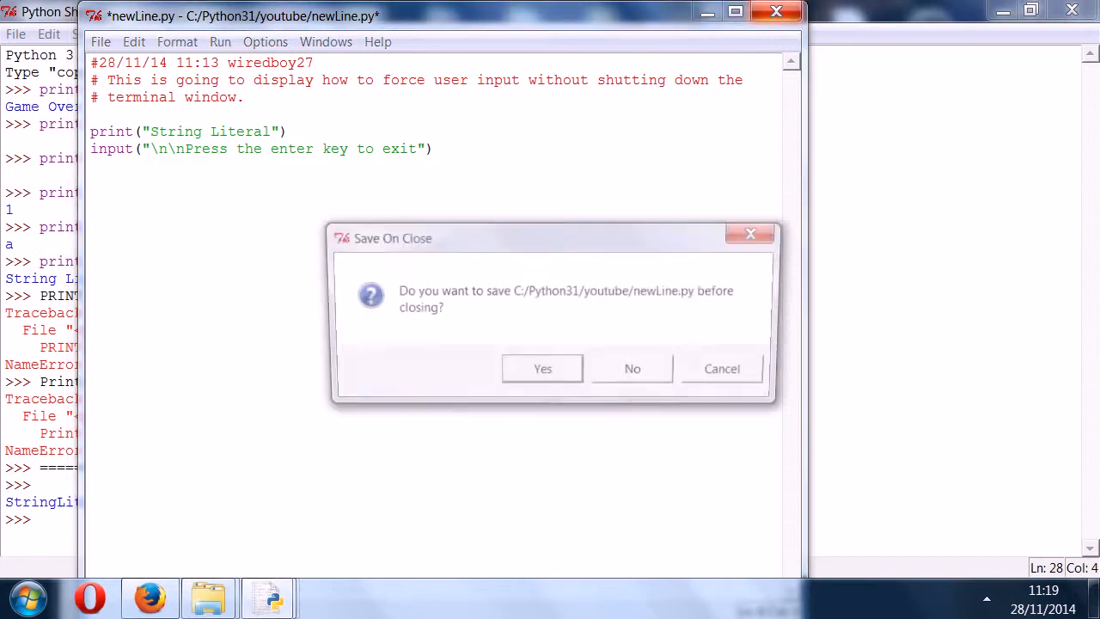
left_click(633, 368)
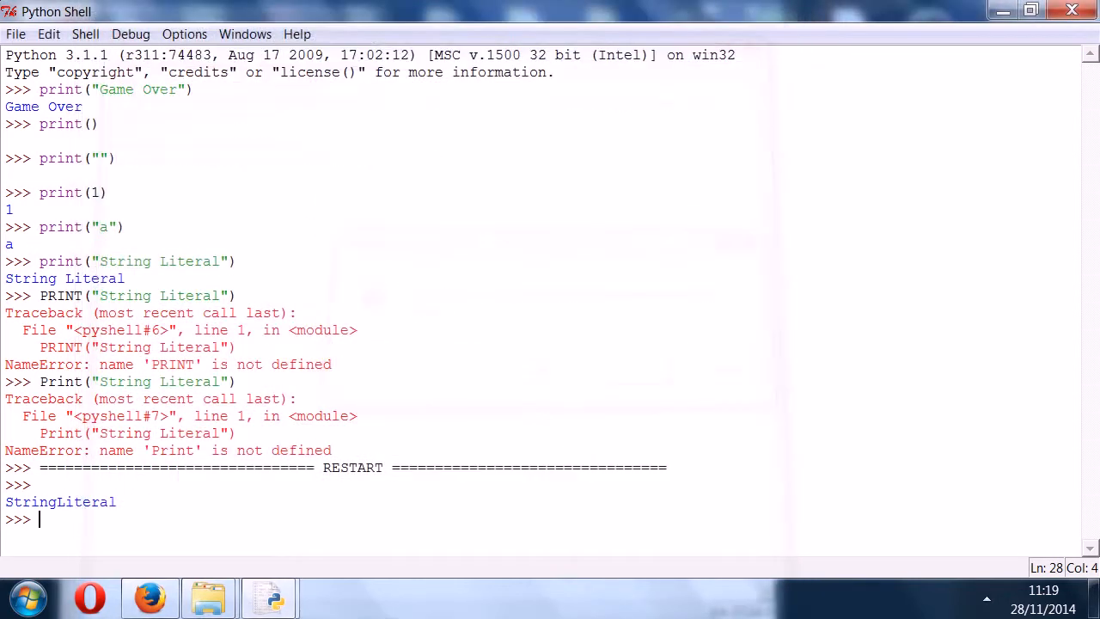
left_click(13, 35)
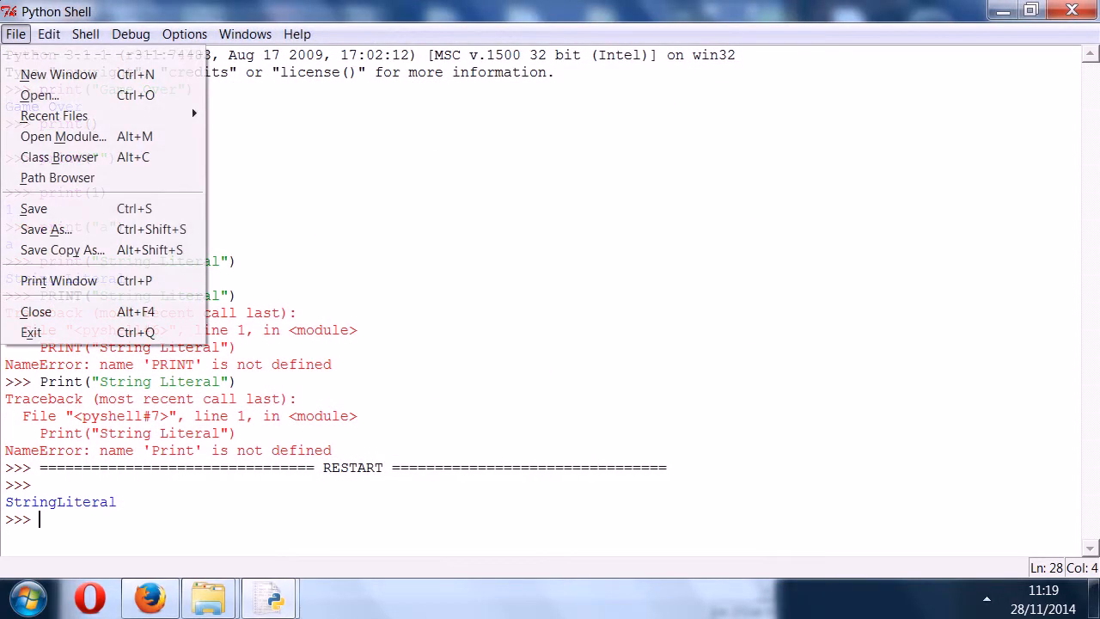
left_click(184, 35)
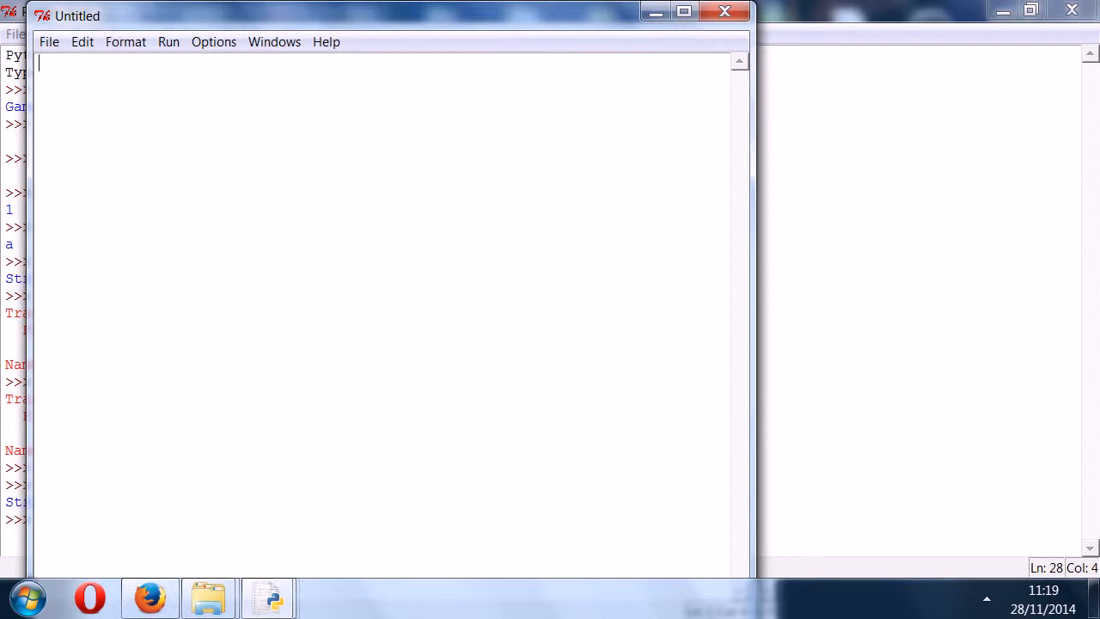
- Write a dated author header comment '#28/11/14' at the top of the new script
type("#")
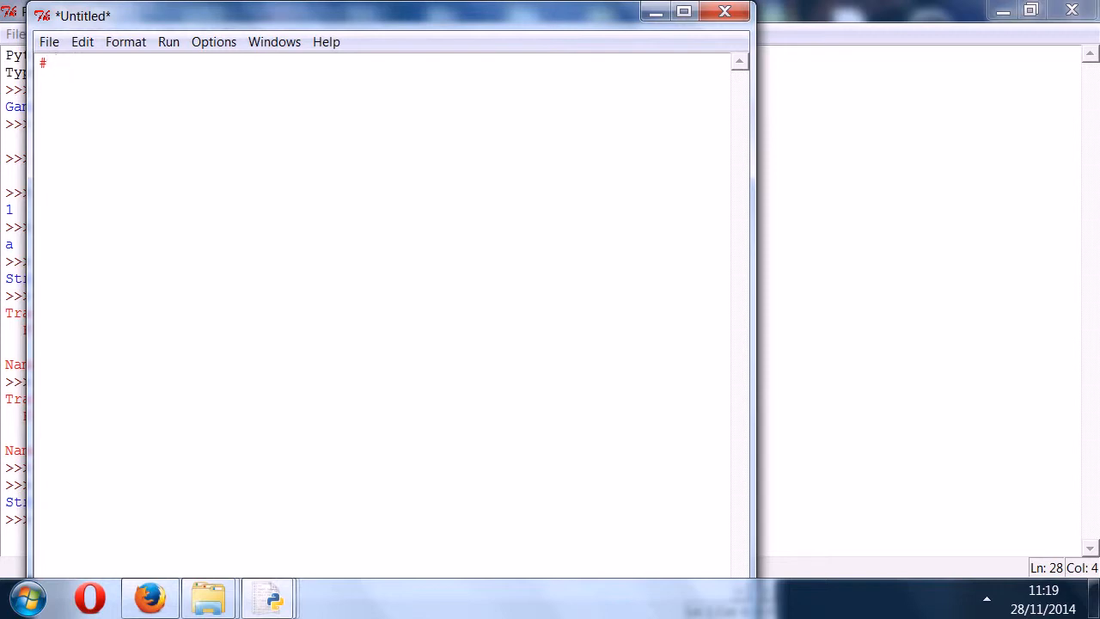
type("28/11/1")
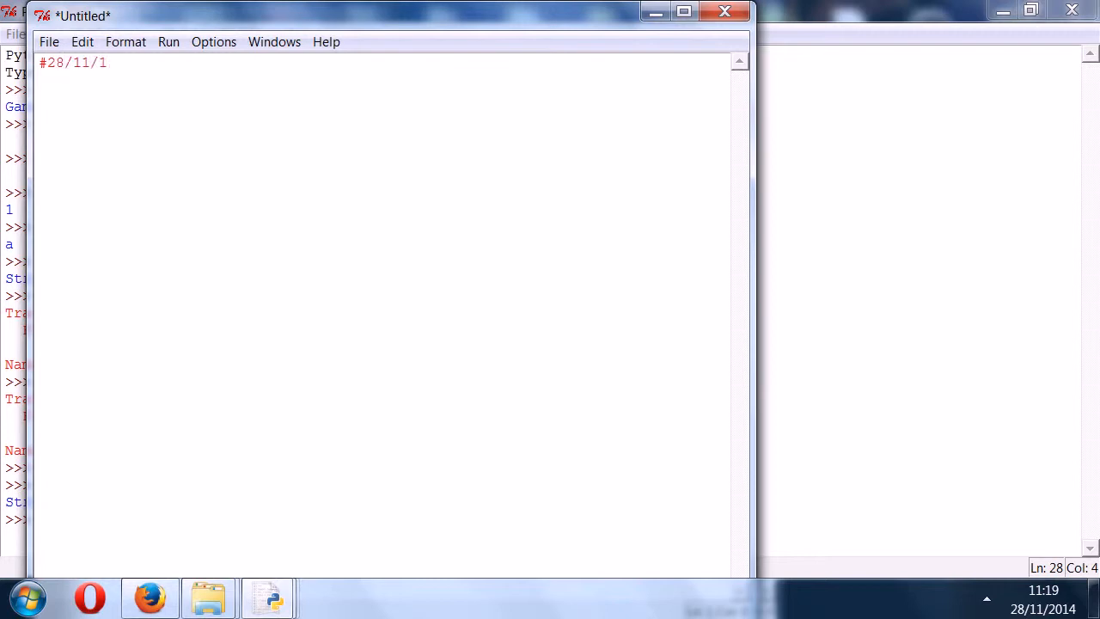
type("4")
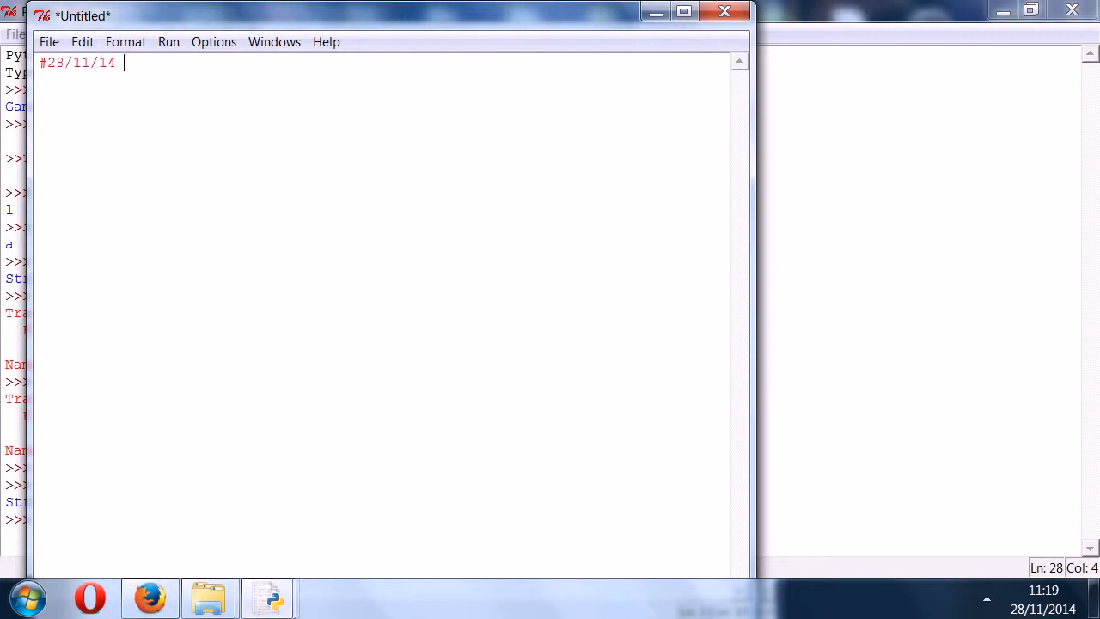
type("wire")
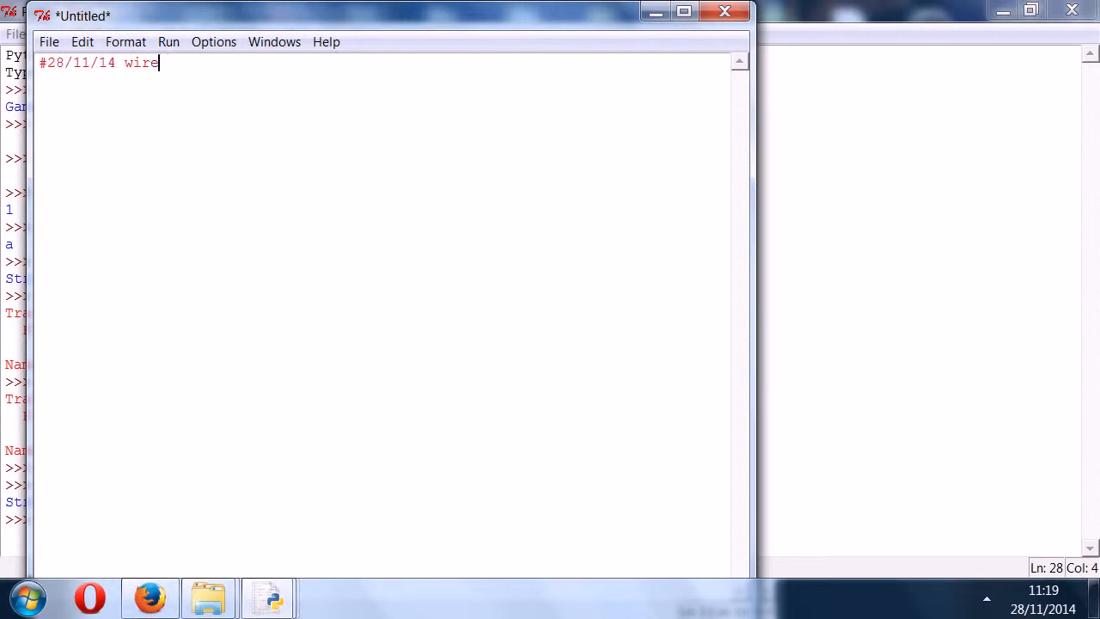
type("dbiy27")
left_click(381, 79)
type("#")
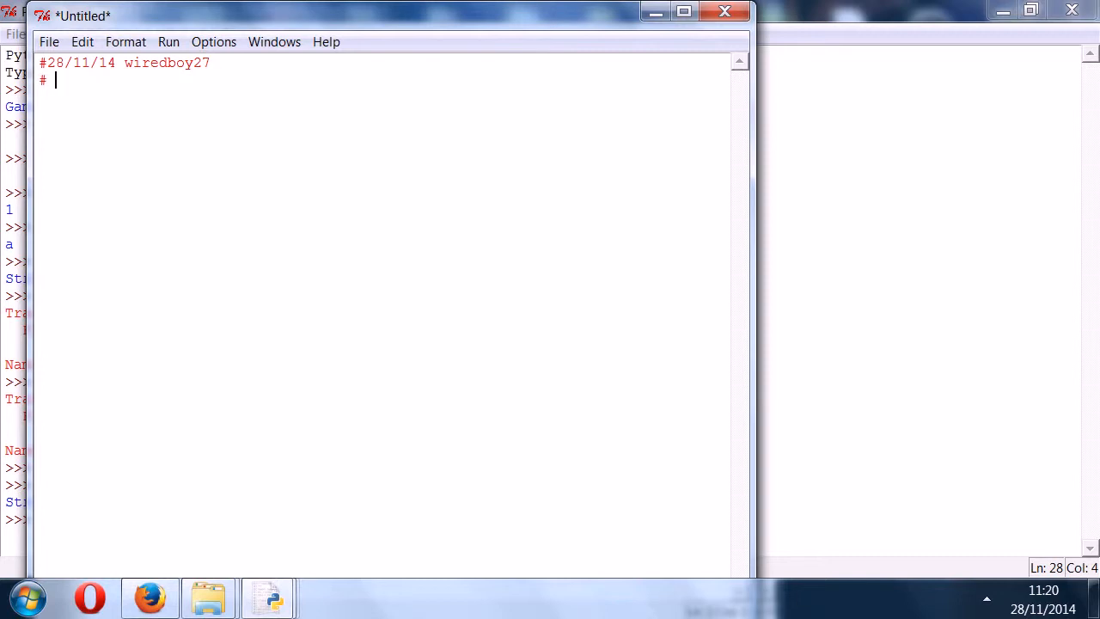
- Add the comment '# Demonstration of use of quotes in strings'
type("Demonst")
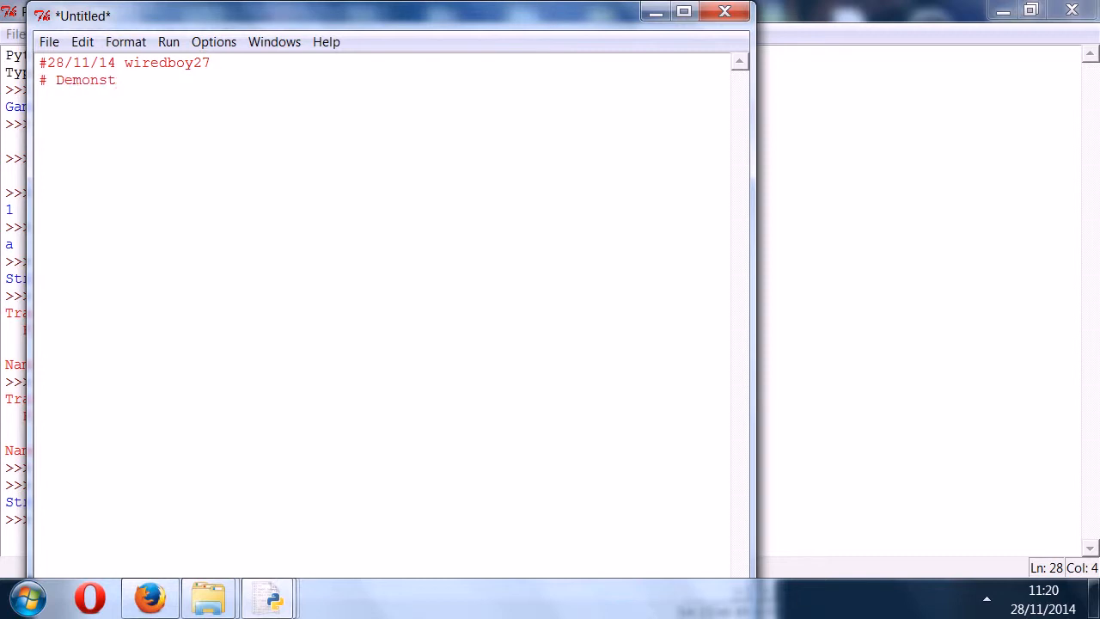
type("ration o")
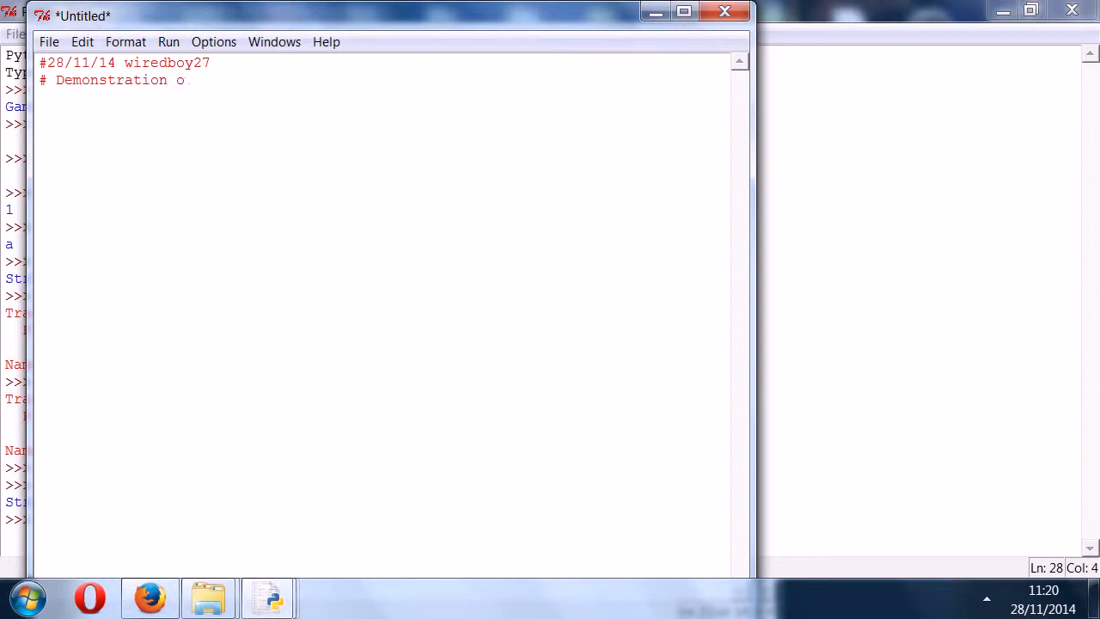
type("f use of quotes in strings")
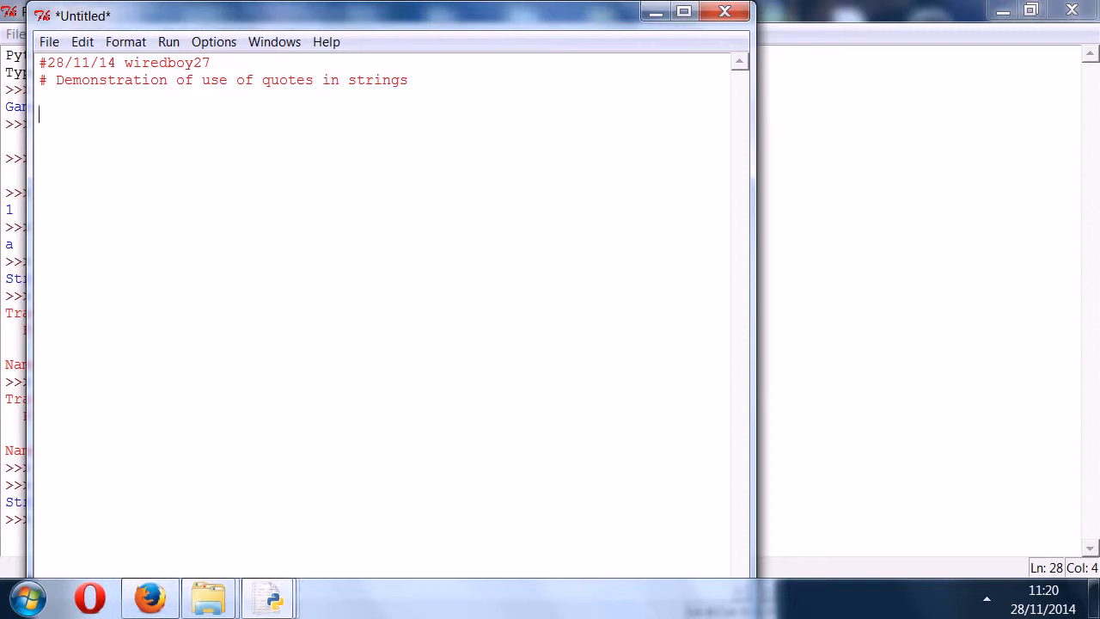
- Begin print("See those double quotes over there to the left, they're not included..."
type("pr")
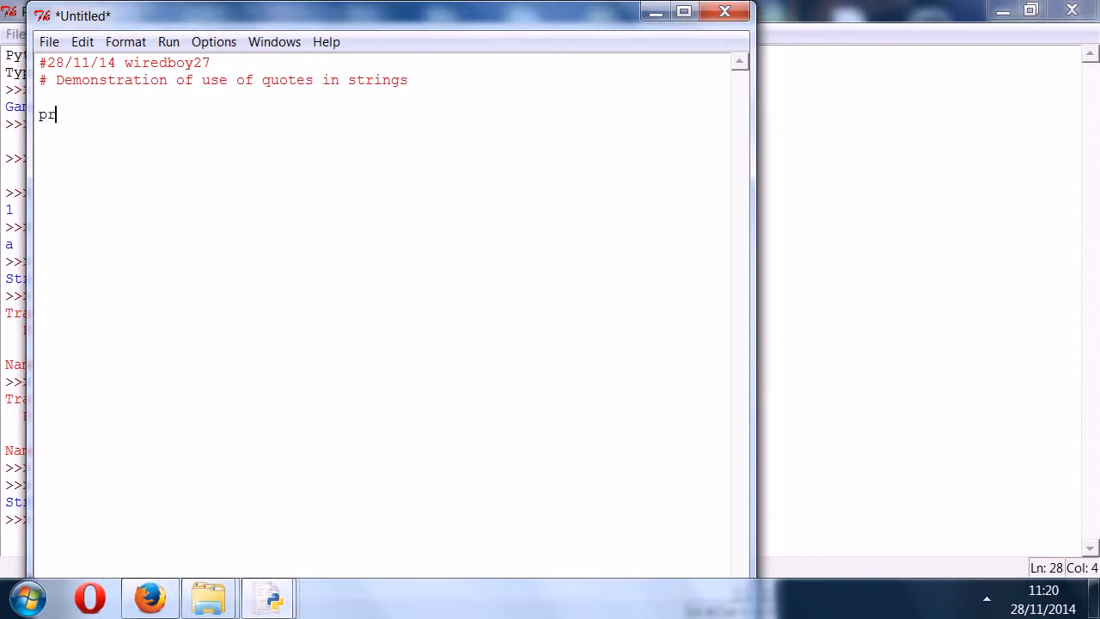
type("int")
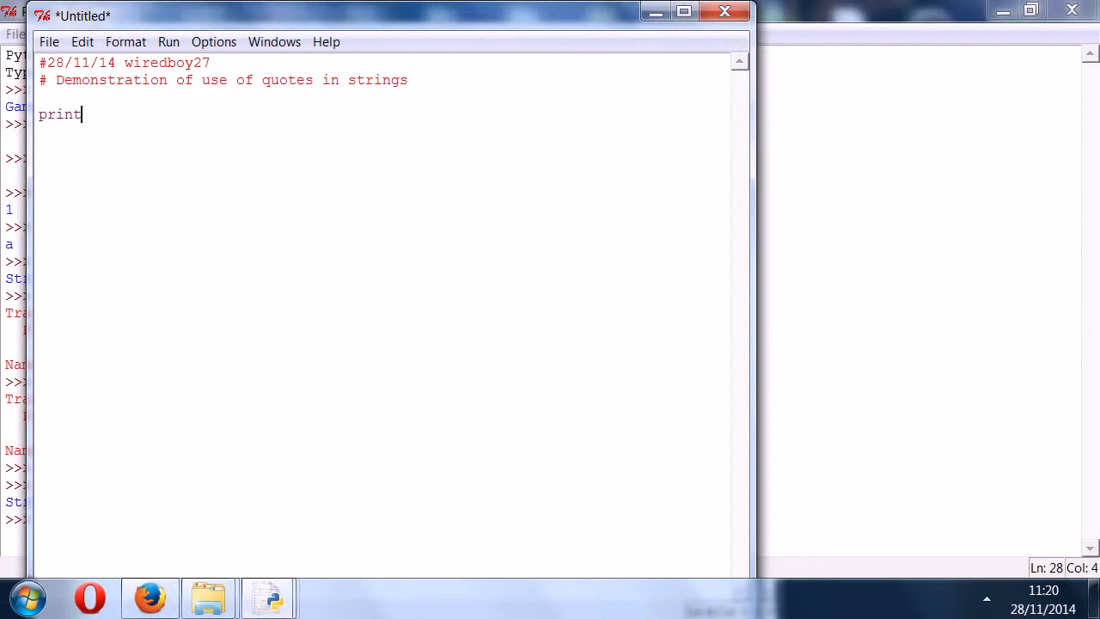
type("(\"")
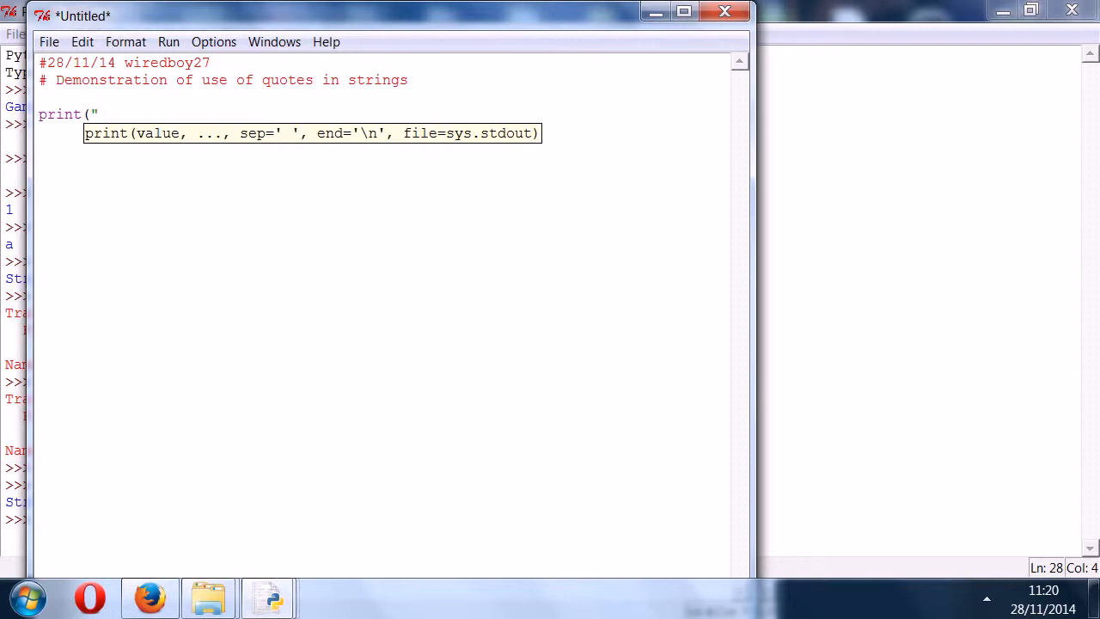
type("See those double qu")
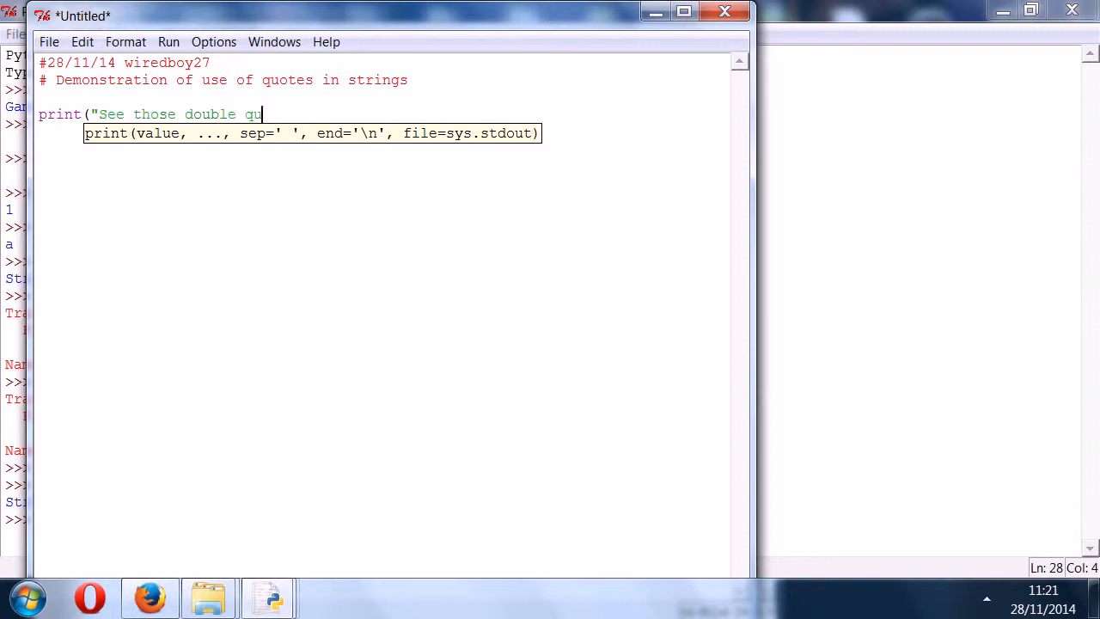
type("otes over there to t")
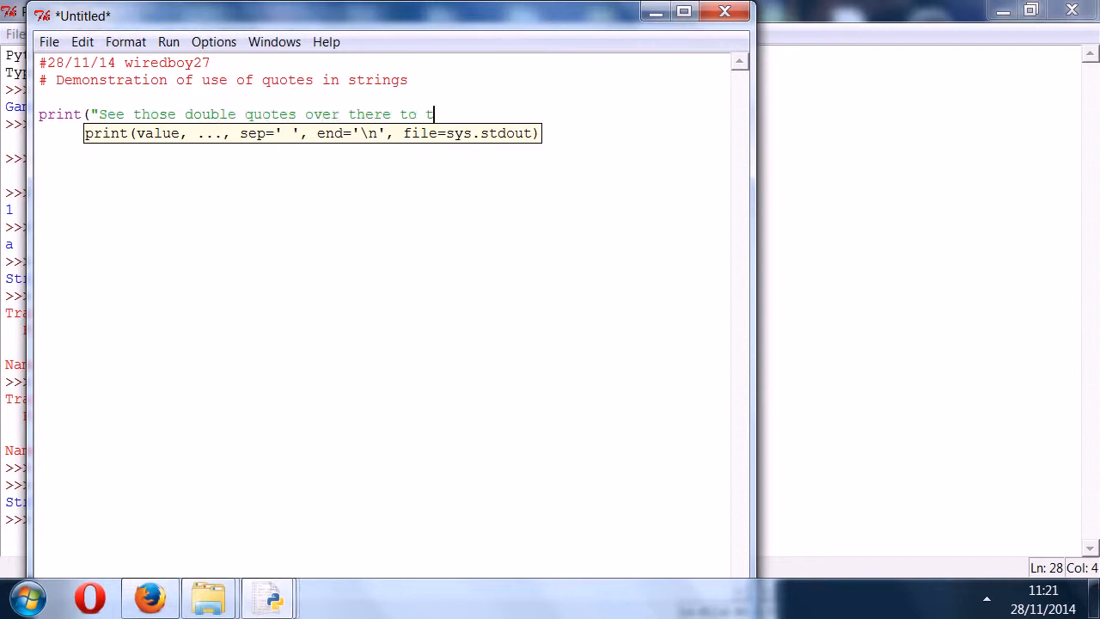
type("he left")
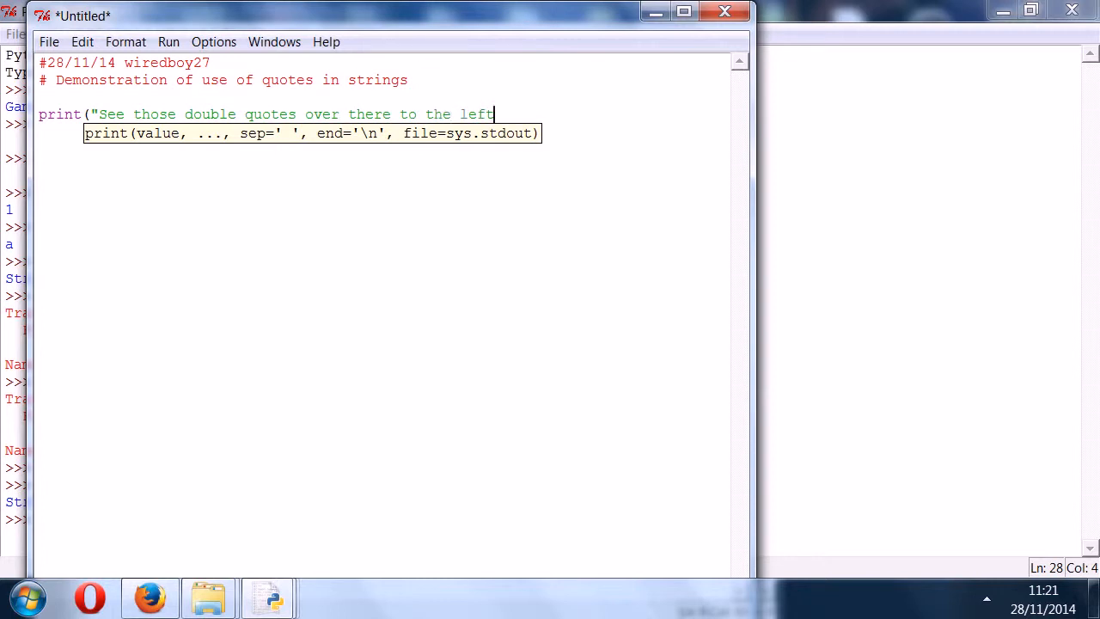
type(",")
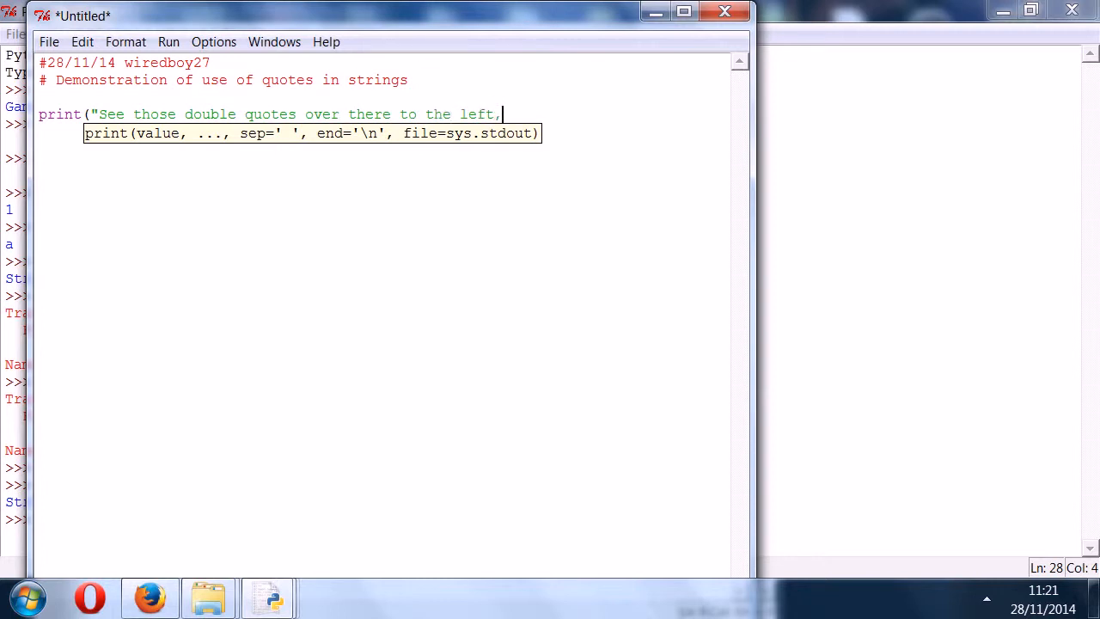
type("they're not")
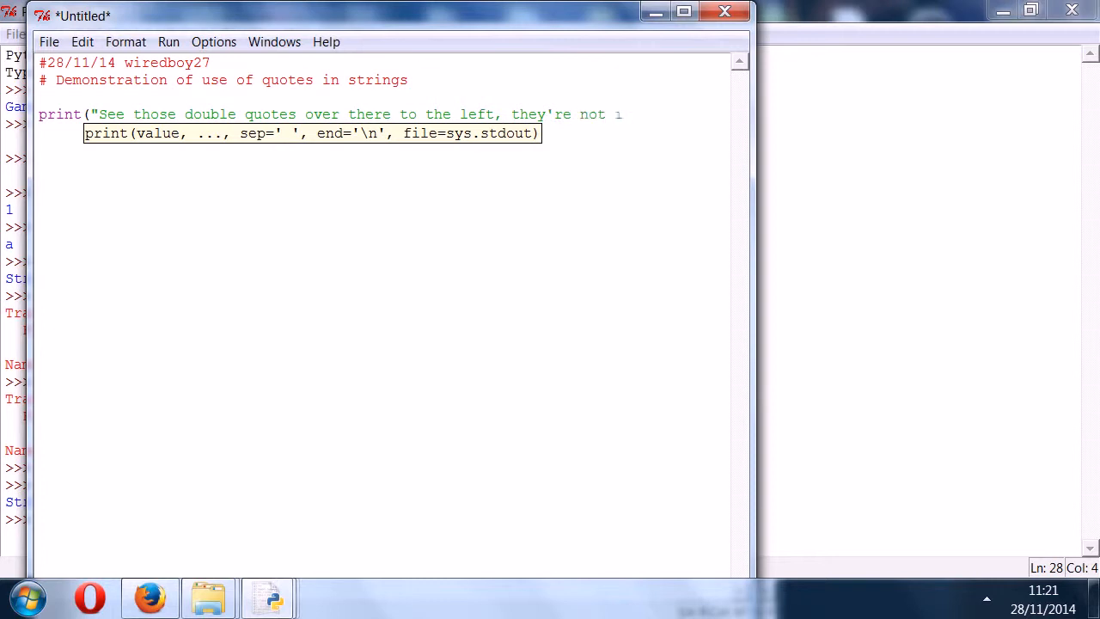
- Continue the string with 'but these ones ', that's an apostrophe, as is that.'
type("included")
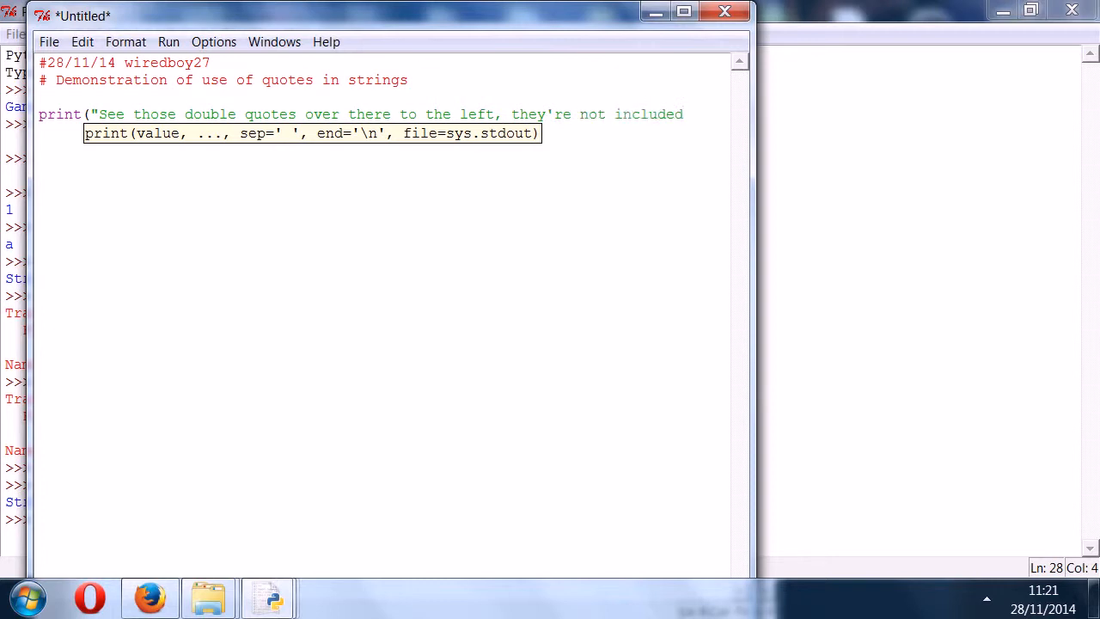
type("but these ones")
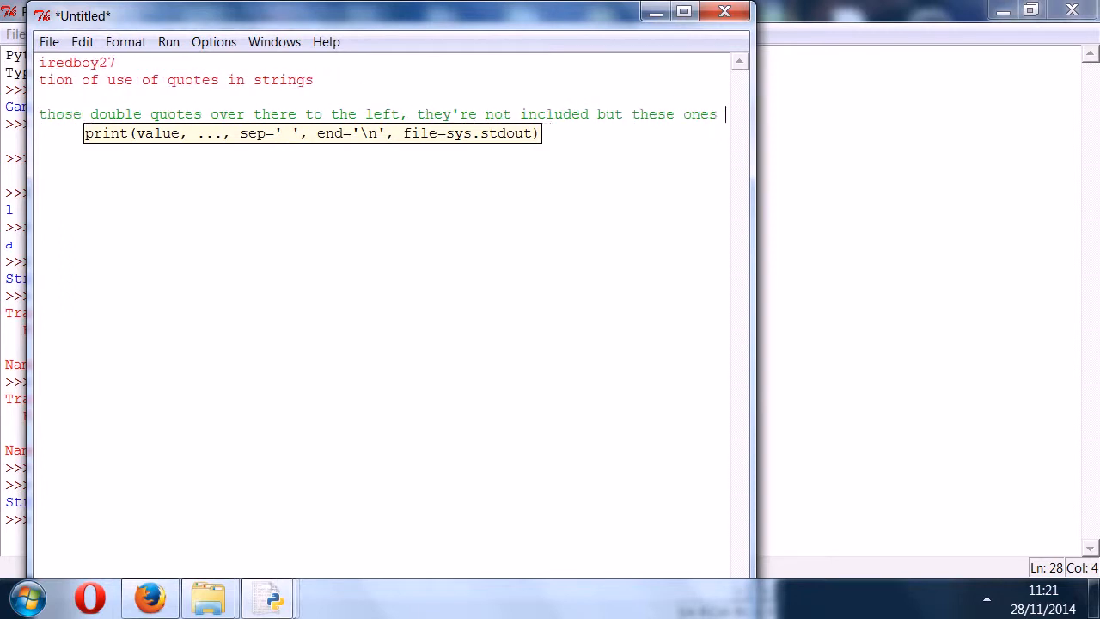
type("', well")
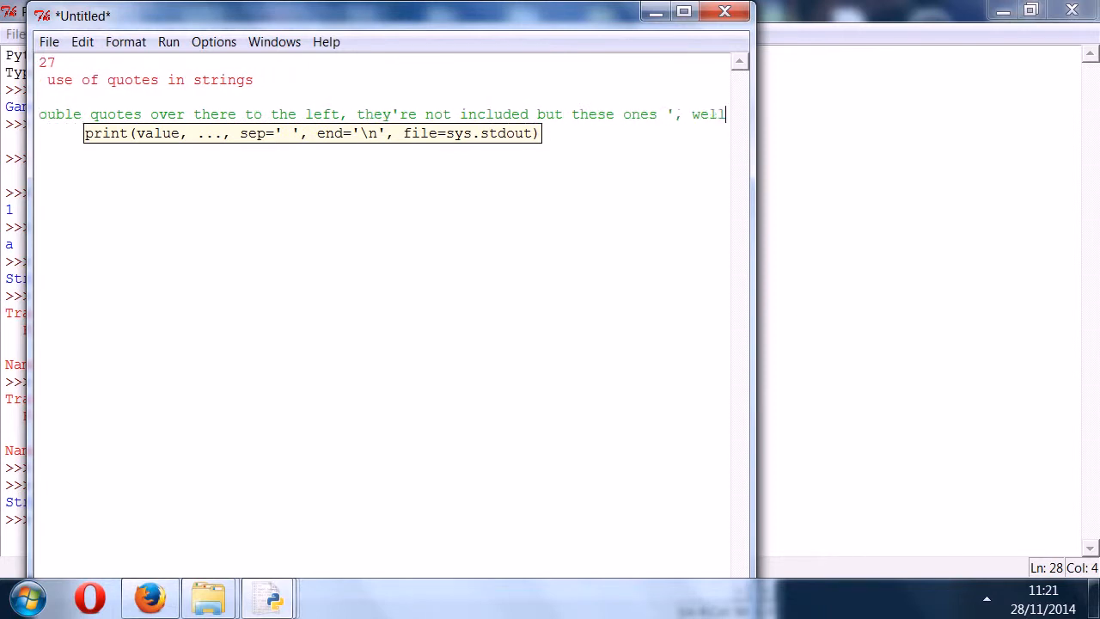
type("that;s")
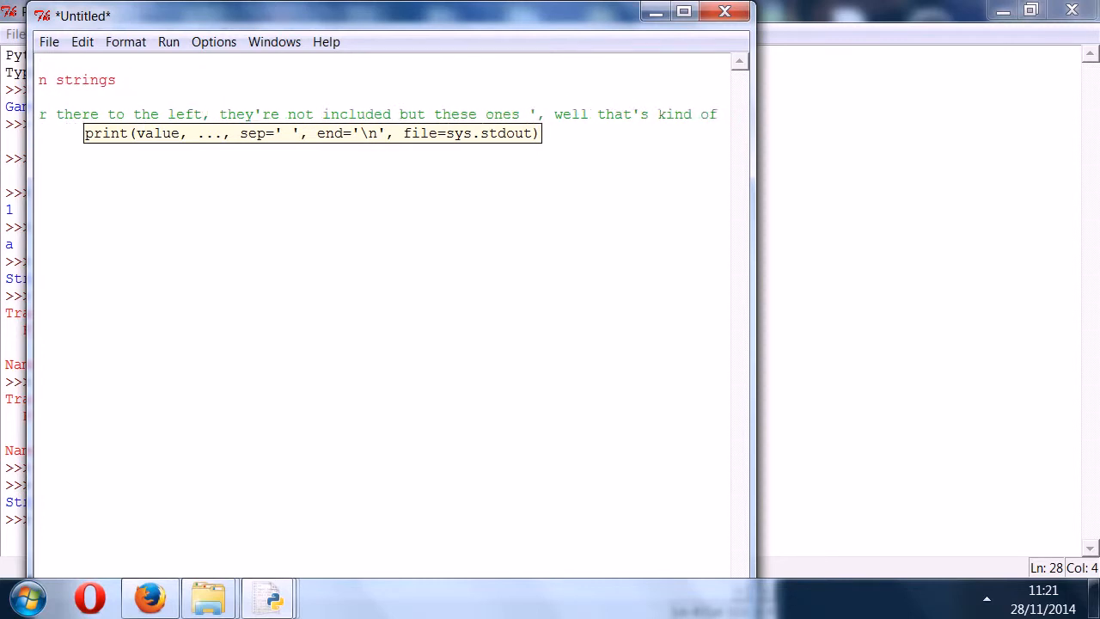
type("an apostrope")
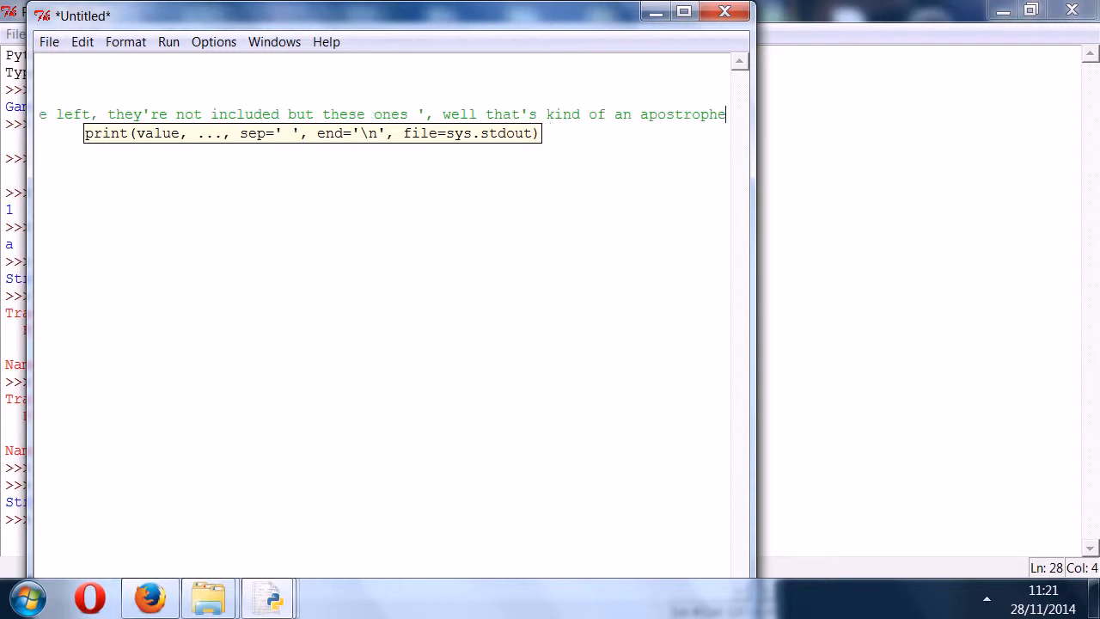
type(", as is that. Well that was a comma")
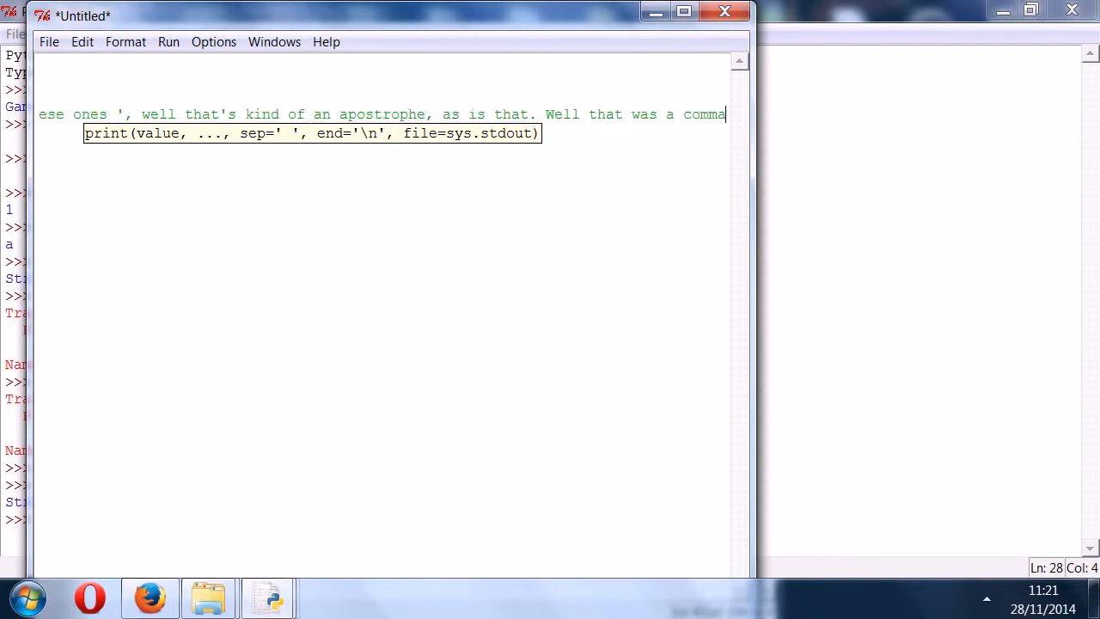
type(".")
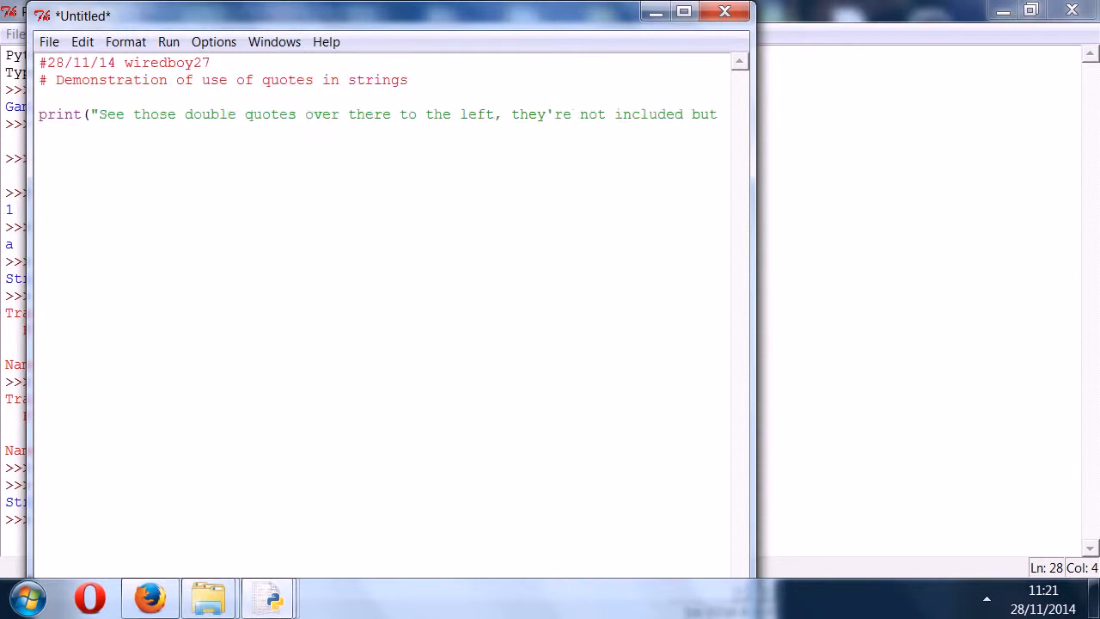
- Finish the first print with 'Well that was a comma.' and start print("Even traversing across lines is
type("ones ', well that's kind of an apostrophe, as is that. Well that was a comma.\")")
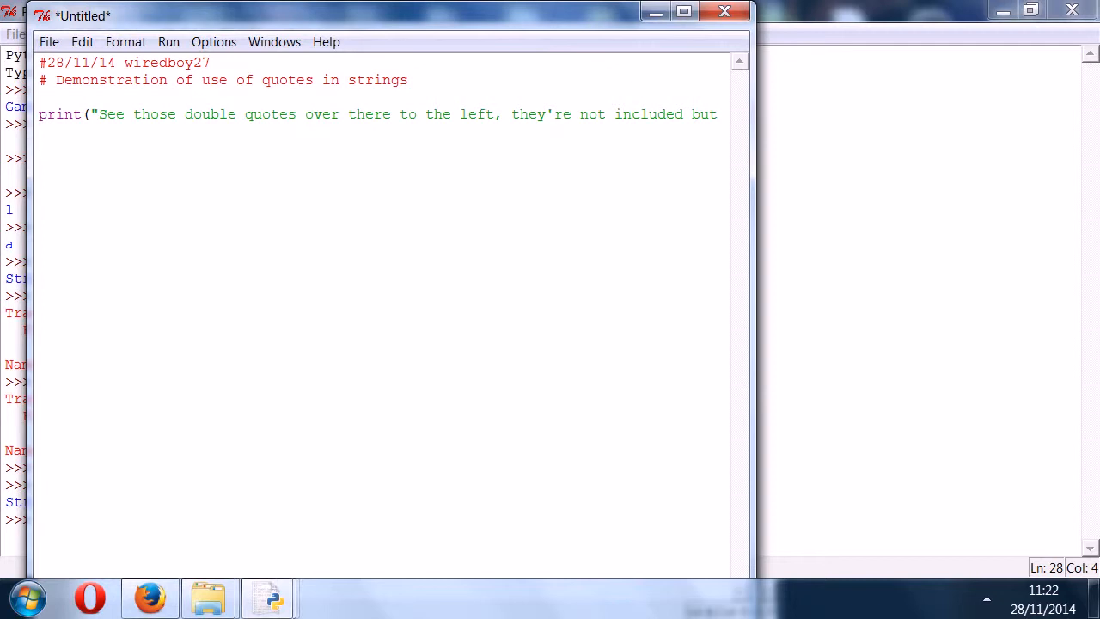
type("print")
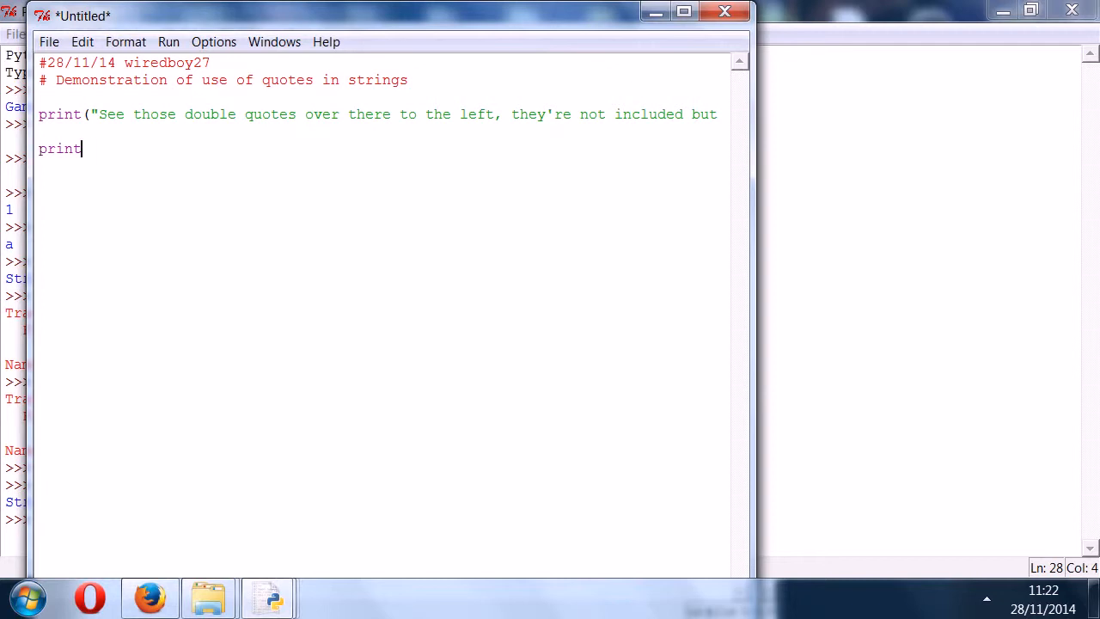
type("(\"")
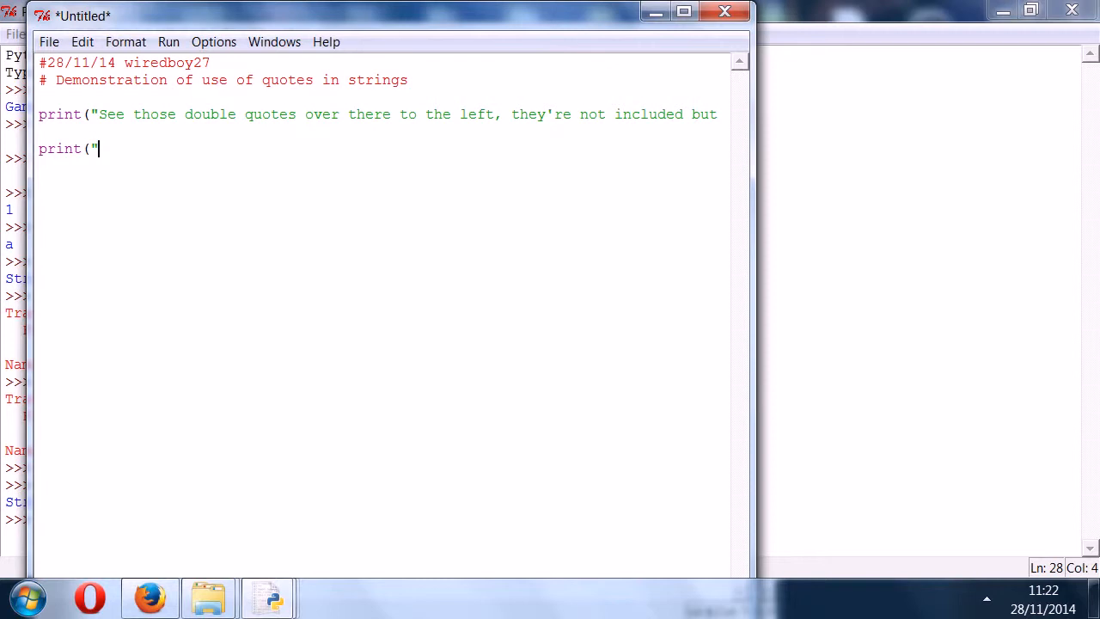
type("Even")
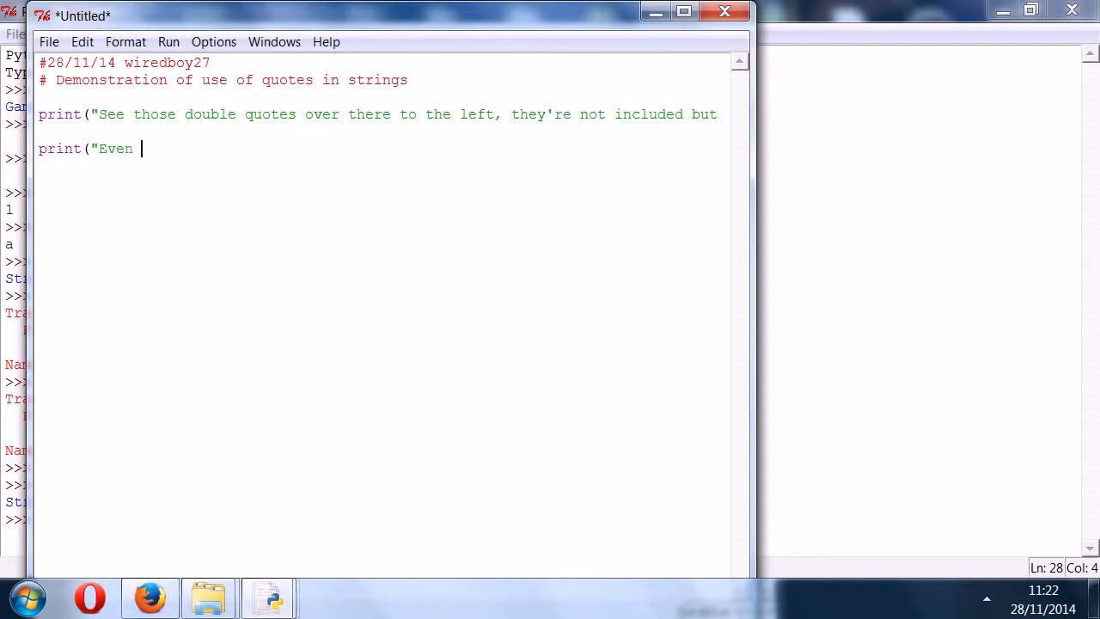
type("traversing")
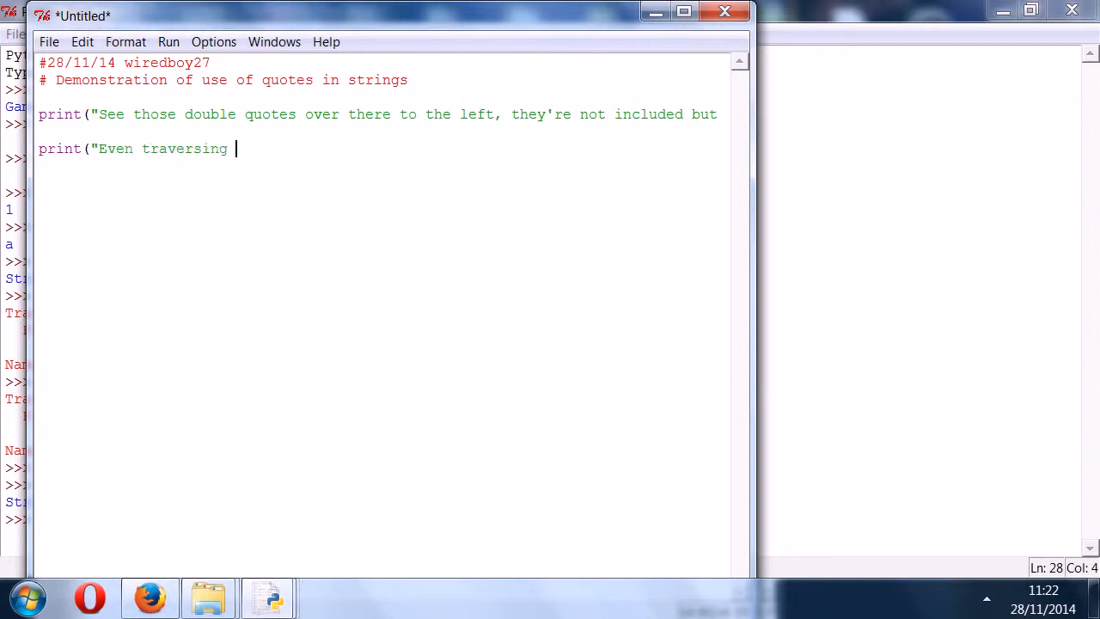
type("across l")
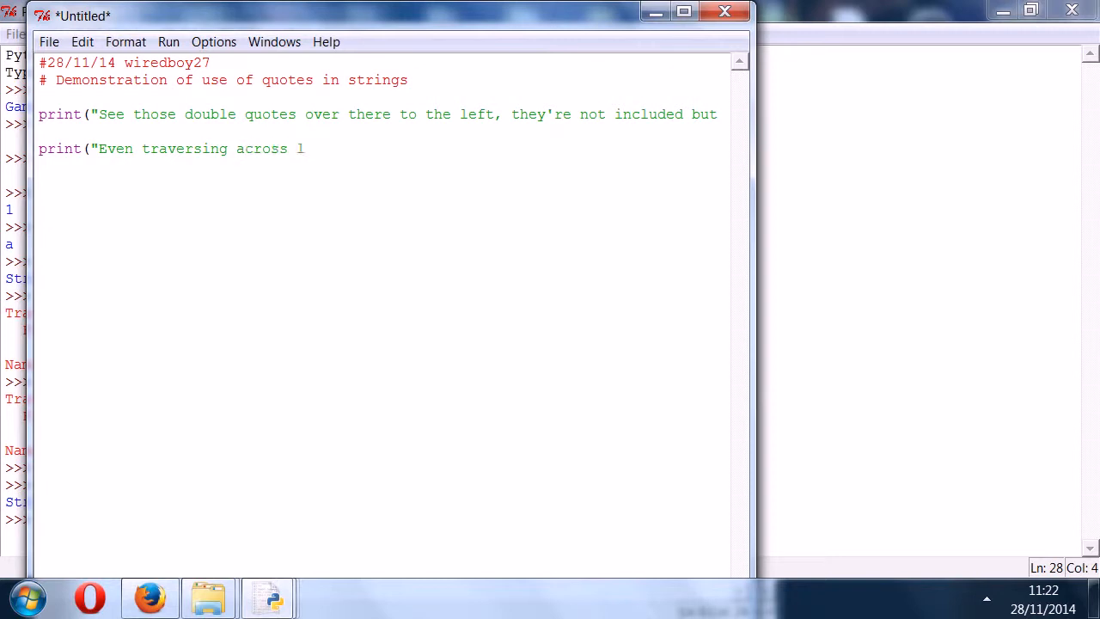
type("ines")
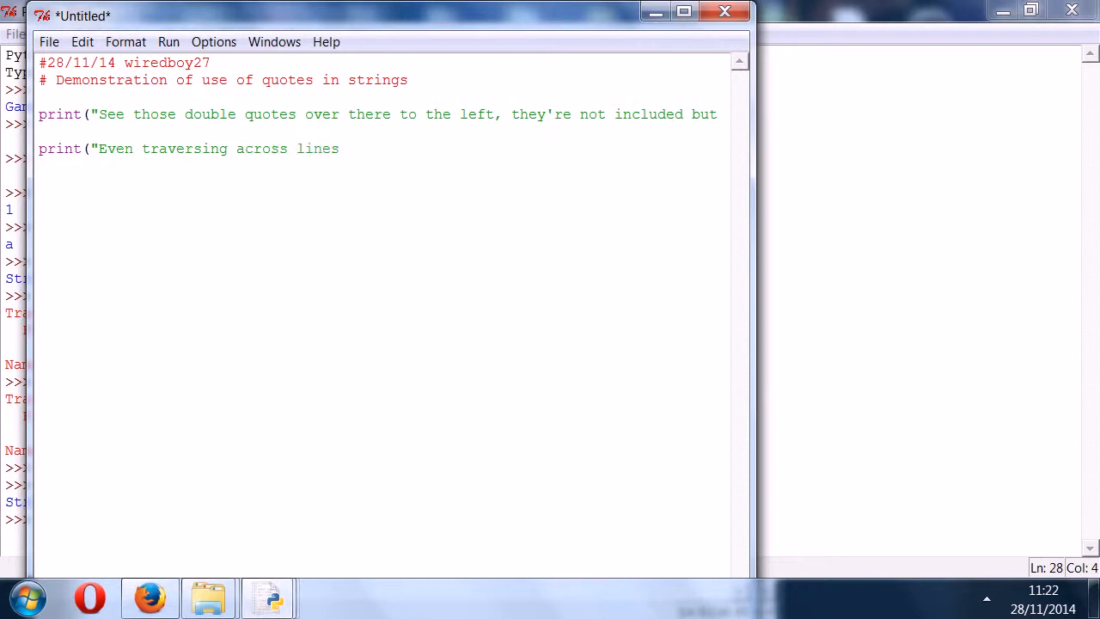
type("is")
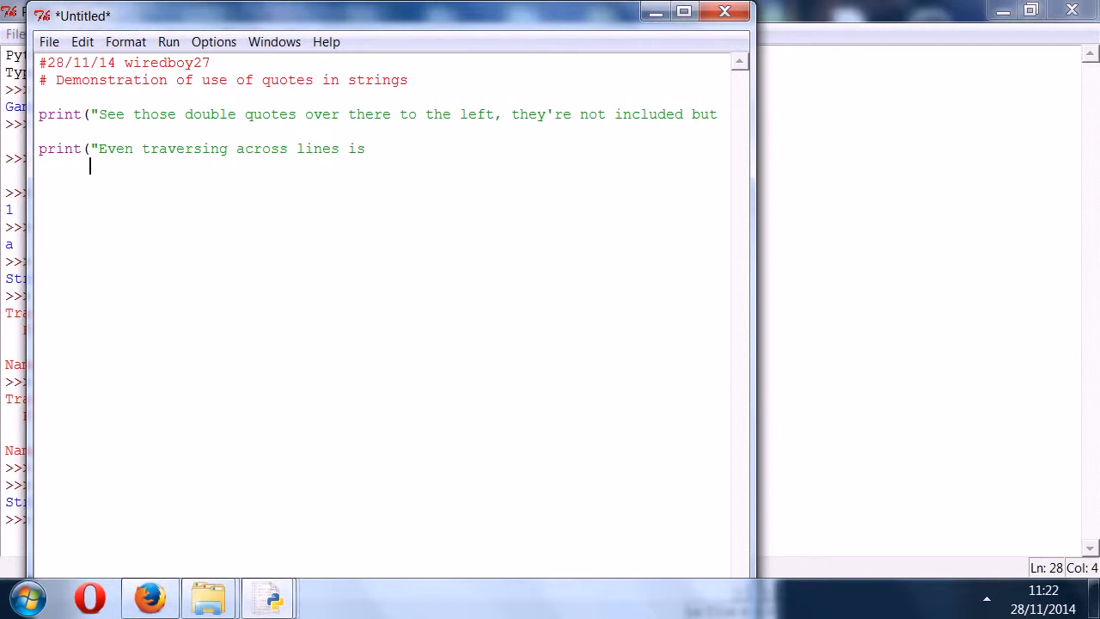
- Add the string lines "no different" and "which is pretty cool" to the second print
type("\"no")
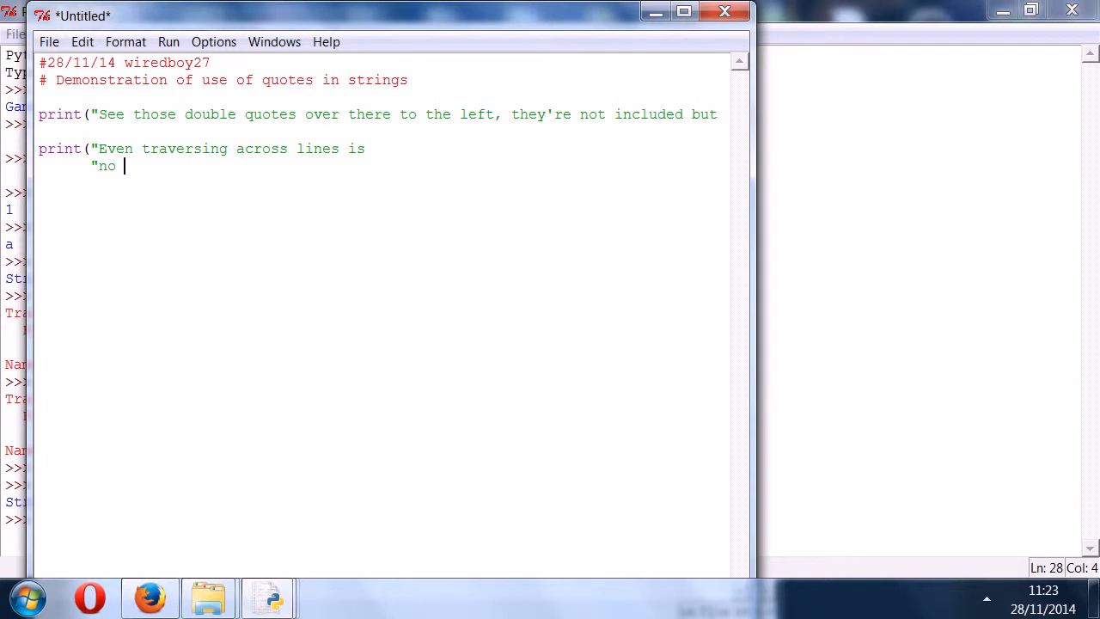
type("different\"")
type("\"which is pre")
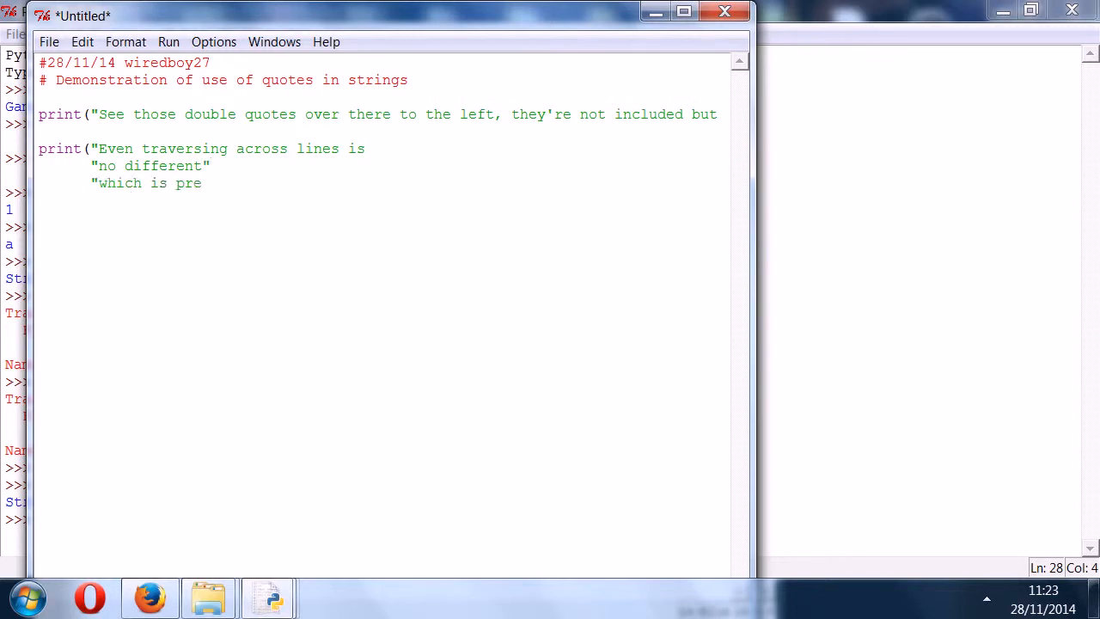
type("tty cool")
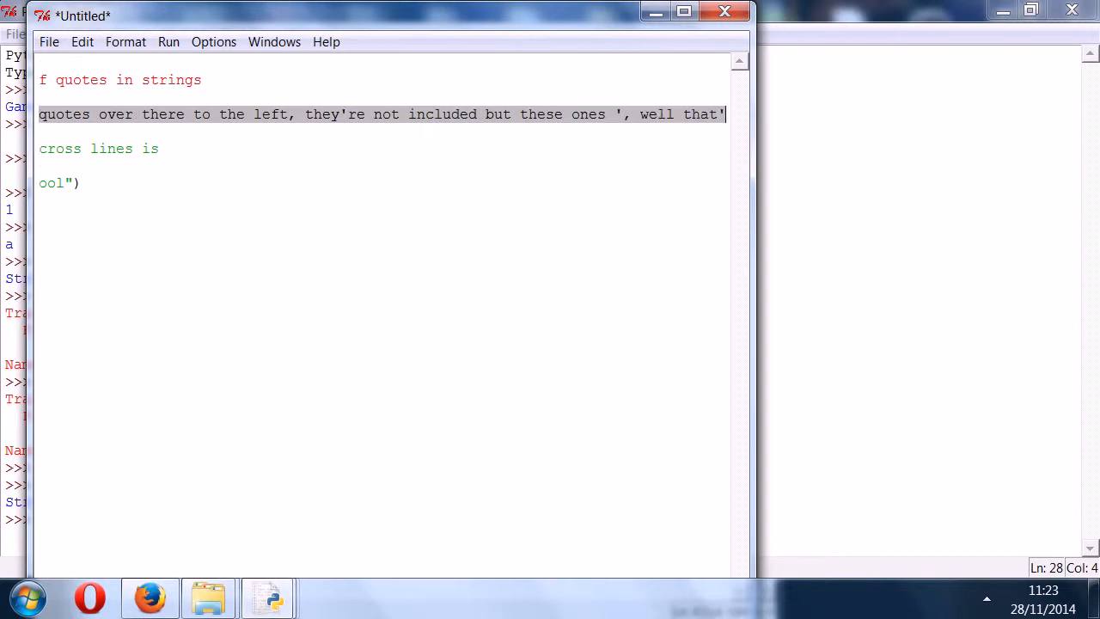
- Copy the first print statement from the script via the Edit menu
left_click(125, 41)
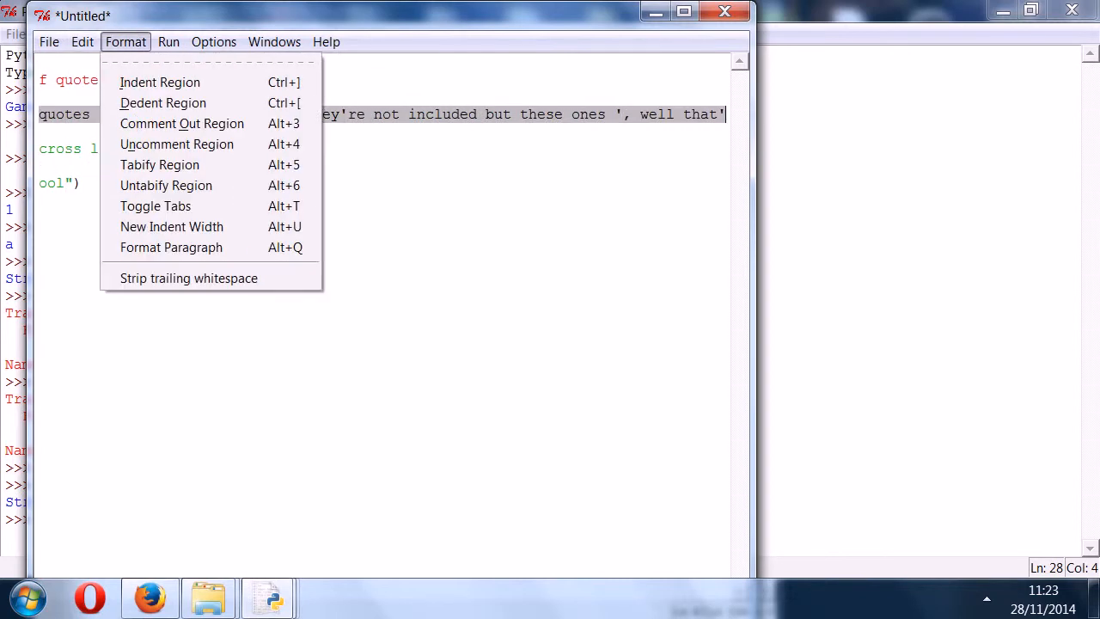
left_click(82, 41)
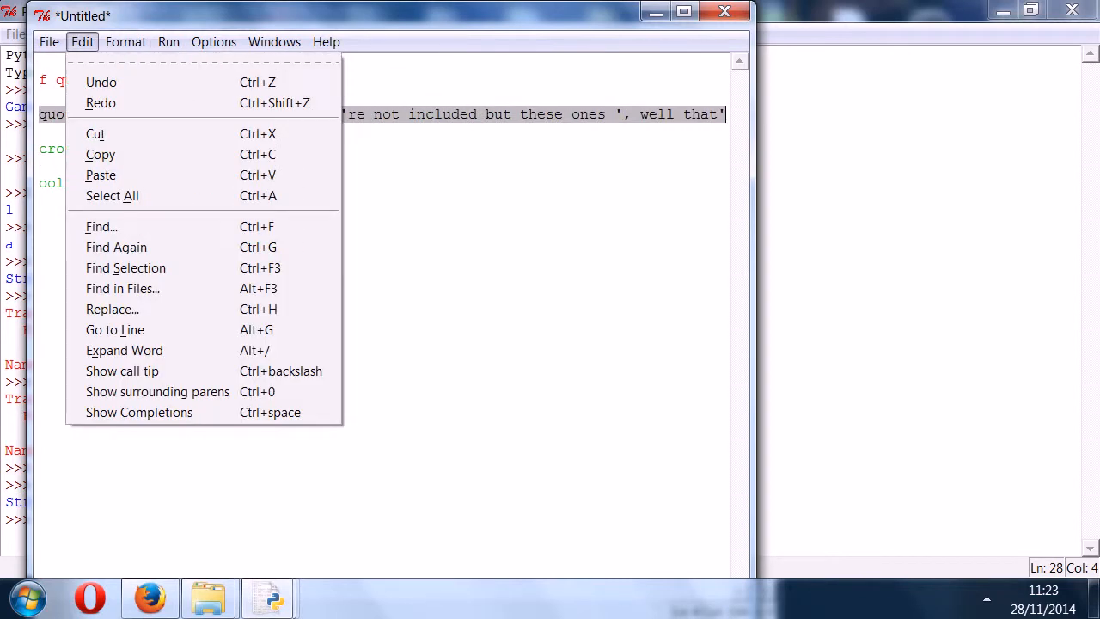
left_click(169, 41)
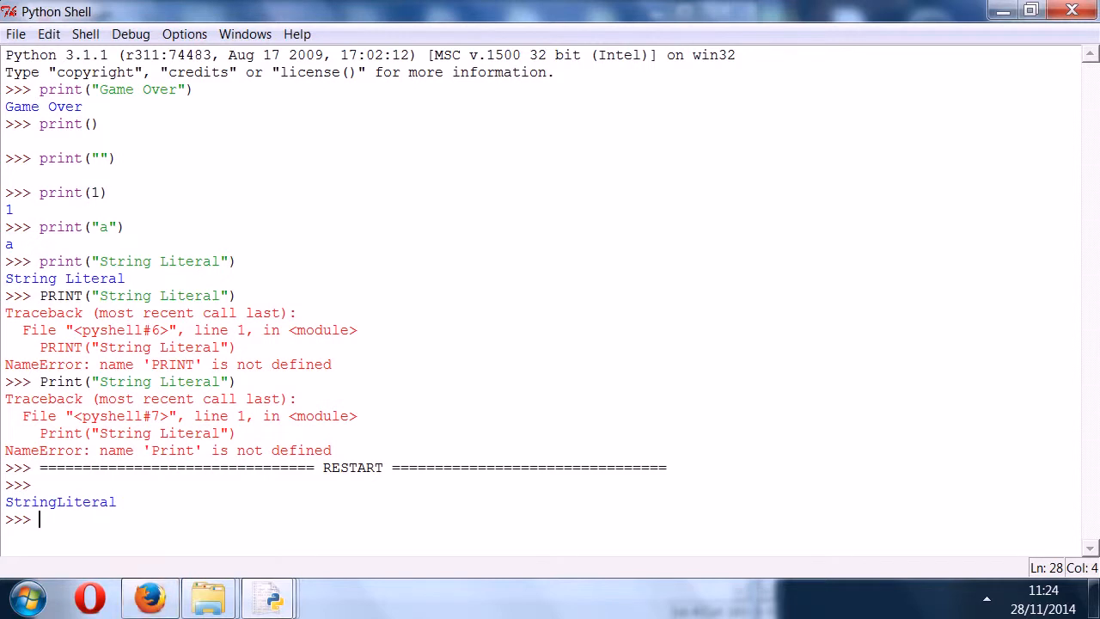
- Paste the first print statement at the shell prompt and run it
type("print(\"See those double quotes over there to the left, they're not included but these ones ', well that's kind of an apostrophe, as is that. Well that was a comma.\")")
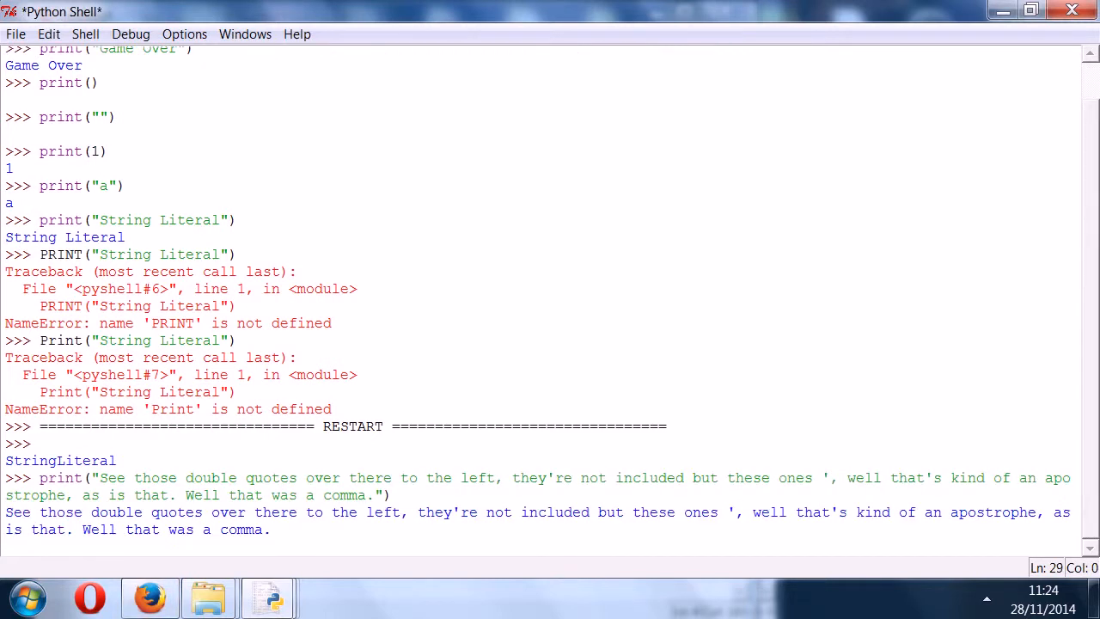
key("Return")
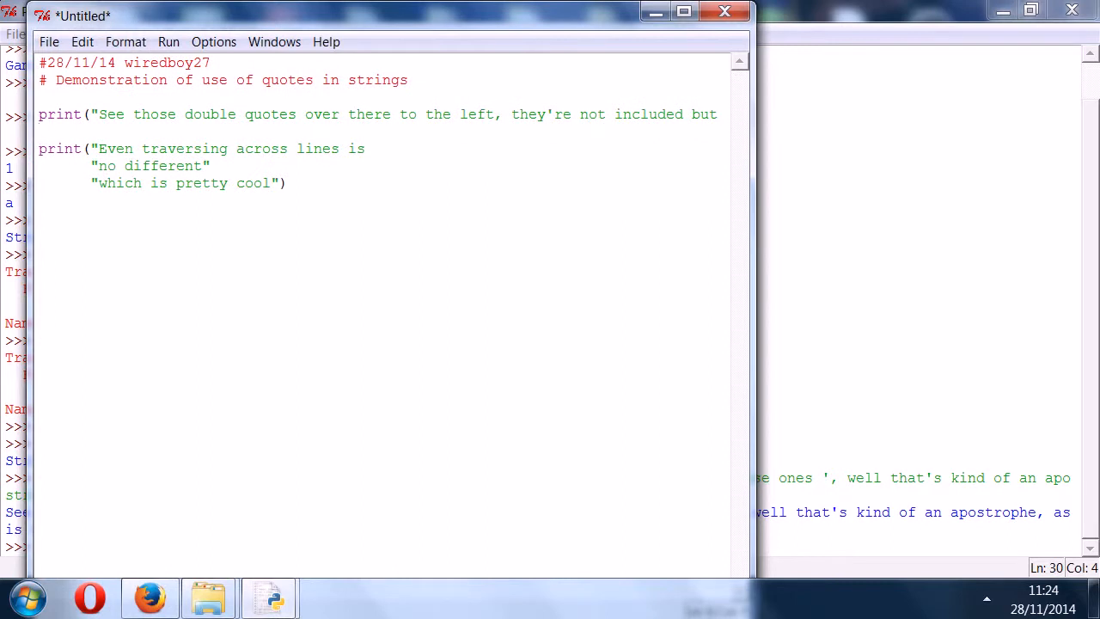
- Close the quote after 'lines is' in the script and select the multi-line print statement
left_click(98, 113)
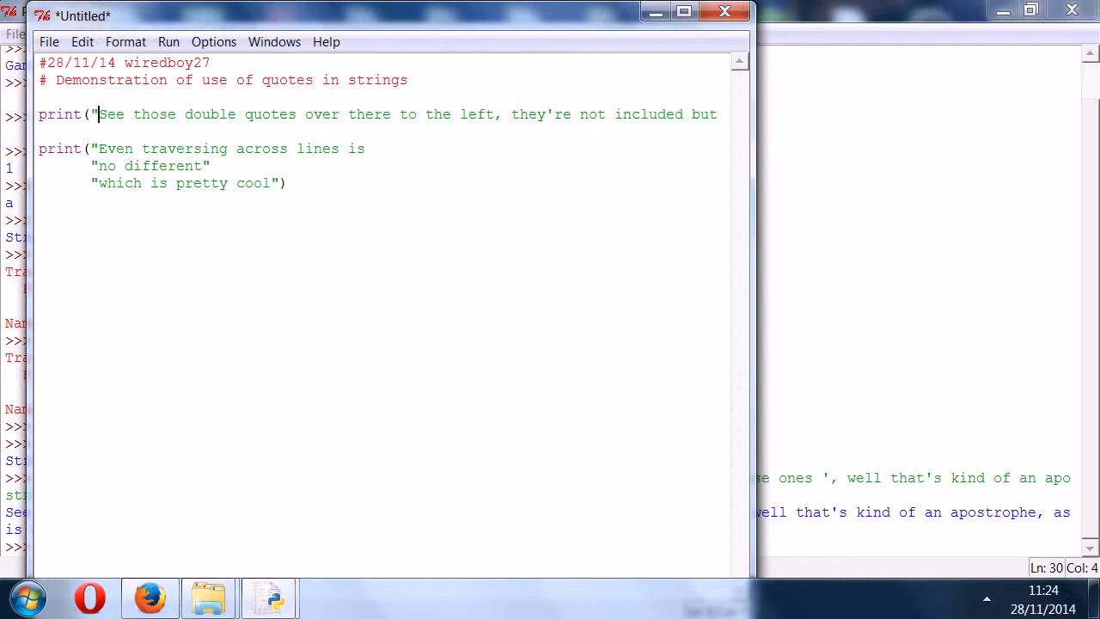
left_click_drag(398, 113, 492, 113)
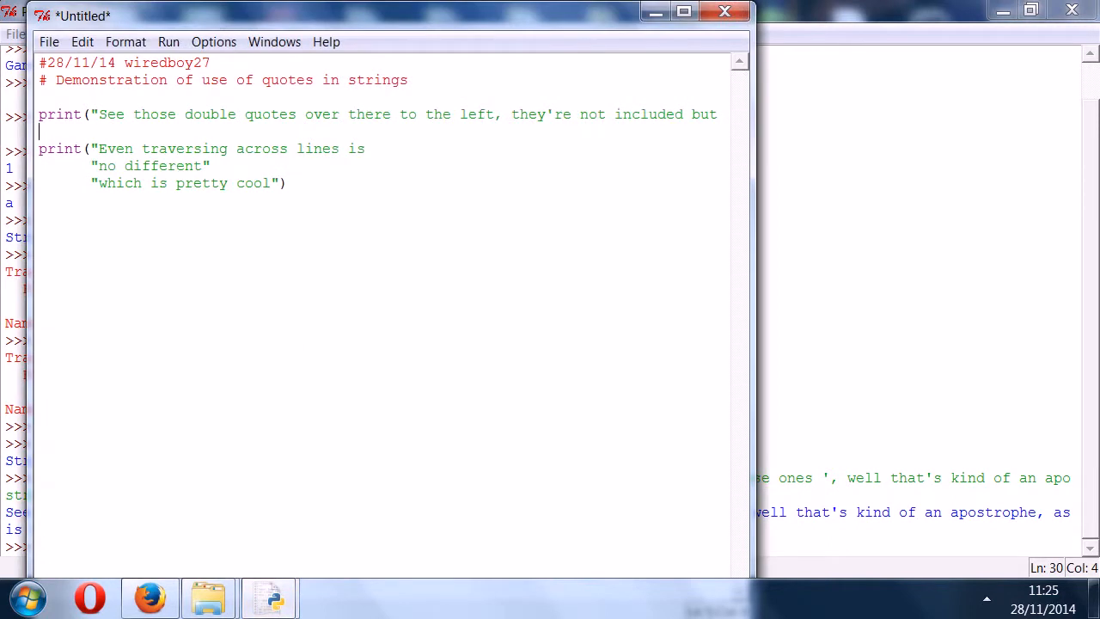
left_click_drag(89, 165, 285, 182)
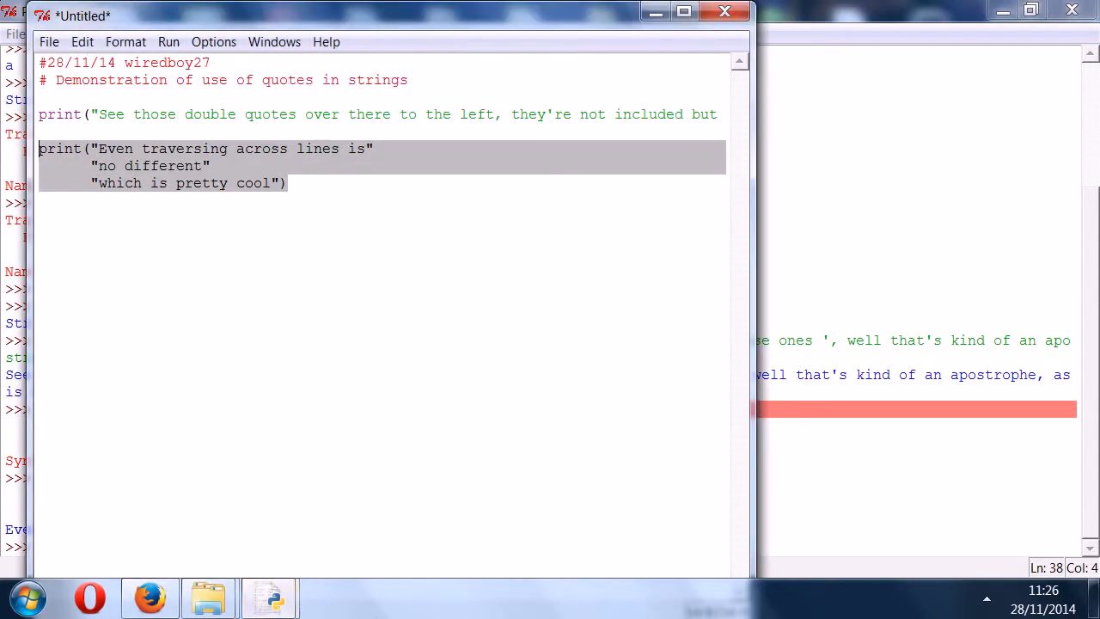
- Insert ''' inside 'different' in the print statement and select it to run in the shell
type("\"")
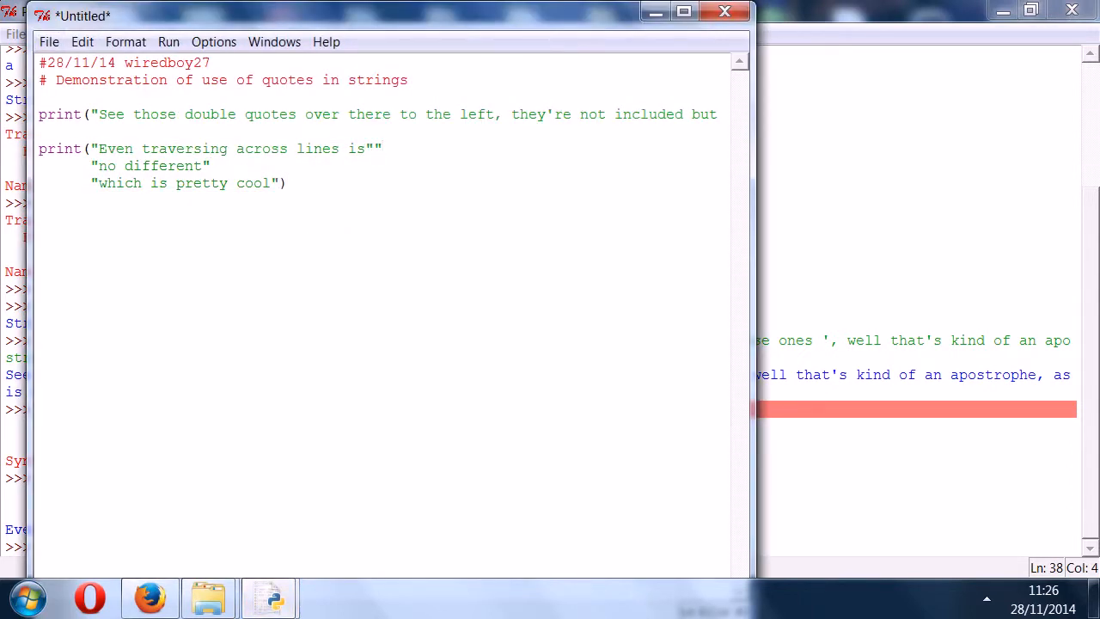
left_click_drag(38, 147, 285, 182)
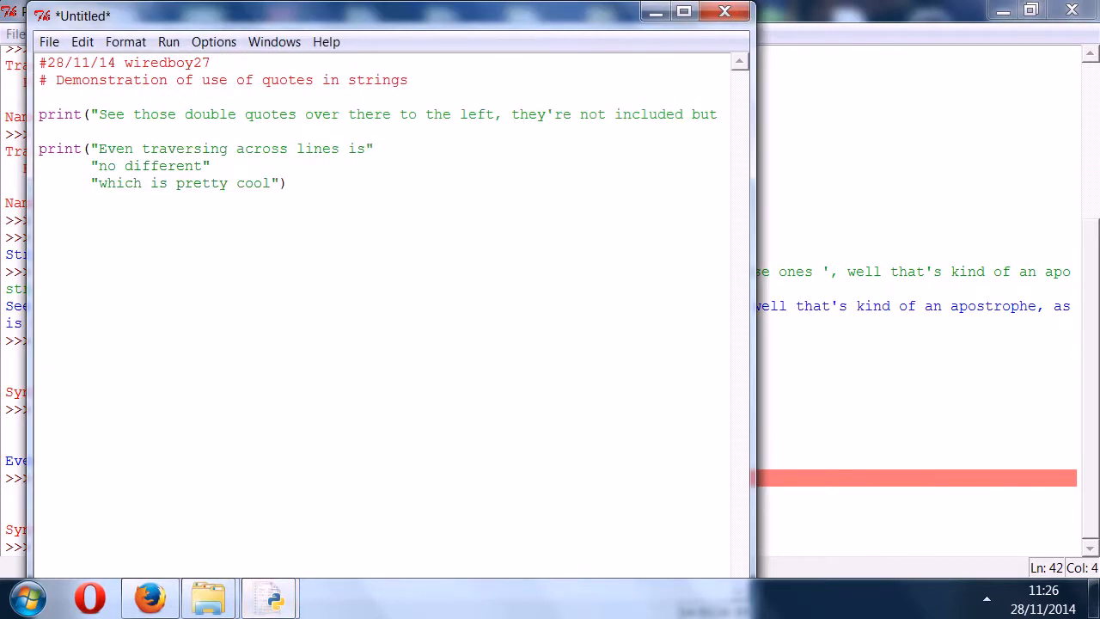
left_click(295, 147)
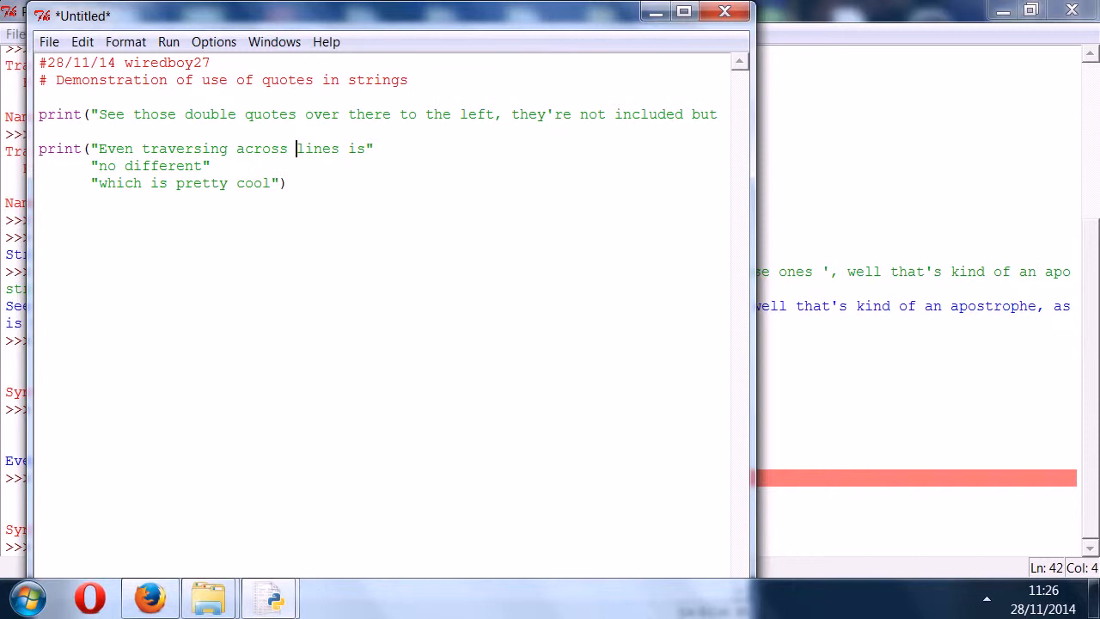
type("'''")
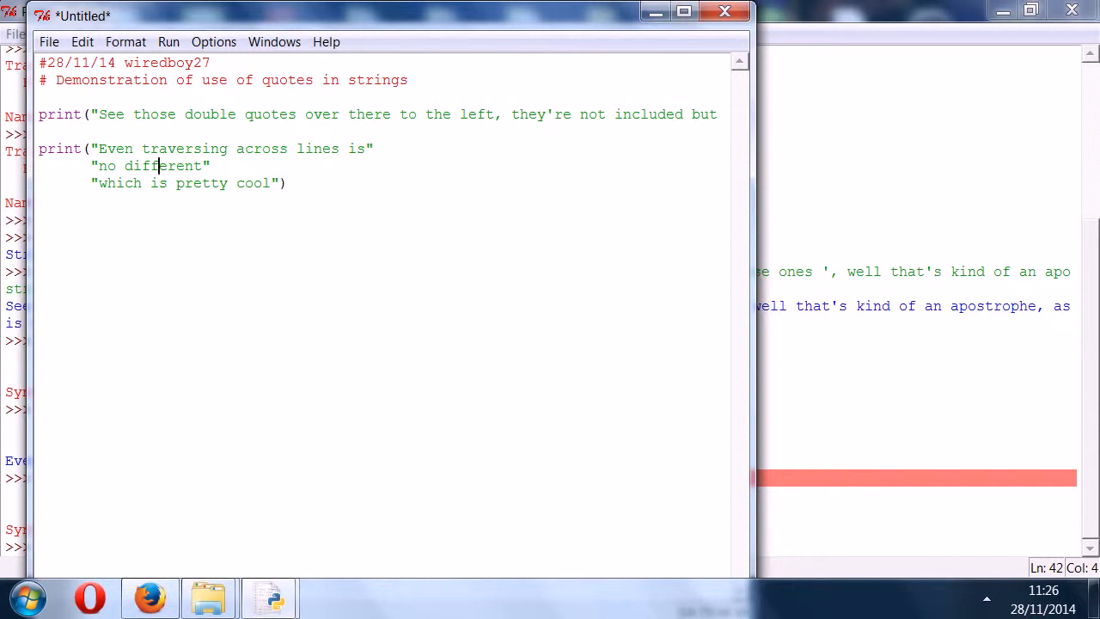
type("''''")
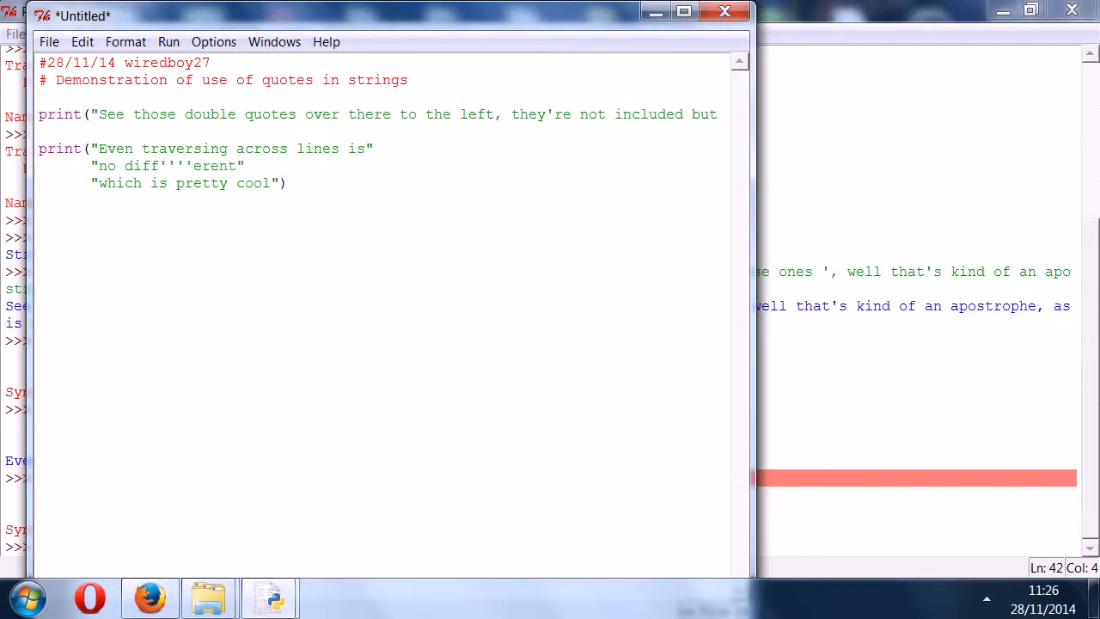
left_click_drag(38, 148, 285, 183)
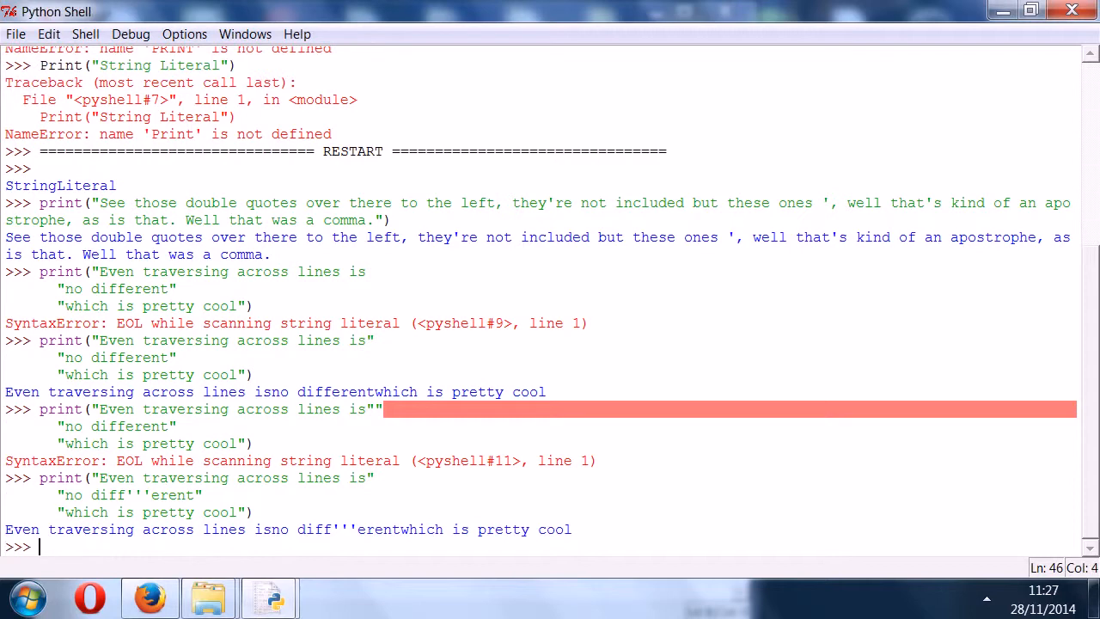
- Return to the script editor to remove the apostrophes and add trailing spaces
key("alt+tab")
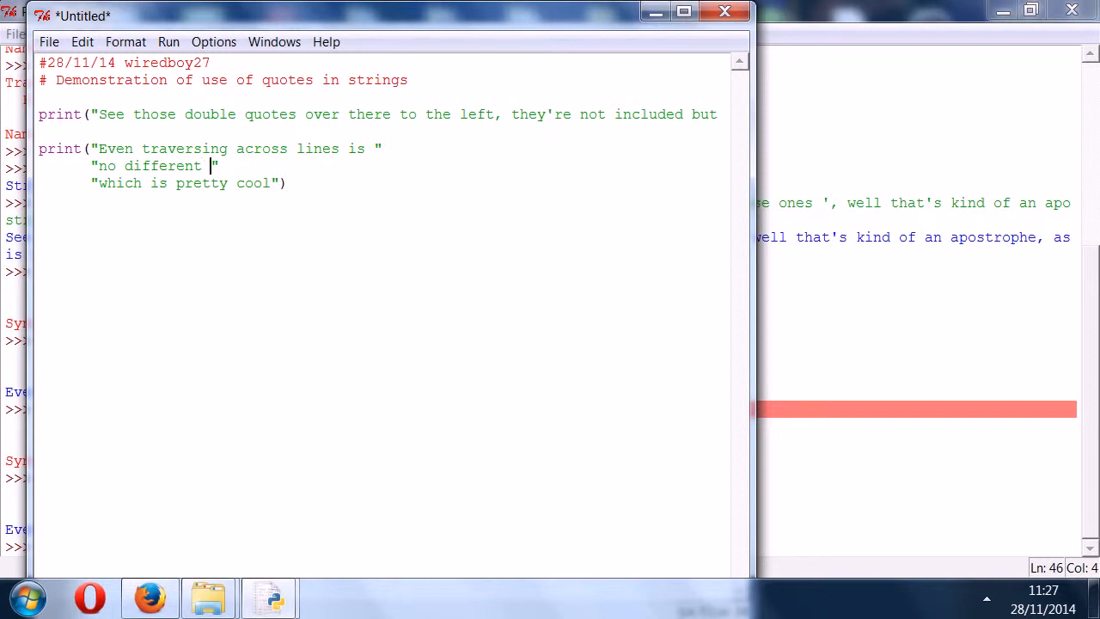
- Select the multi-line print ending in 'pretty cool.' to rerun it in the shell
left_click_drag(38, 147, 286, 182)
type(".")
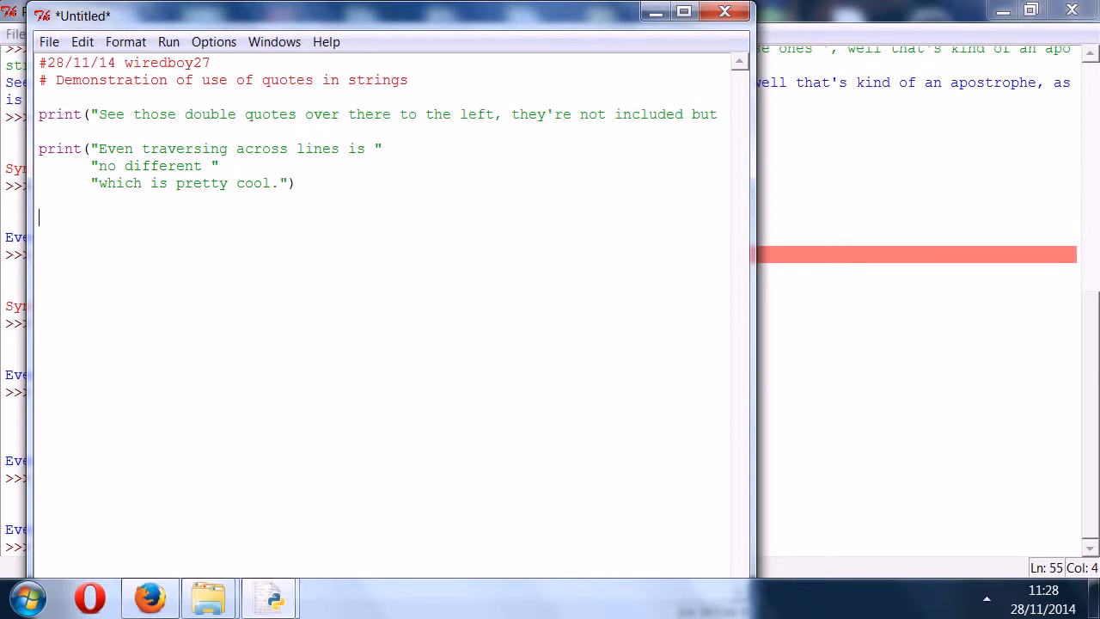
- Write print("He was running", very=" ") and position the cursor after 'running' for a trailing space
type("print")
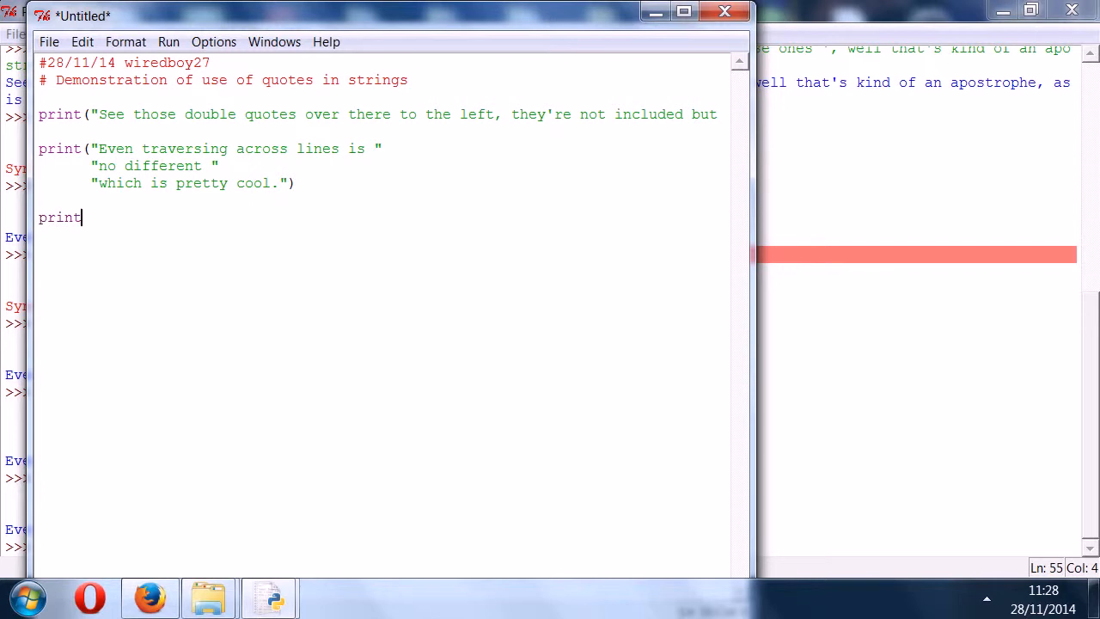
type("(")
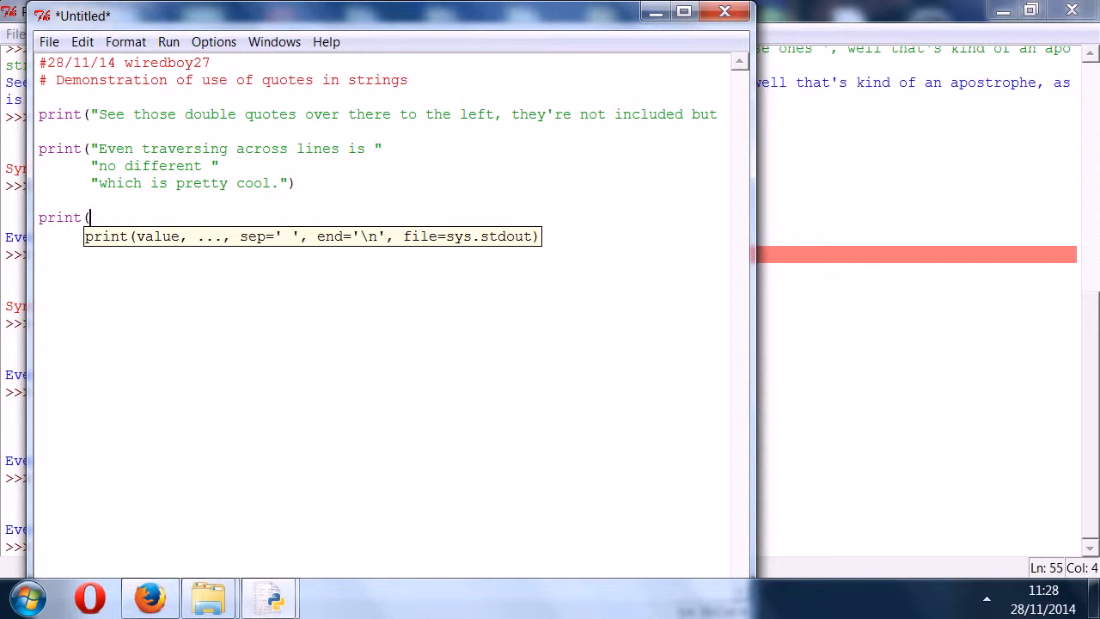
type("\"")
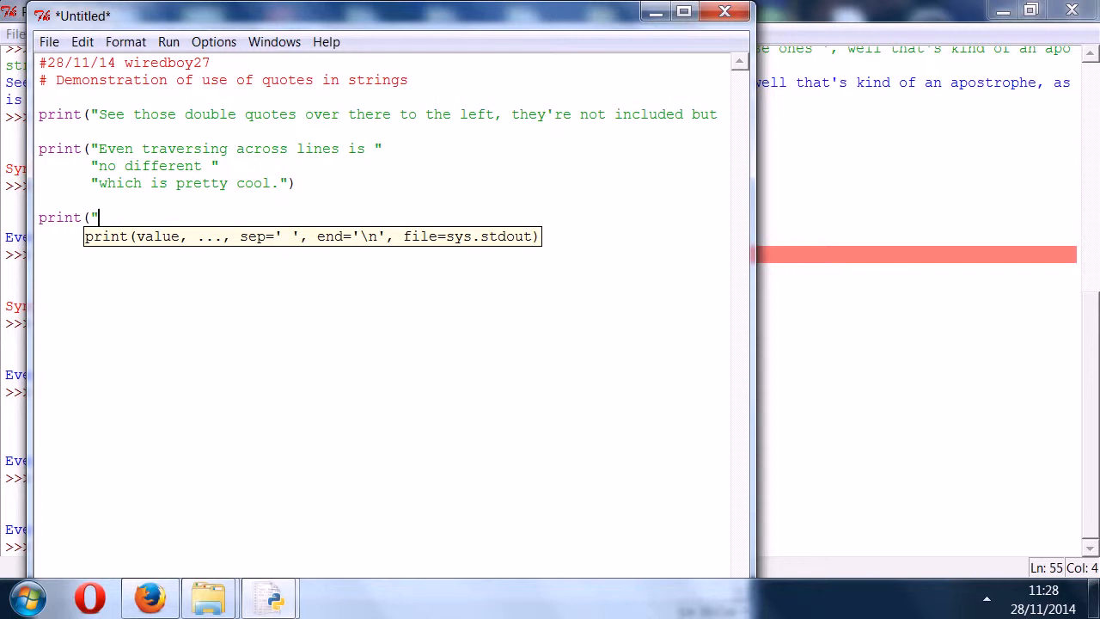
type("He")
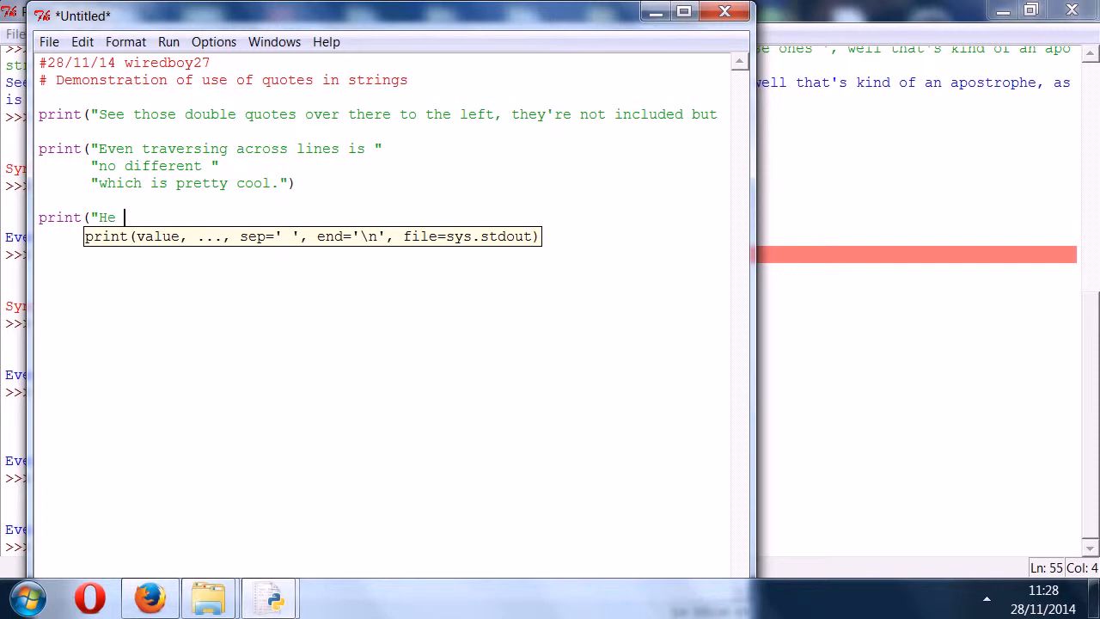
type("was")
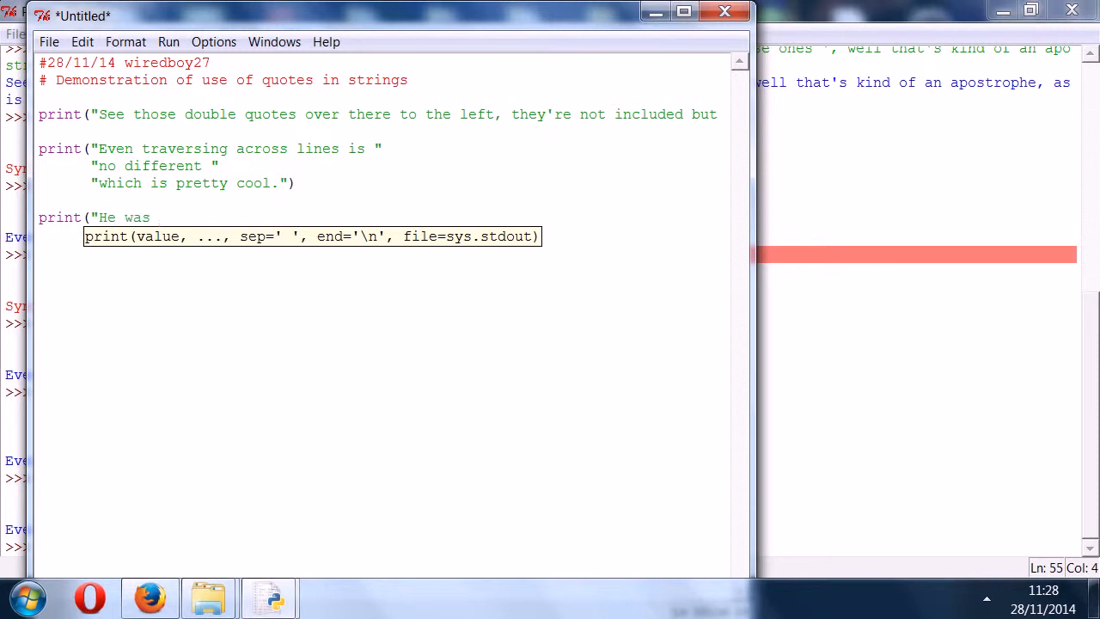
type("running")
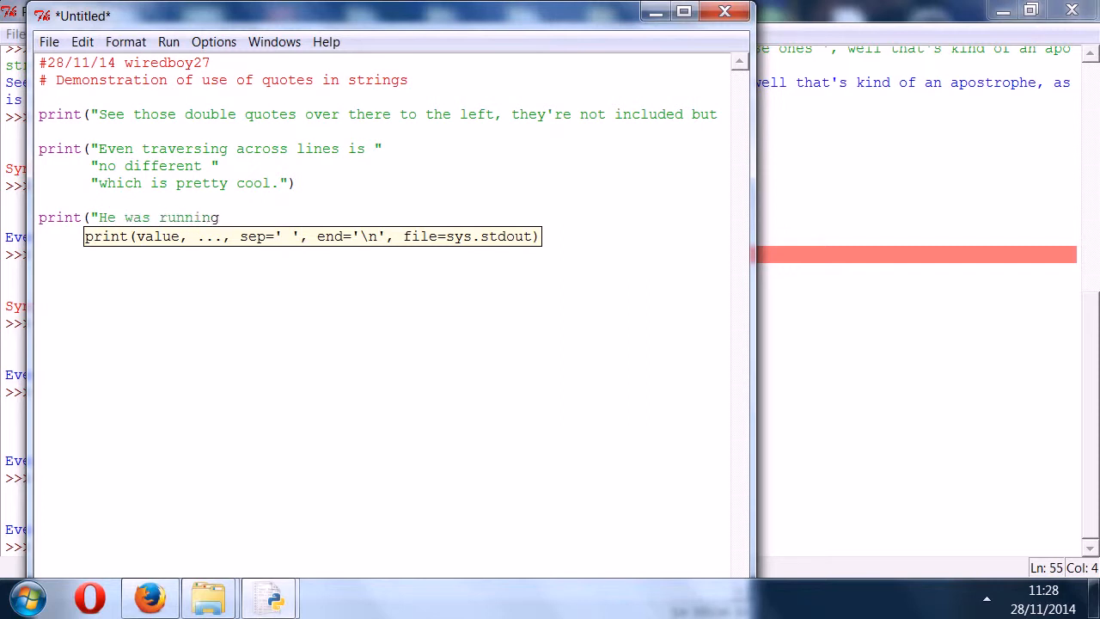
type("\"")
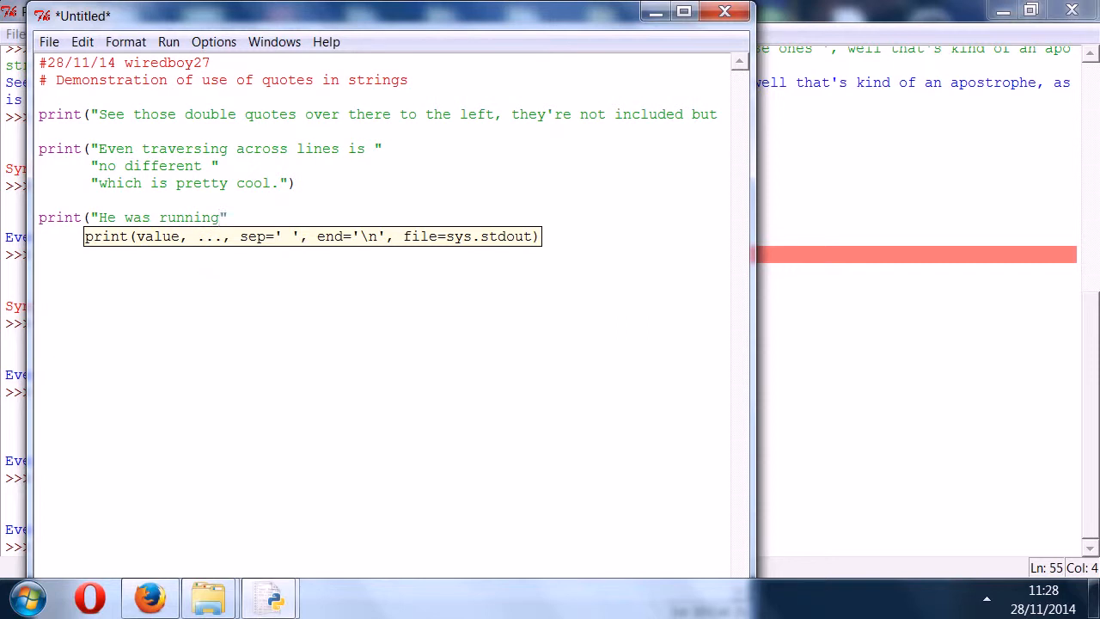
type(",")
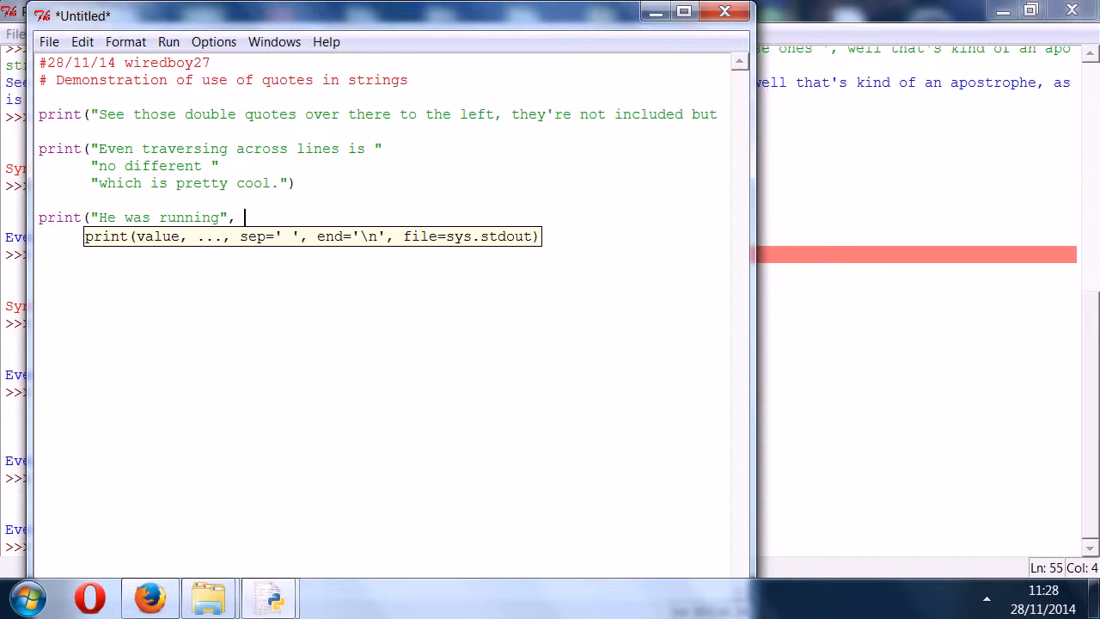
type("very=")
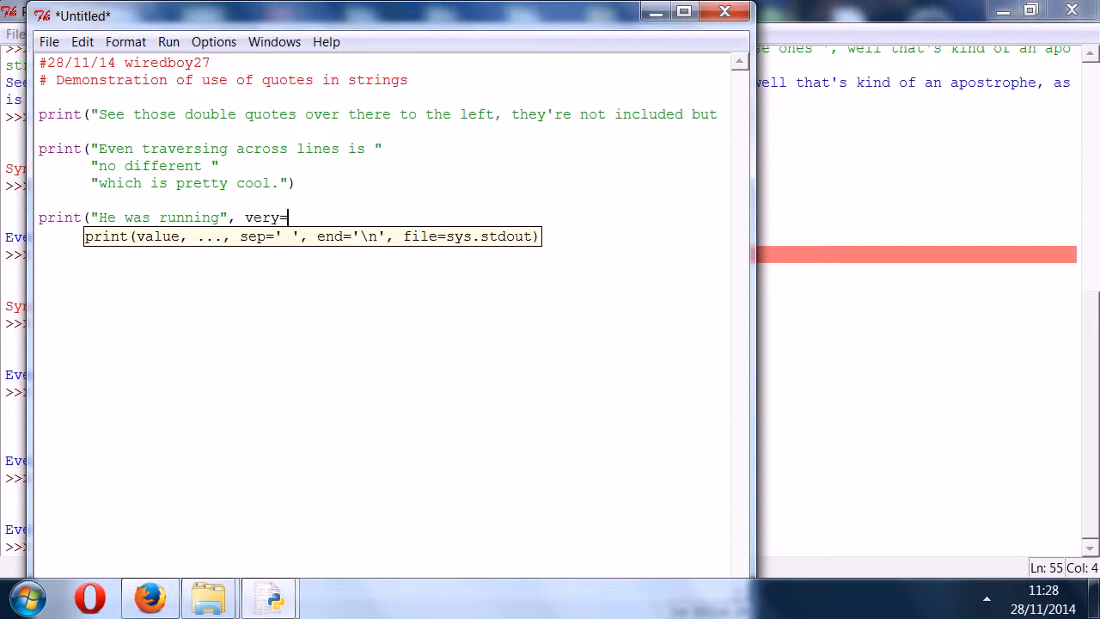
type("\" \"")
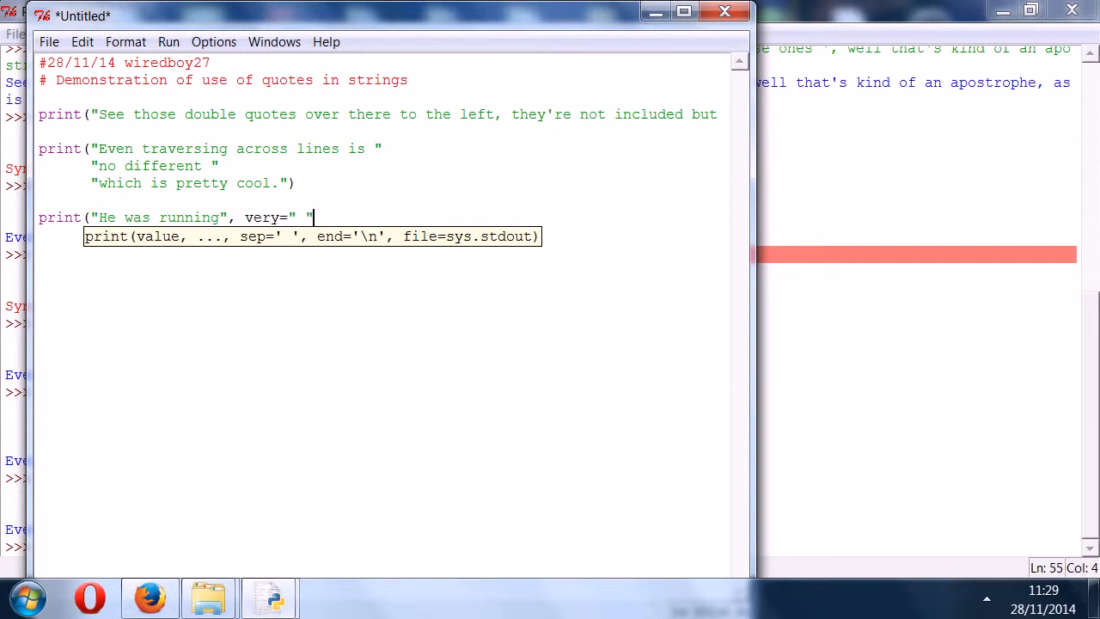
type(")")
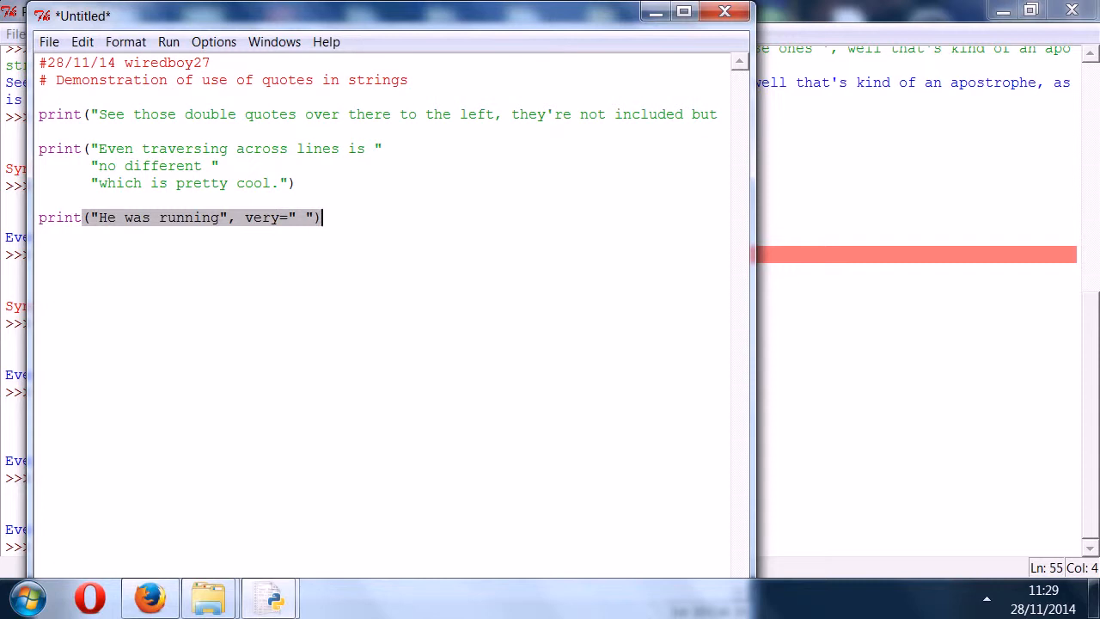
left_click(221, 216)
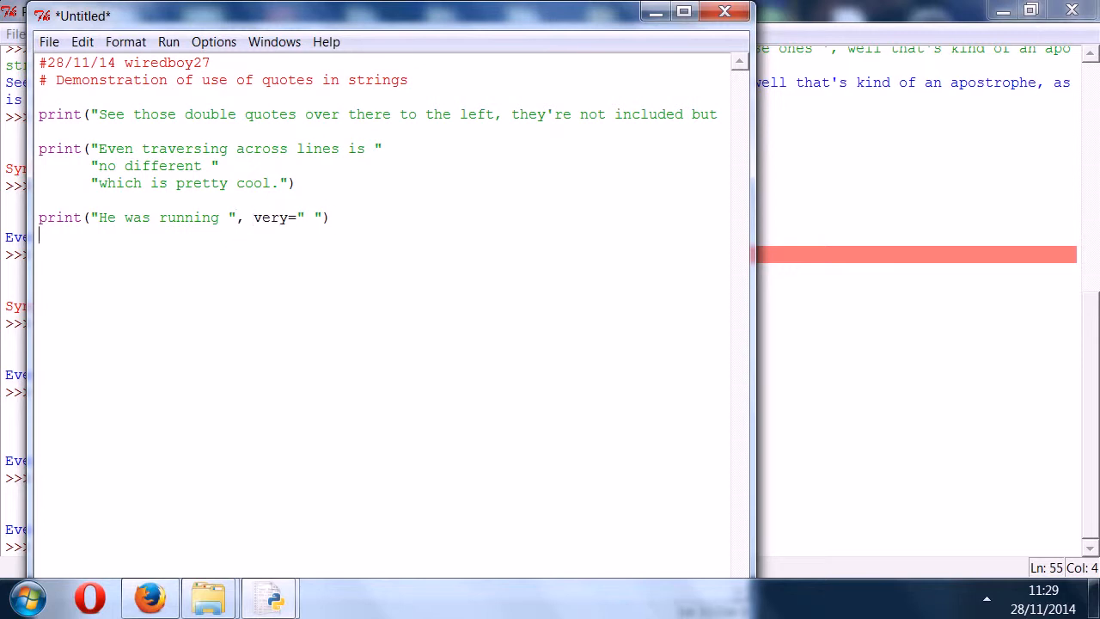
- Write print("quickly.") and select both print lines to test them in the shell
type("print")
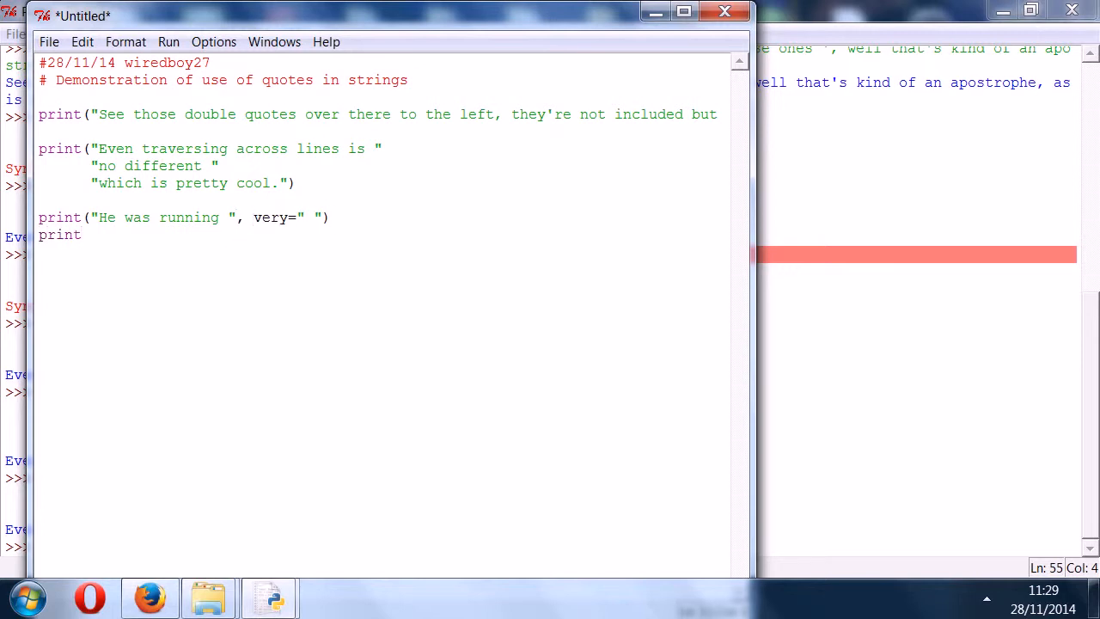
type("(")
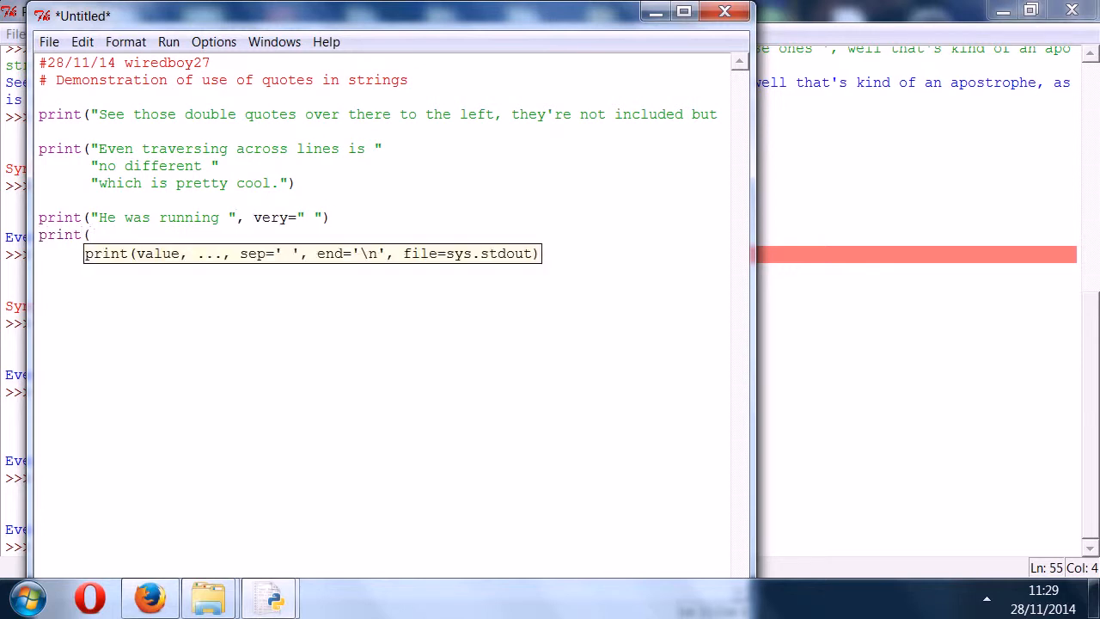
type("\"")
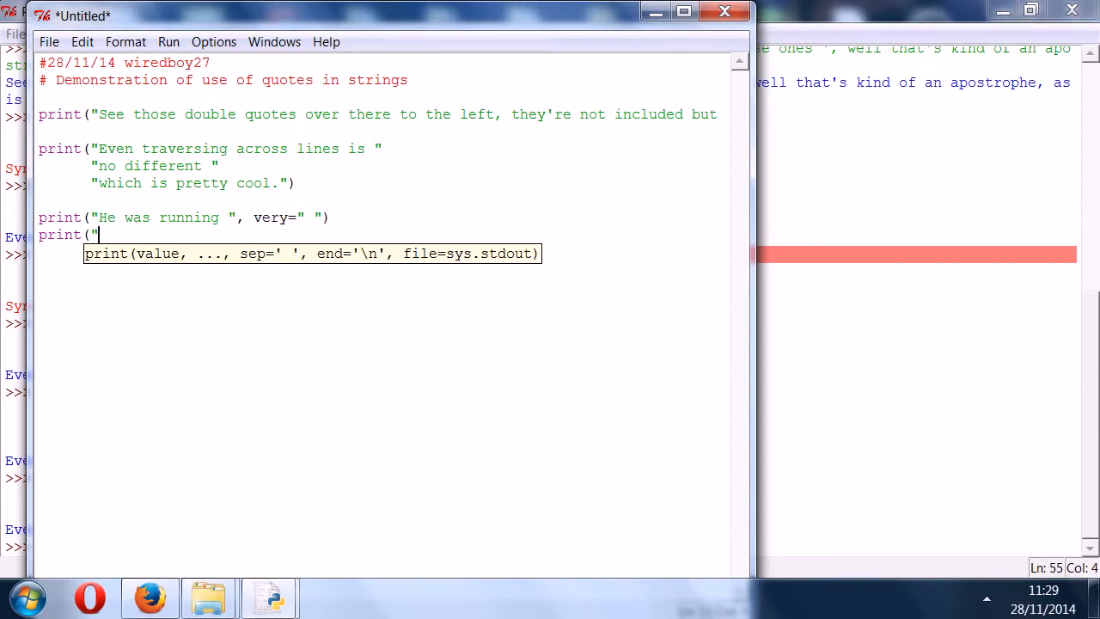
type("qui")
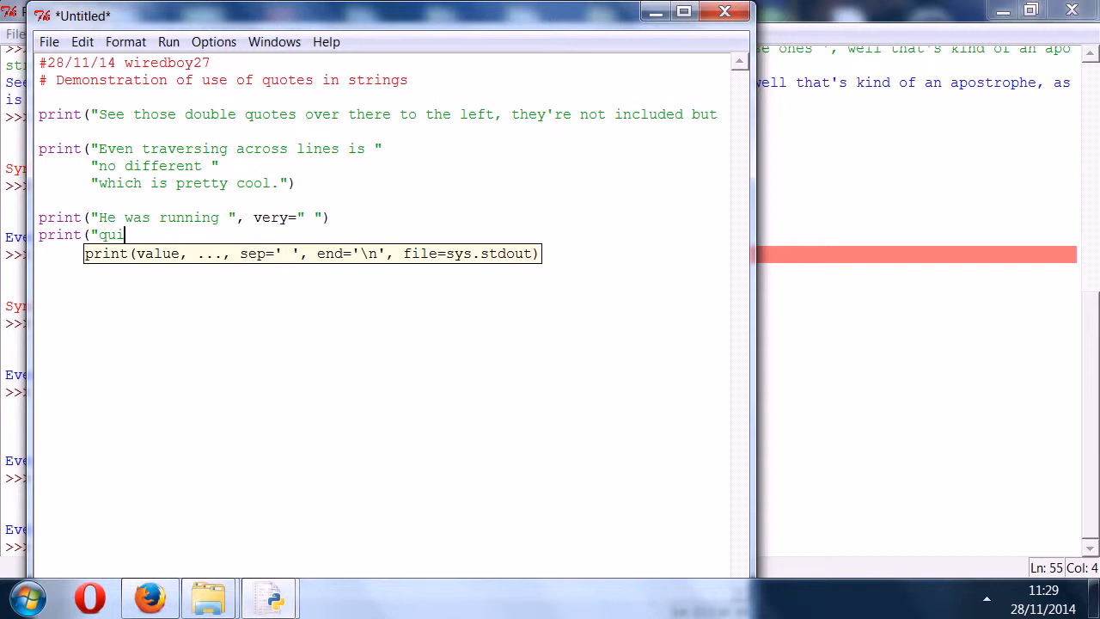
type("vkly.")
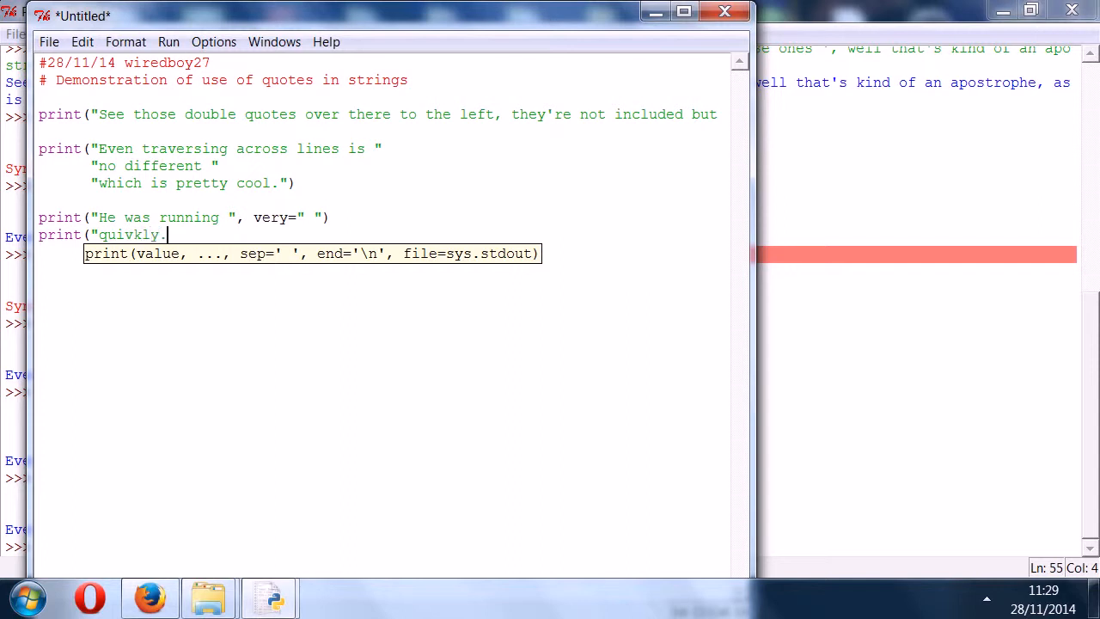
type("\")")
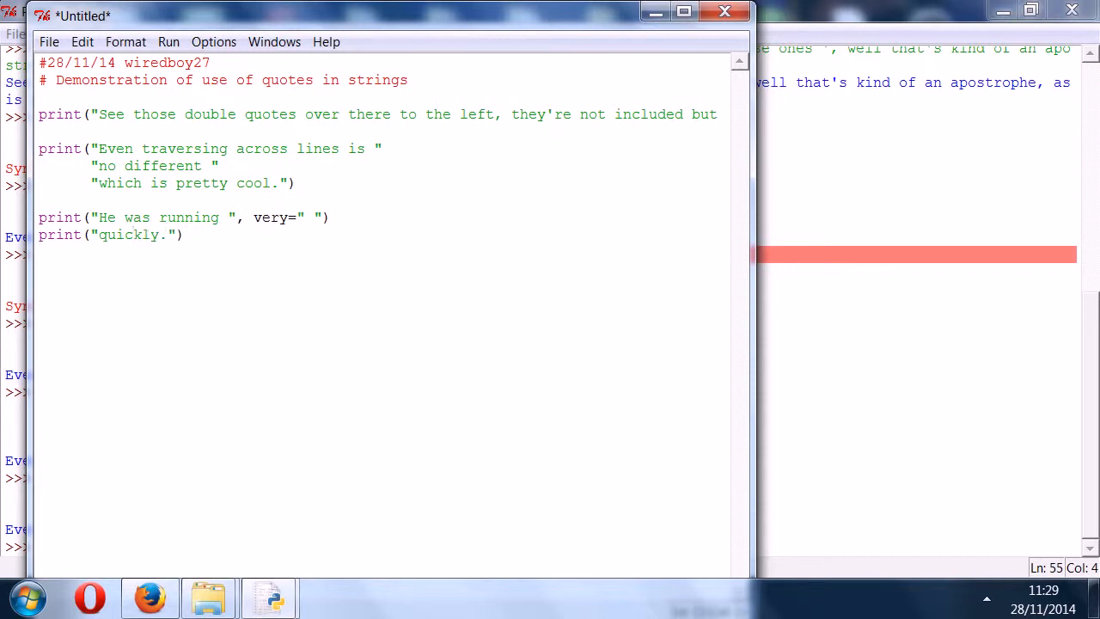
left_click_drag(91, 165, 183, 234)
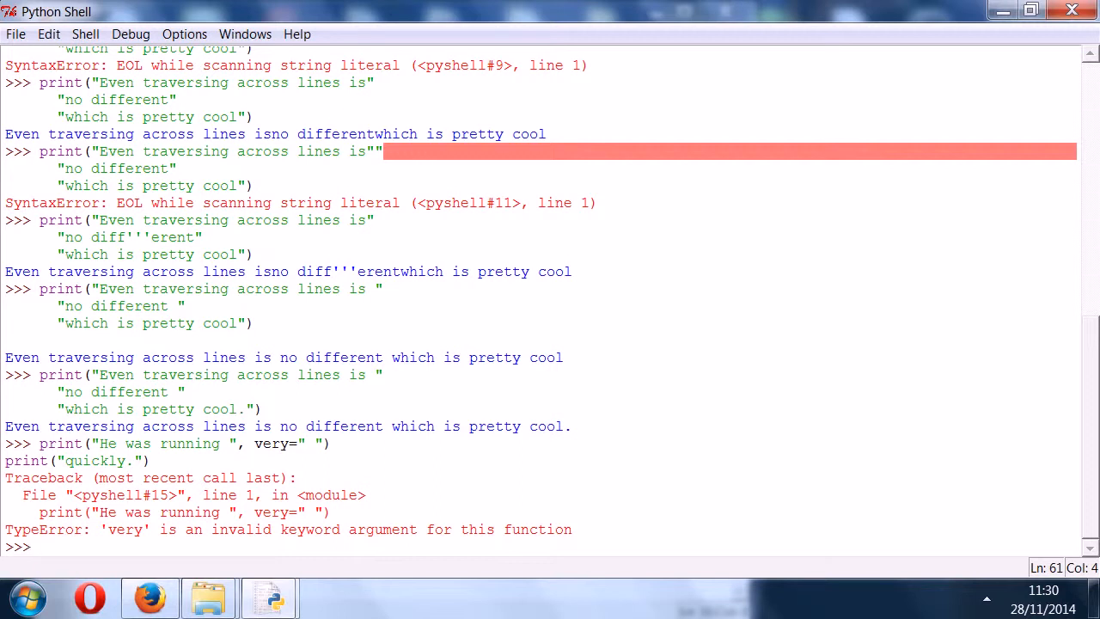
- Bring the Untitled script window back to the front
left_click(38, 547)
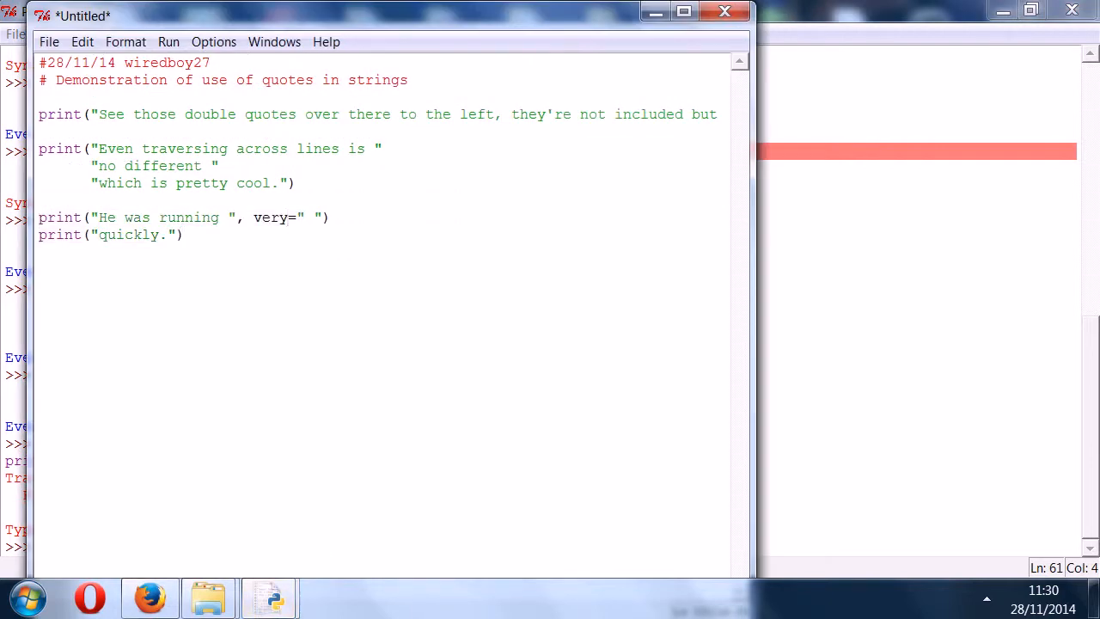
- Replace very= with end= and select both print lines to retest in the shell
type("end")
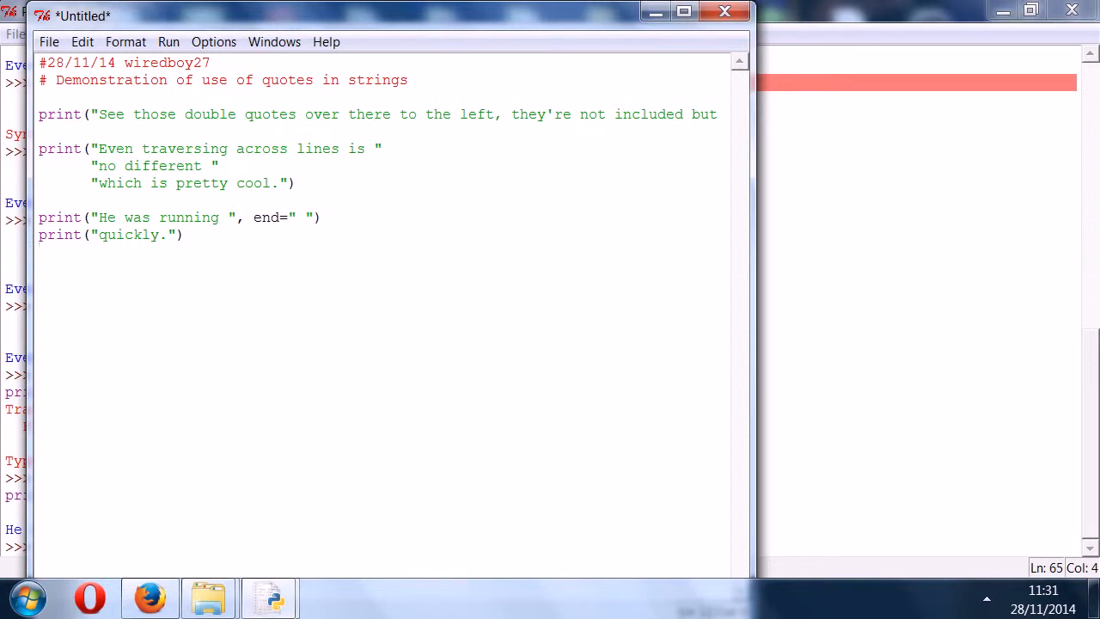
key("Enter")
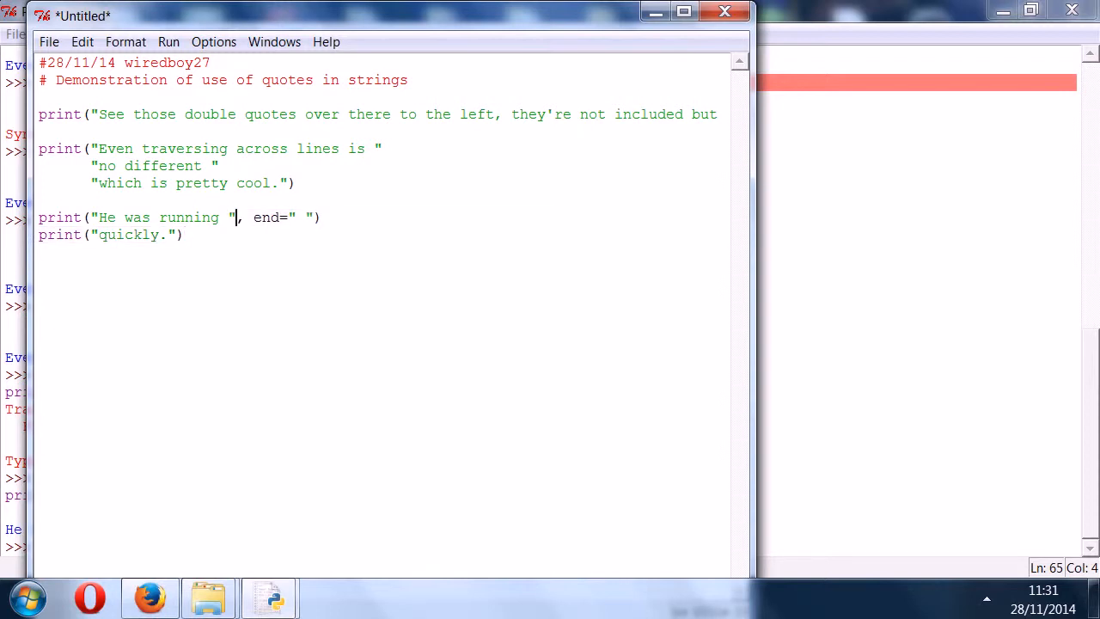
left_click_drag(38, 216, 182, 234)
type("input(\"\\n\\nPress enter to quit.\")")
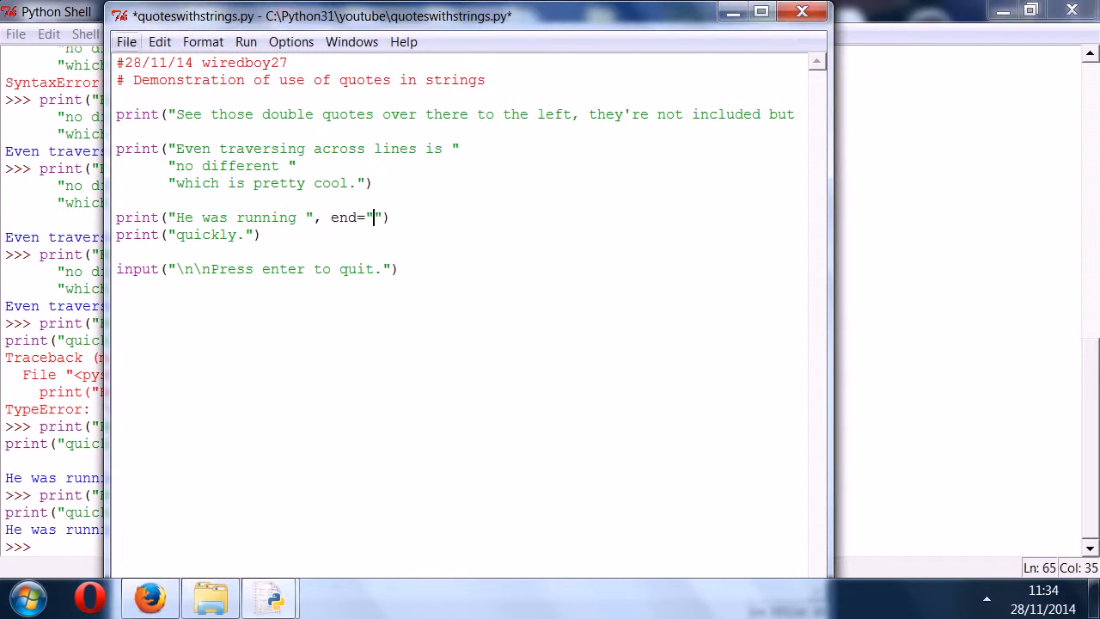
left_click(350, 41)
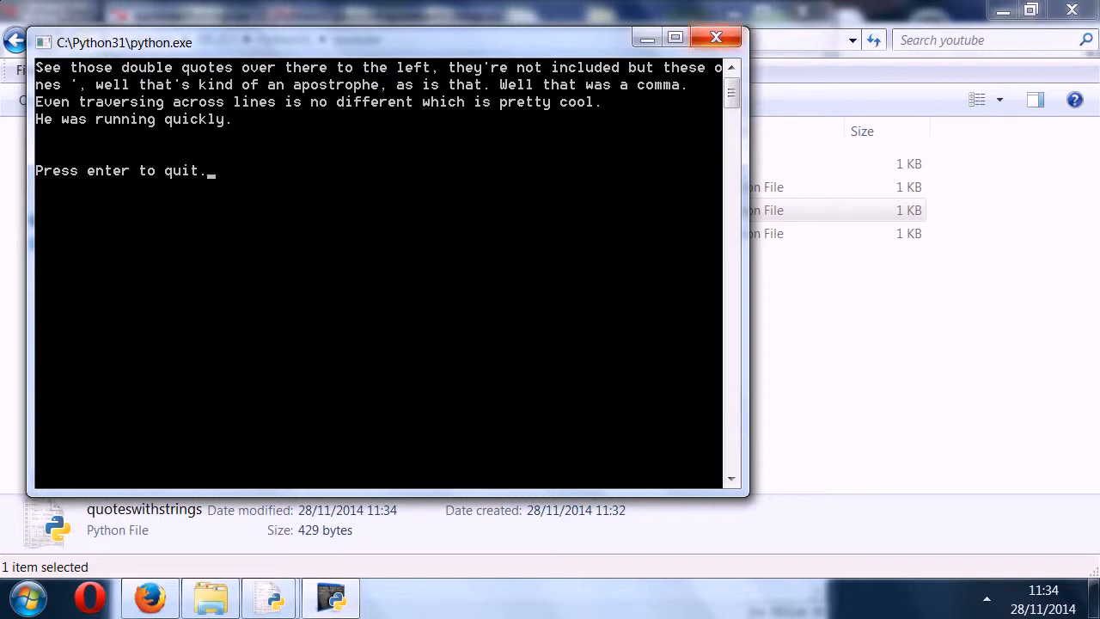
mouse_move(714, 36)
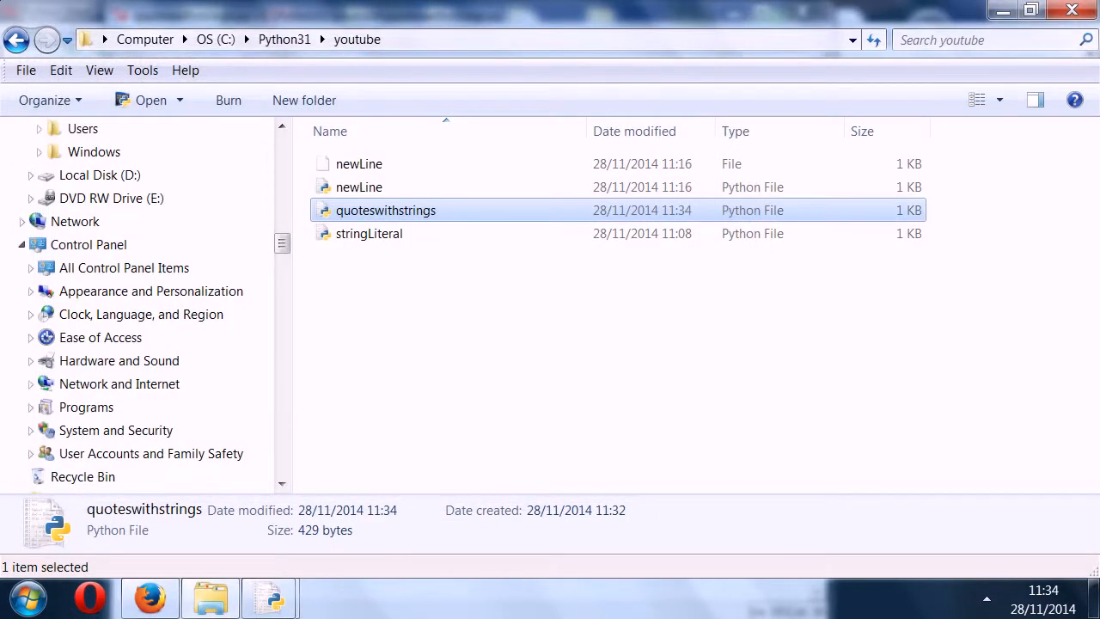
mouse_move(268, 594)
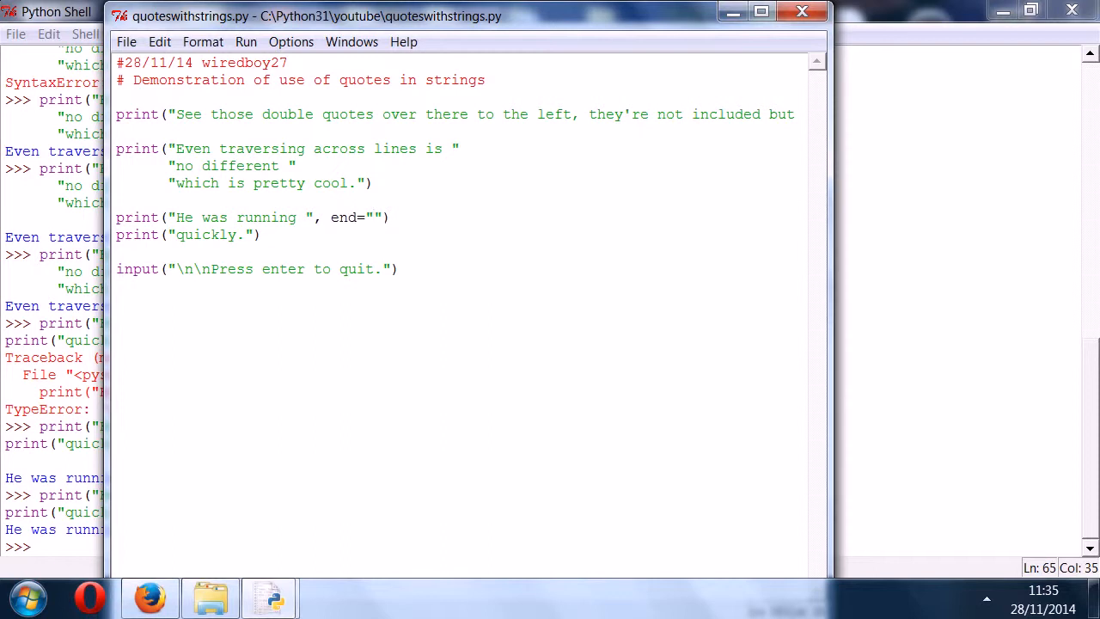
- Start a new print( statement on a fresh line below print("quickly.")
left_click(371, 217)
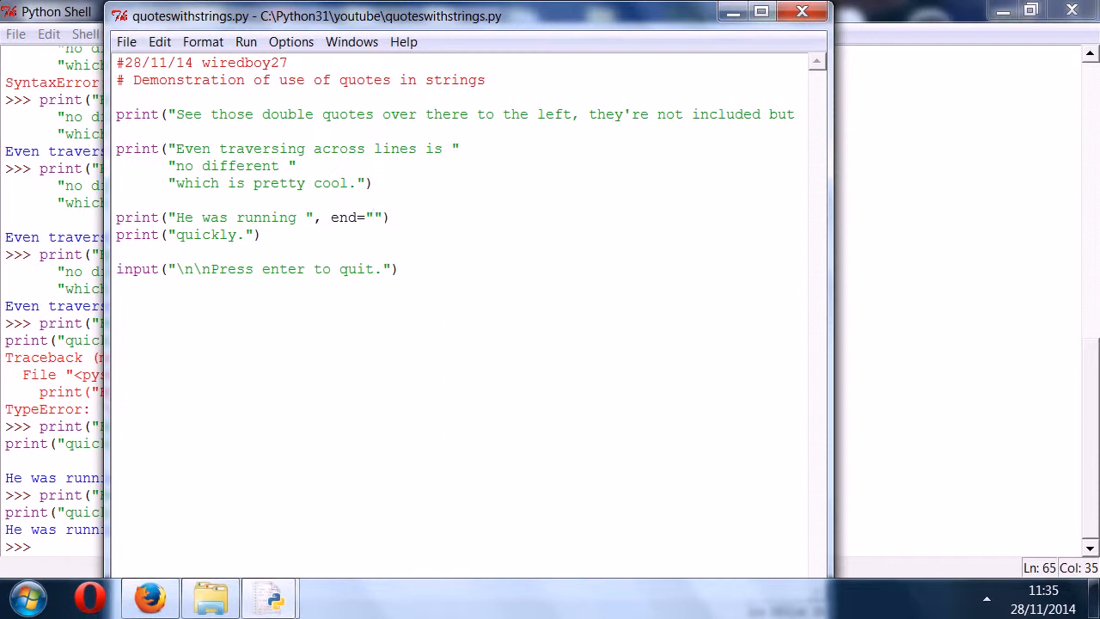
left_click(371, 217)
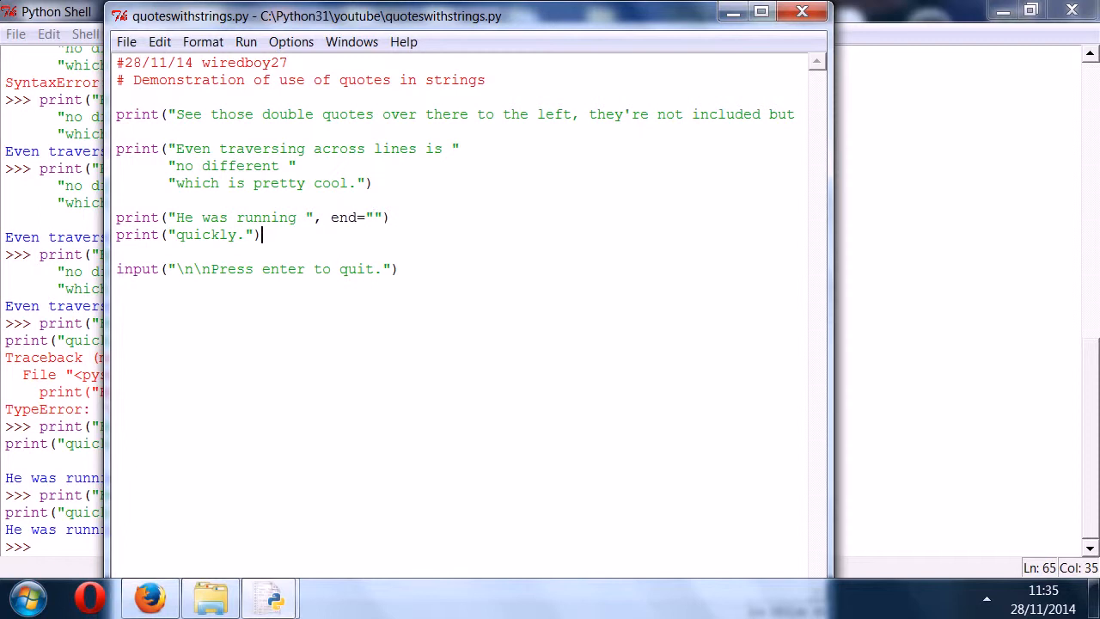
key("enter")
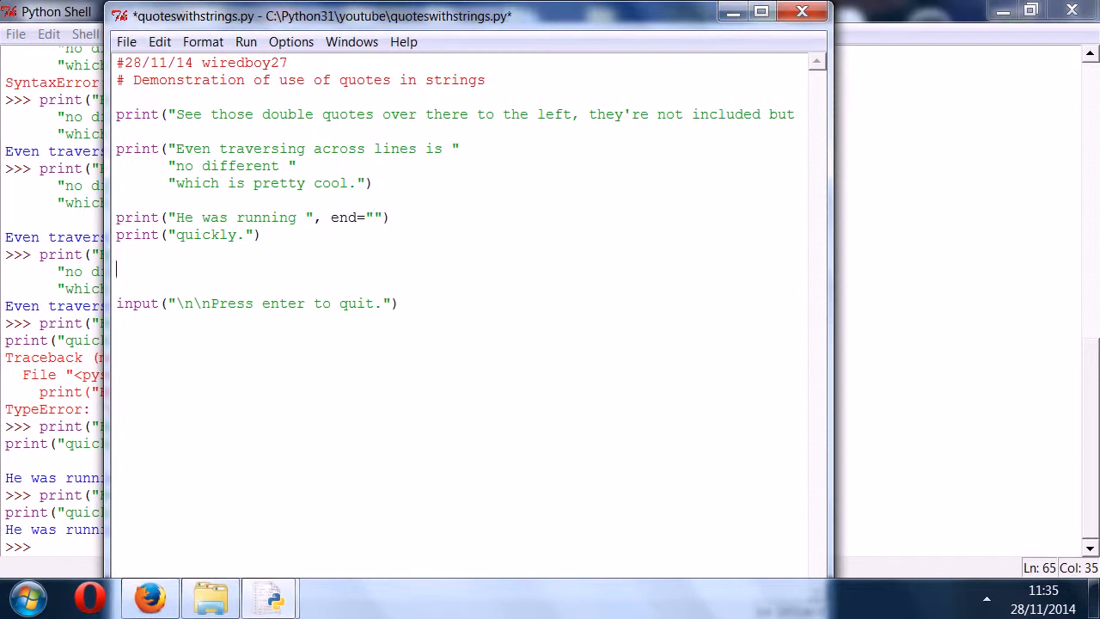
type("print)")
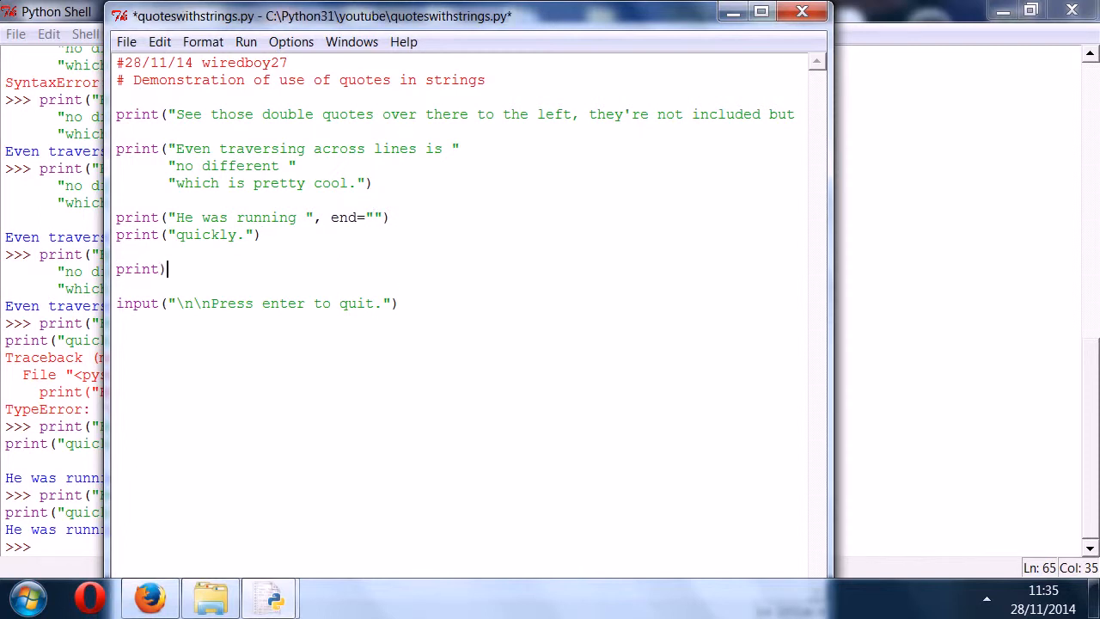
type("(")
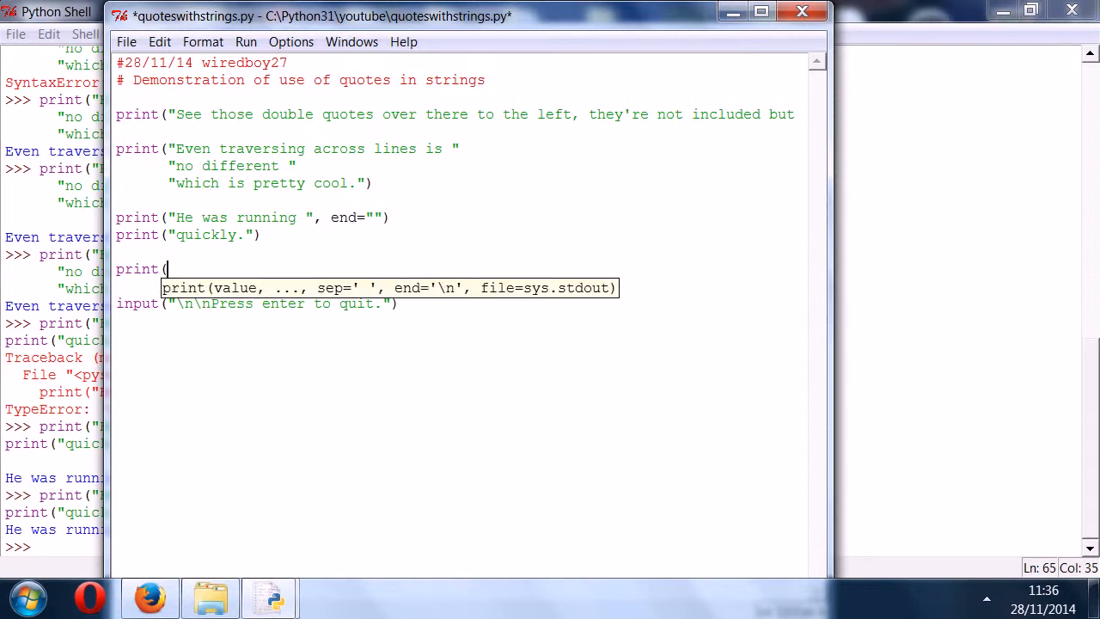